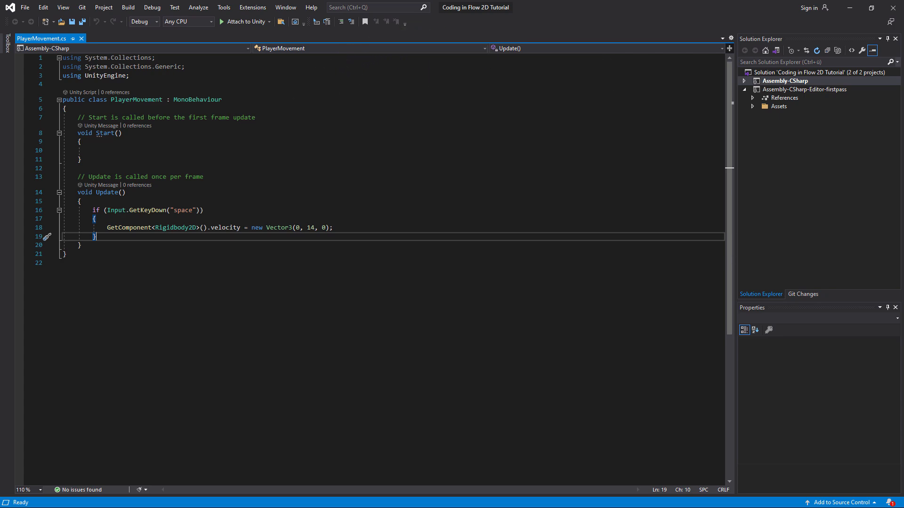
- Switch to Unity and scroll the Player's Inspector down to the Player Movement script
key("alt+tab")
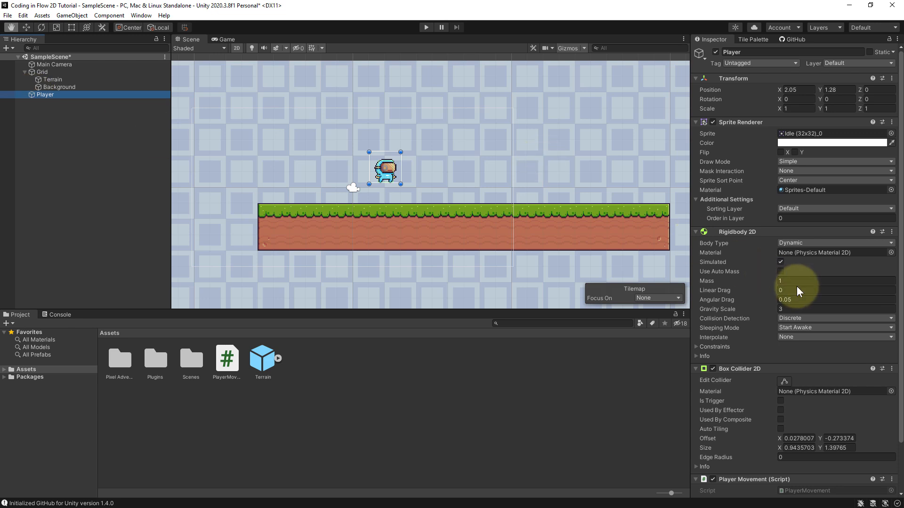
scroll("down", 3)
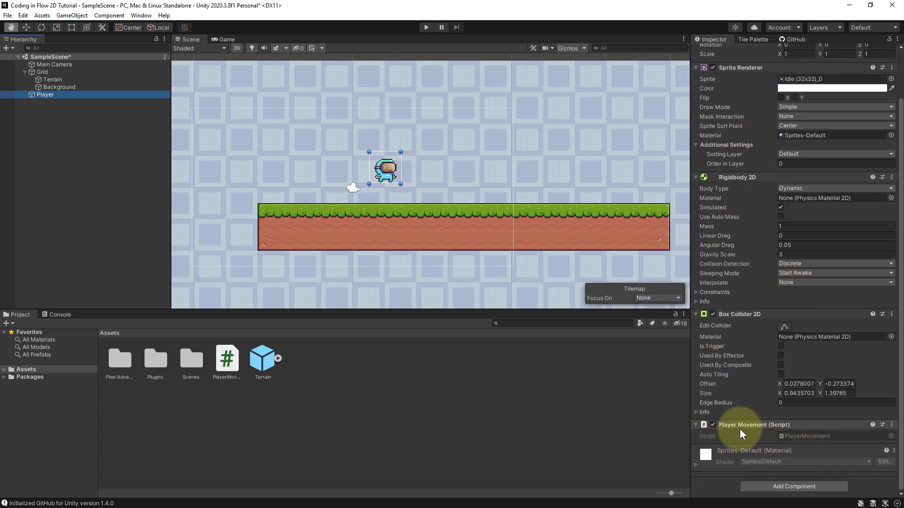
mouse_move(690, 88)
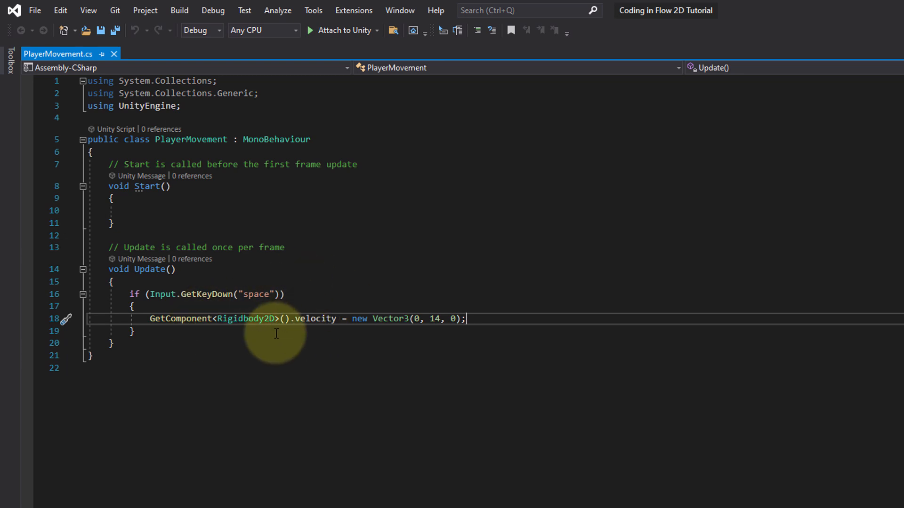
mouse_move(342, 334)
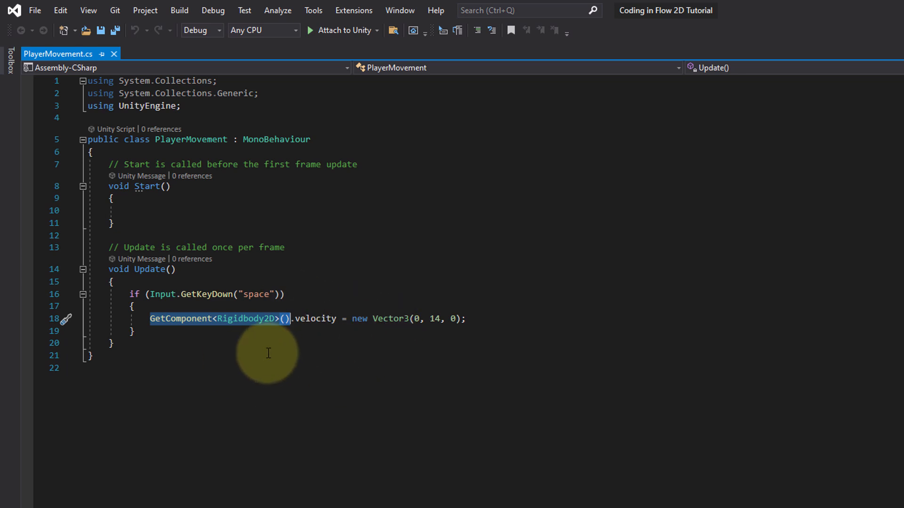
mouse_move(242, 337)
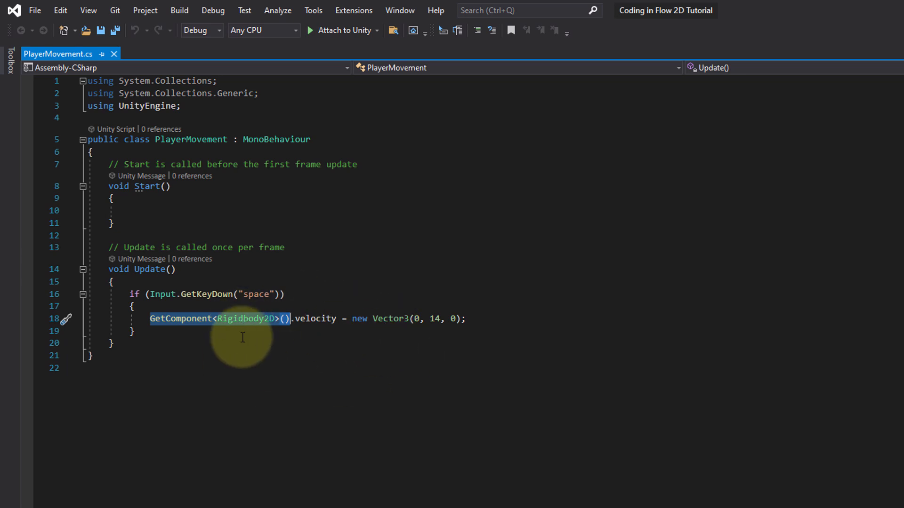
mouse_move(367, 360)
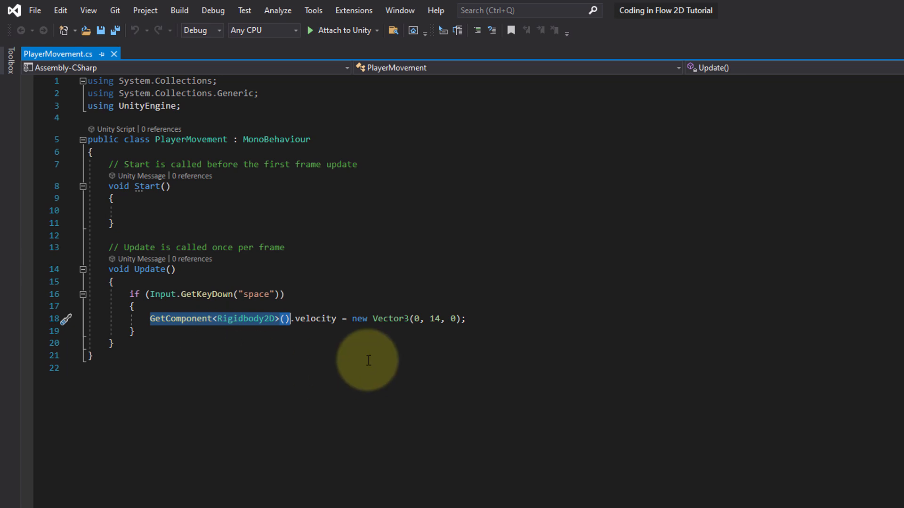
mouse_move(478, 370)
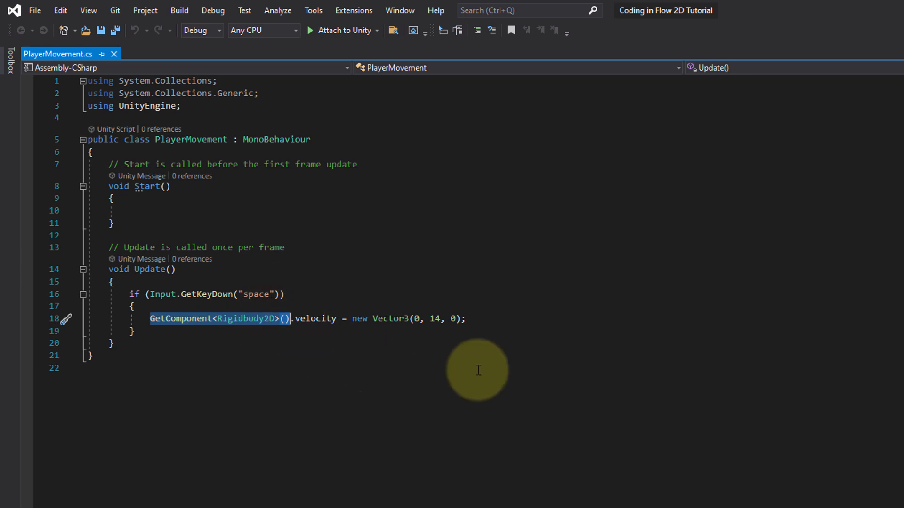
mouse_move(358, 367)
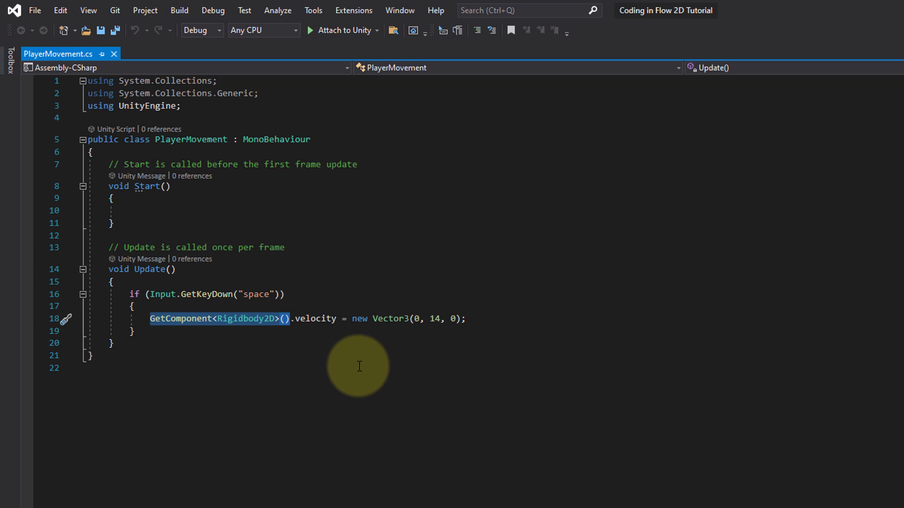
mouse_move(190, 329)
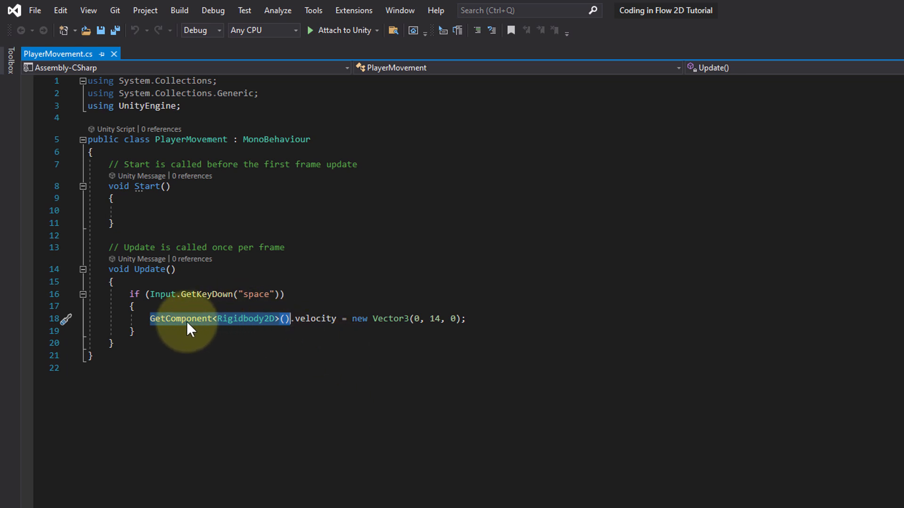
mouse_move(345, 350)
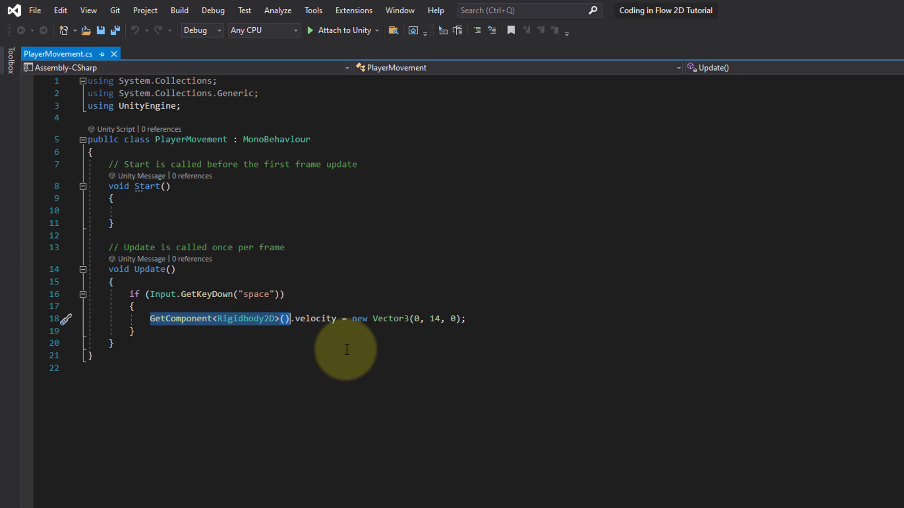
mouse_move(292, 337)
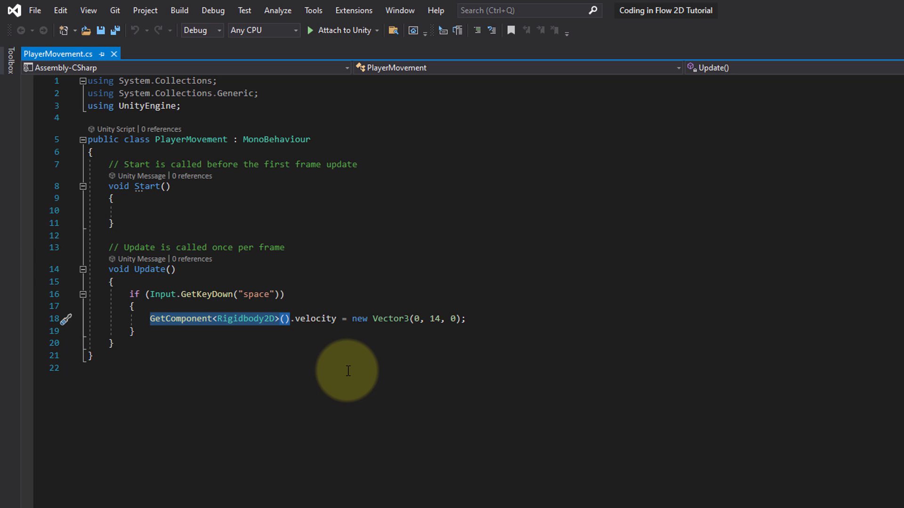
mouse_move(486, 393)
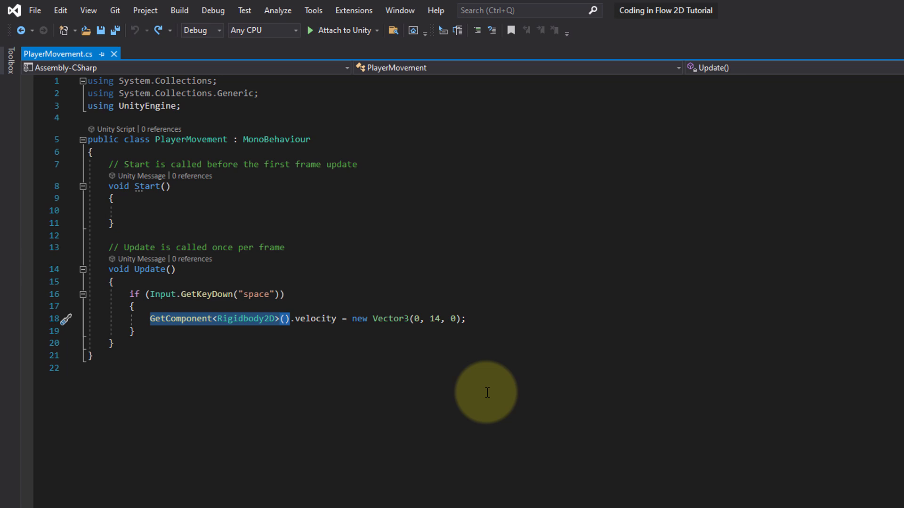
mouse_move(145, 197)
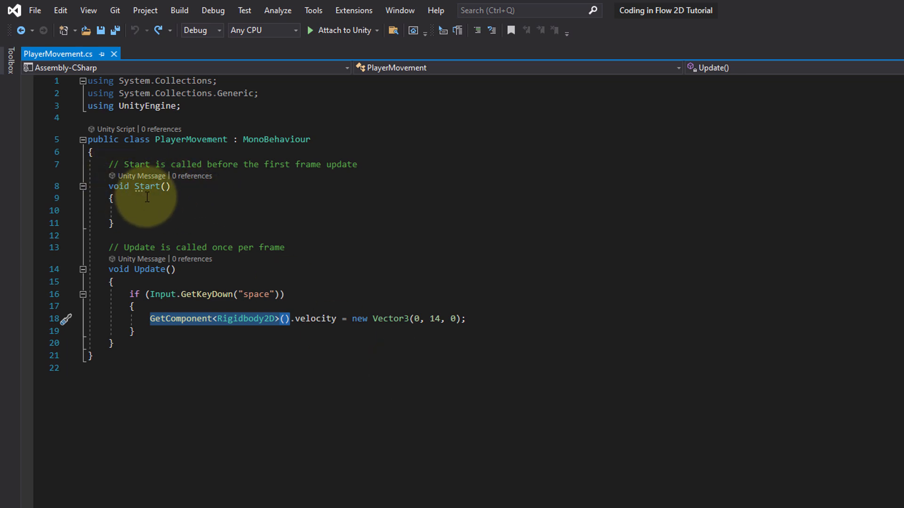
mouse_move(160, 331)
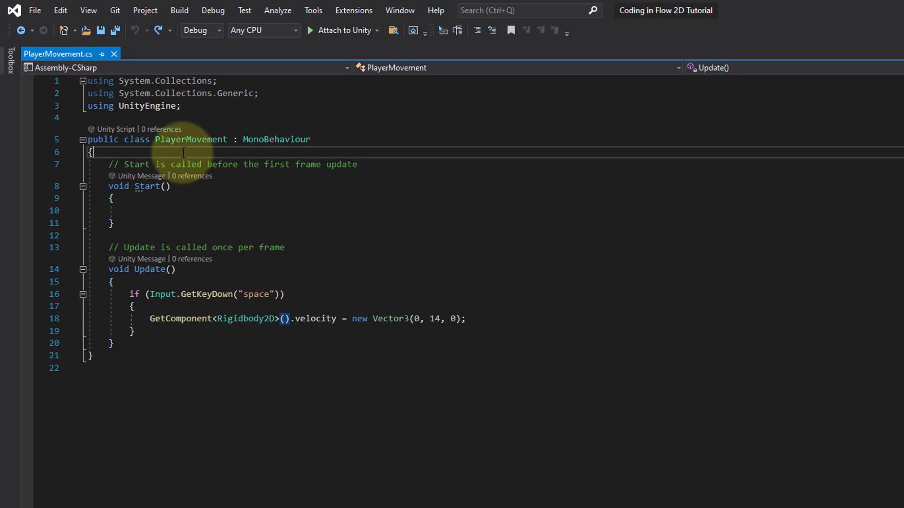
- Declare 'Rigidbody2D rb;' at the top of the PlayerMovement class, followed by a blank line
key("enter")
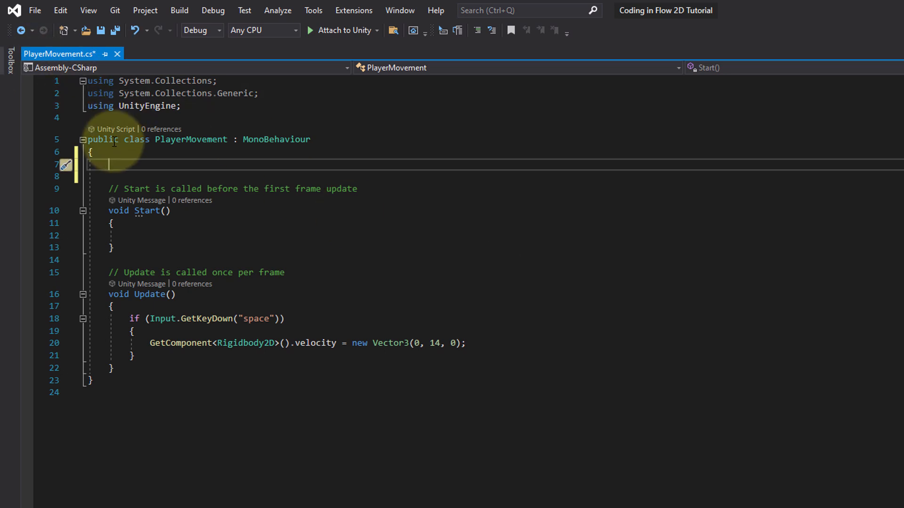
mouse_move(314, 269)
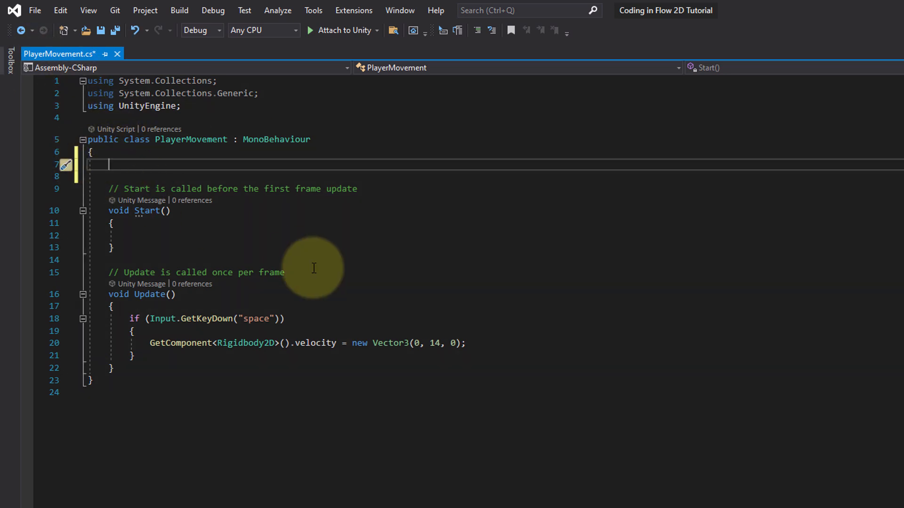
type("Rigidbody2D")
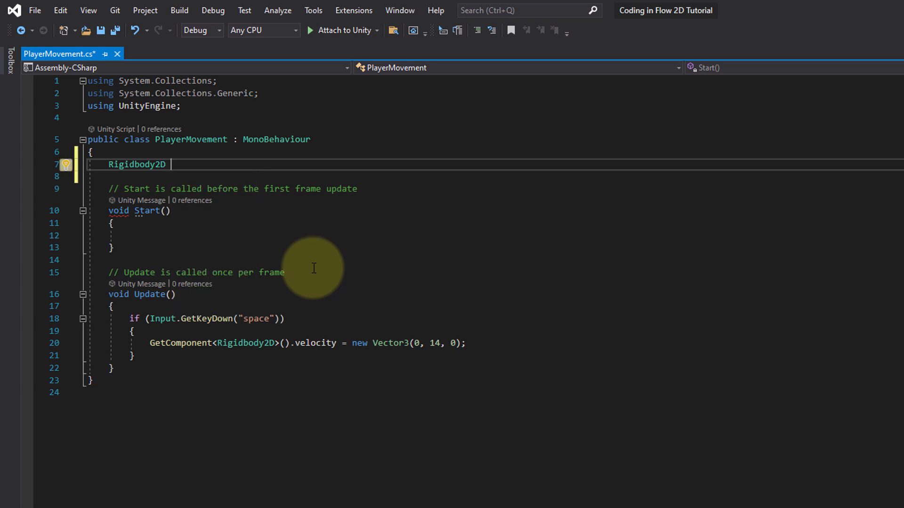
type("rb;")
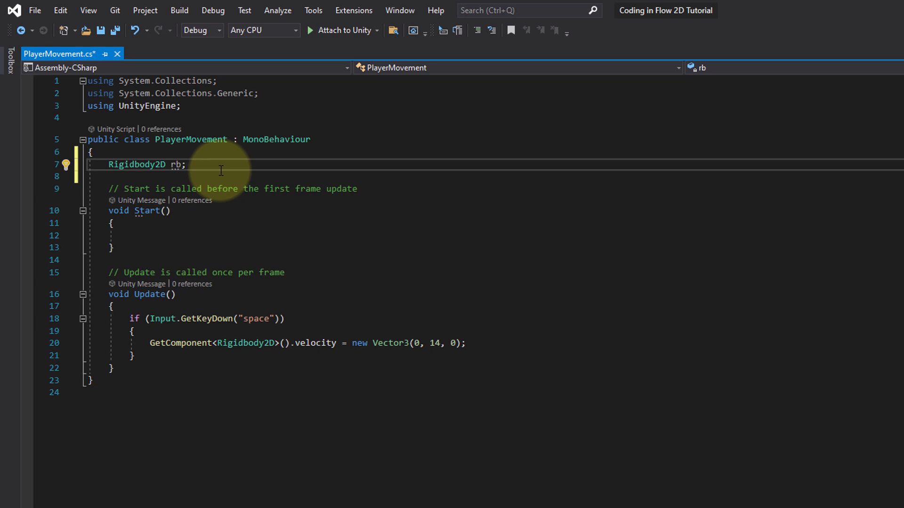
mouse_move(296, 183)
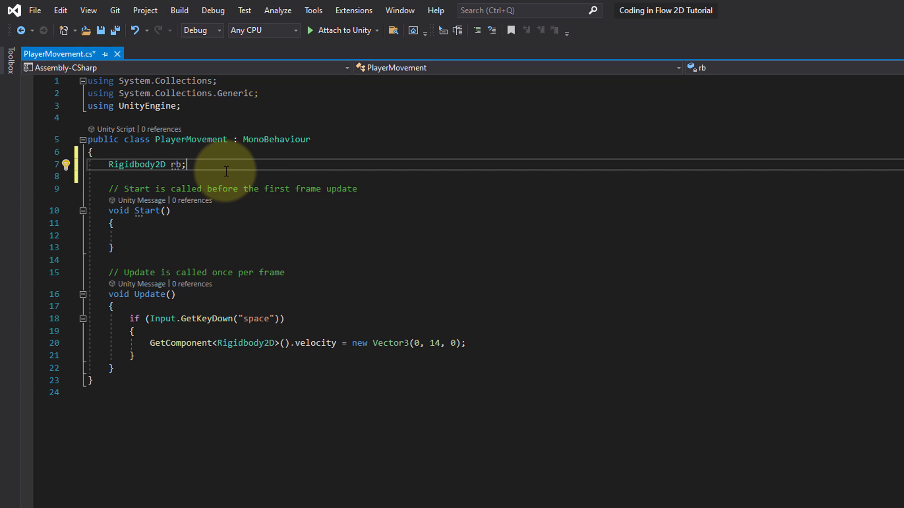
key("enter")
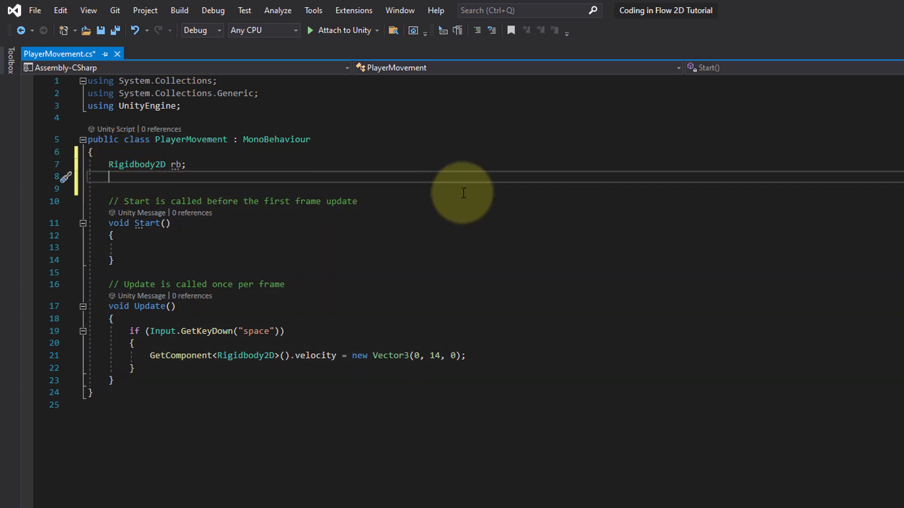
mouse_move(508, 217)
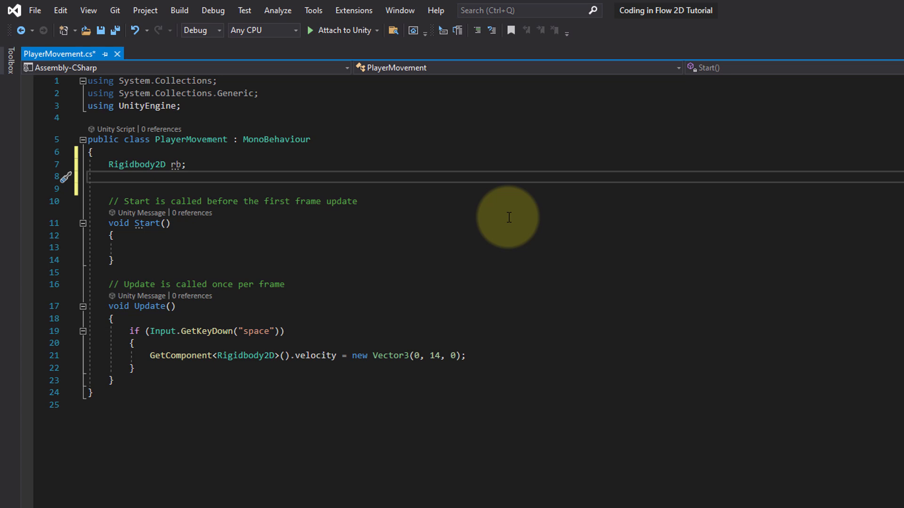
- Add 'int wholeNumber = 16;' on the line below the rb field
left_click(108, 177)
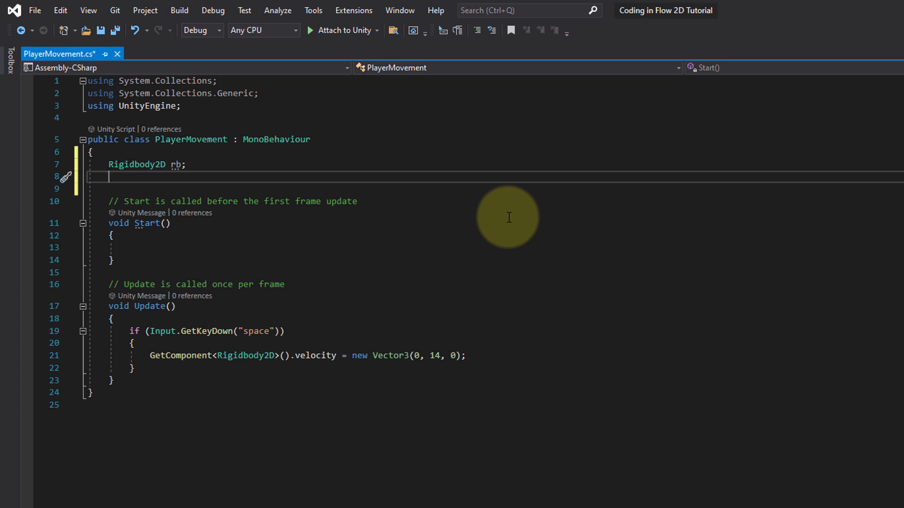
type("int")
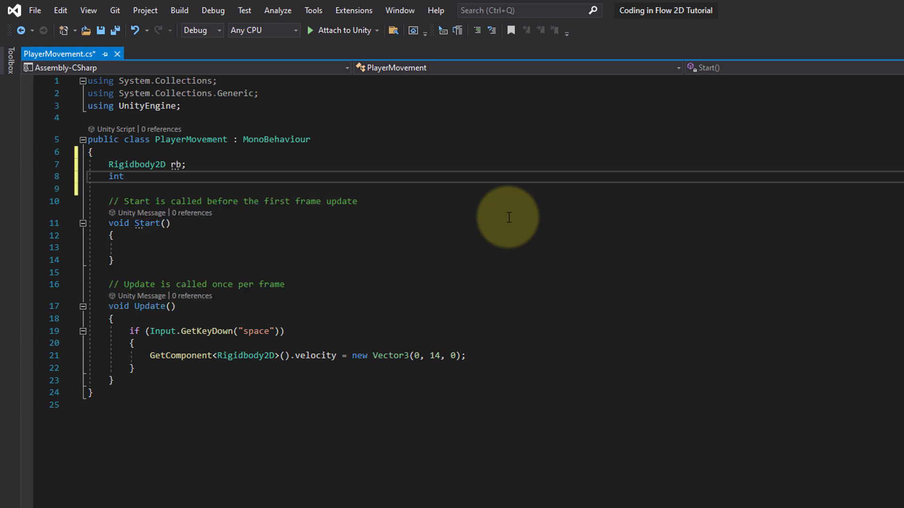
double_click(116, 176)
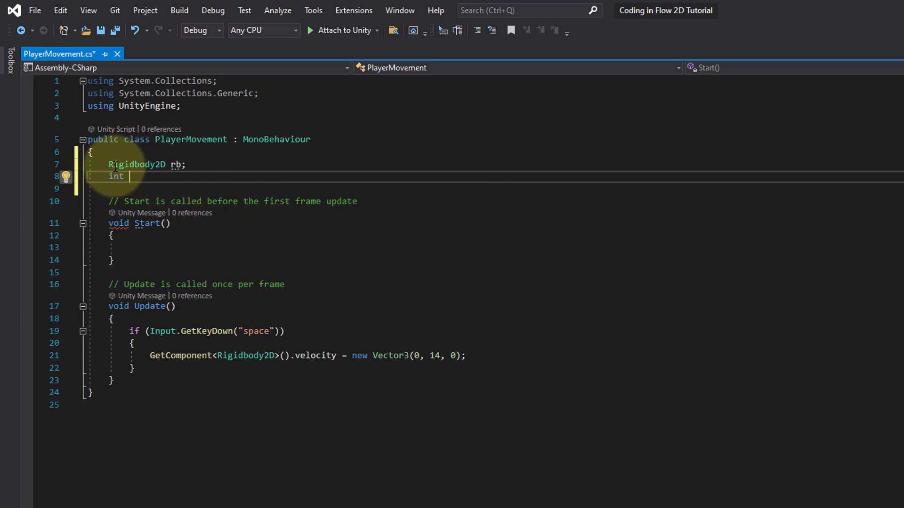
mouse_move(367, 236)
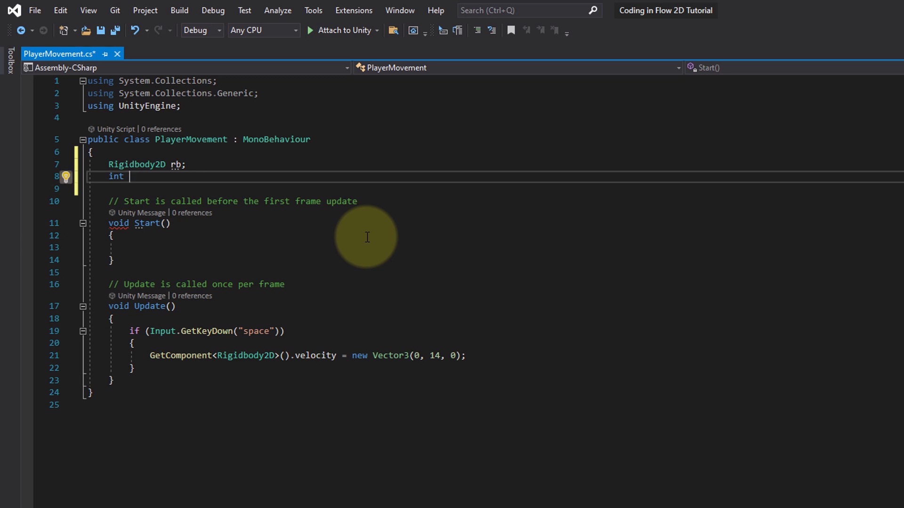
type("wholeNu")
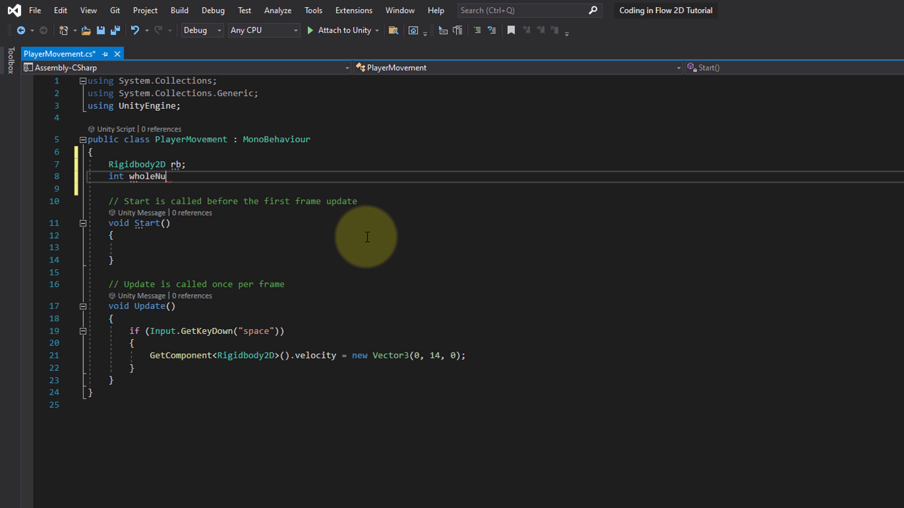
type("mber =")
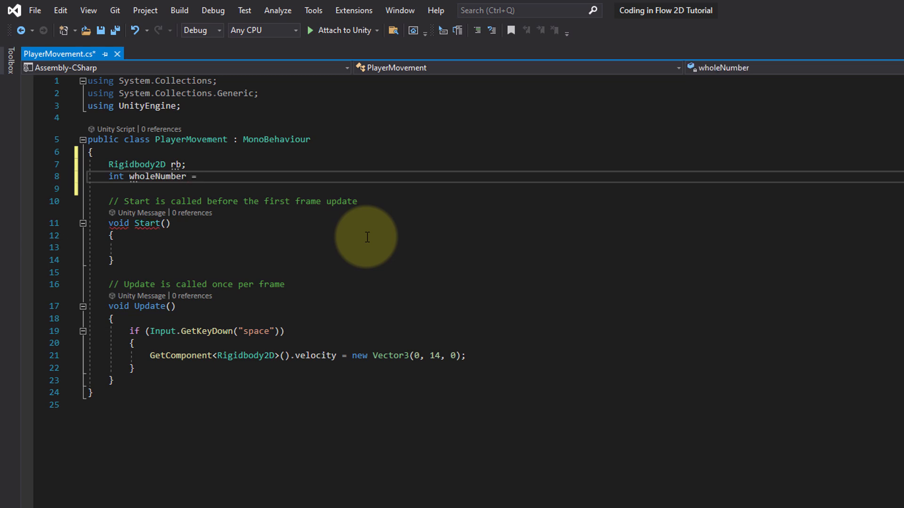
double_click(156, 177)
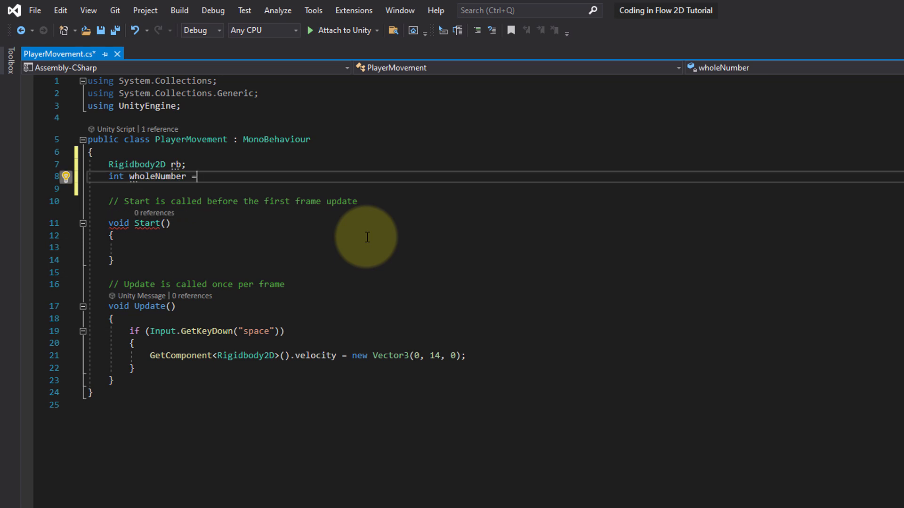
mouse_move(600, 459)
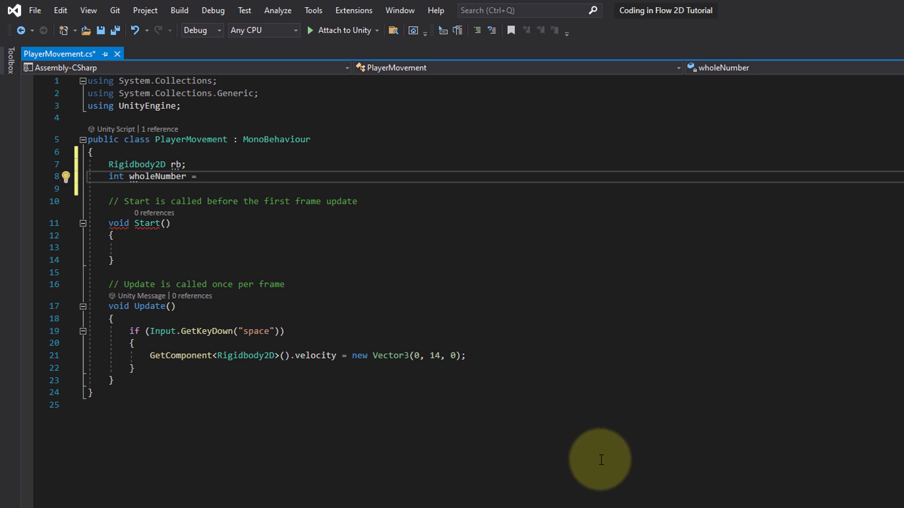
type("16")
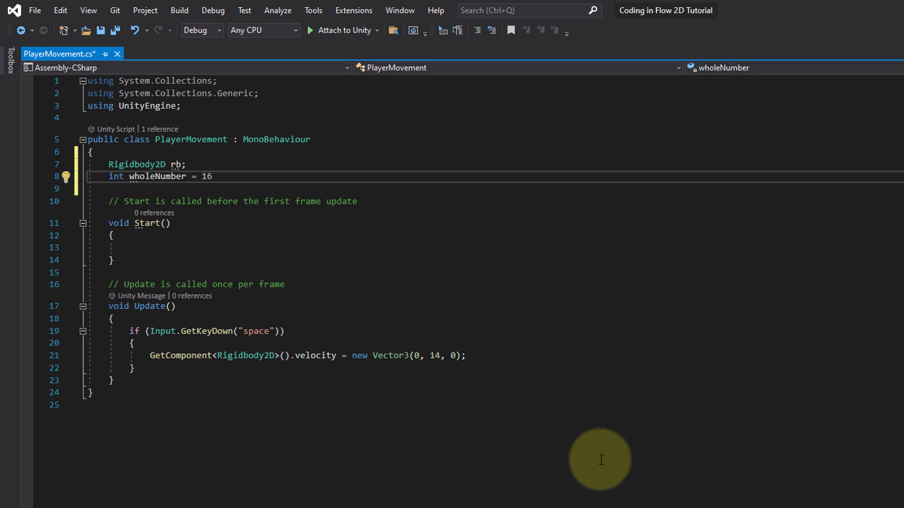
type(";")
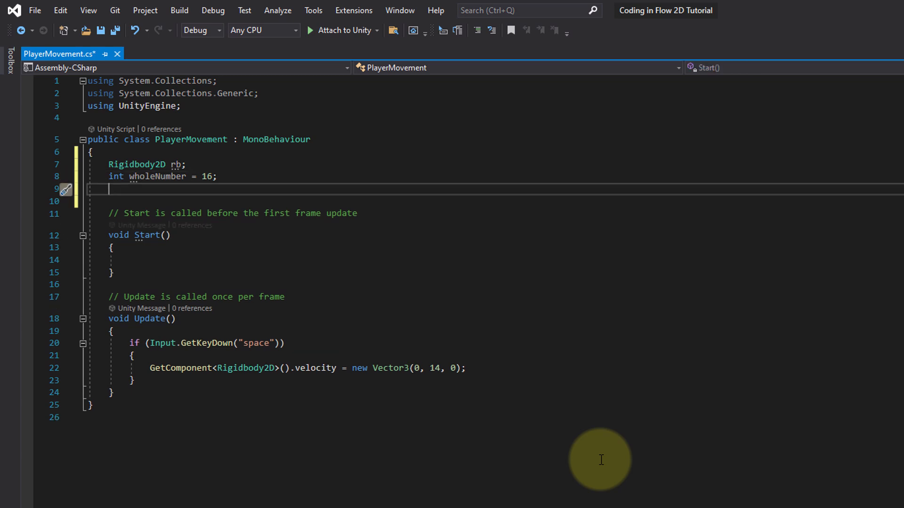
- Add 'float decimalNumber = 4.54f;' below wholeNumber
type("float")
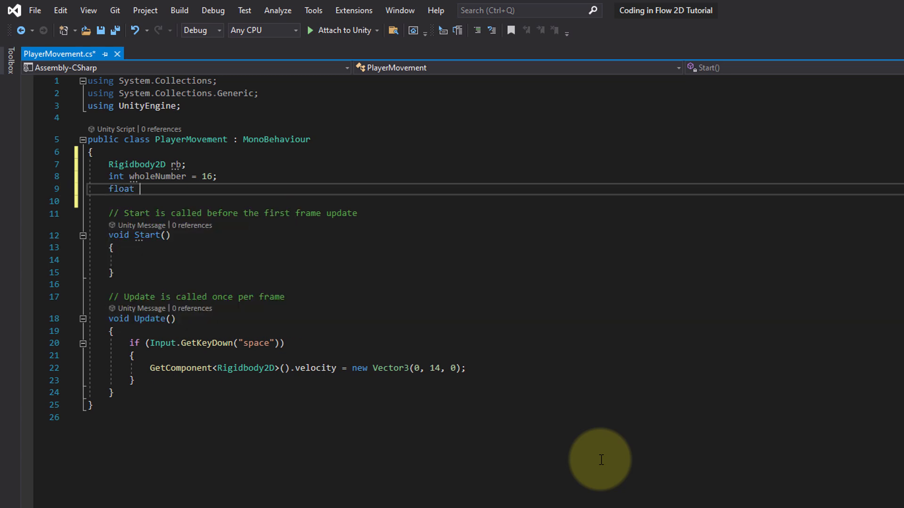
type("decim")
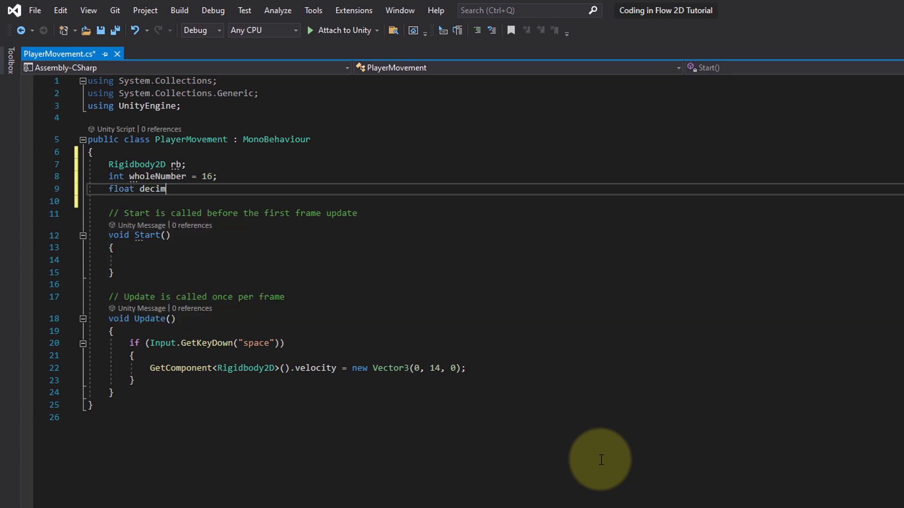
type("alNumber =")
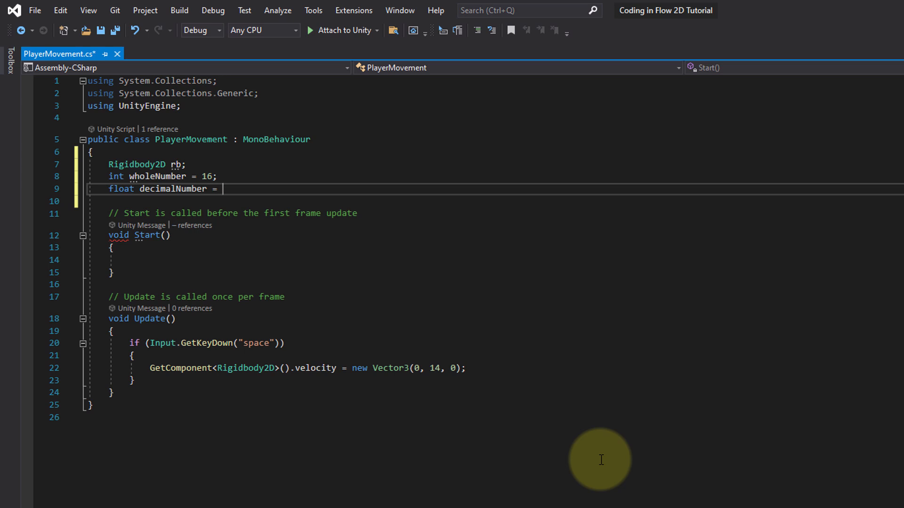
type("4.5")
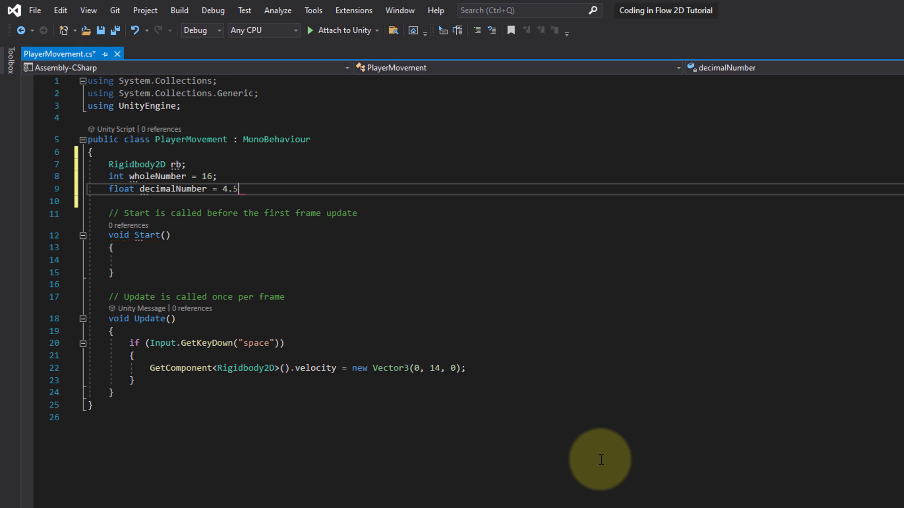
type("4")
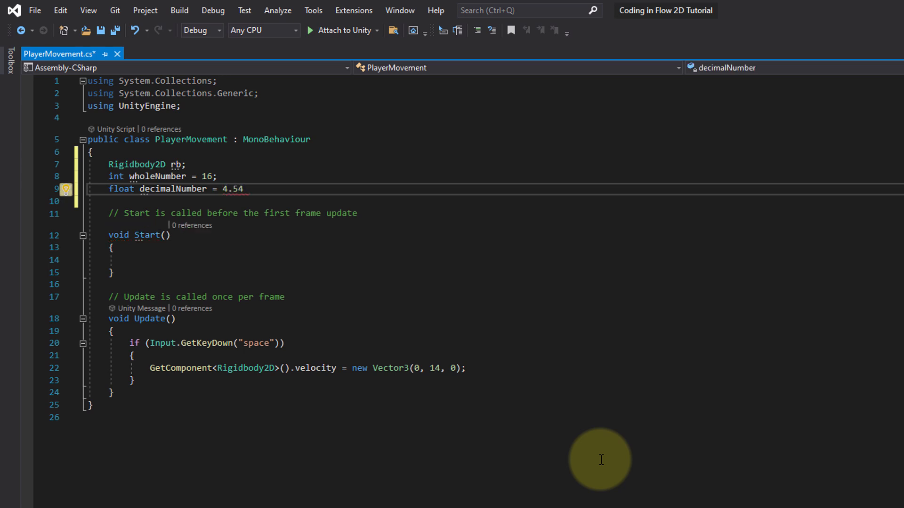
type("f;")
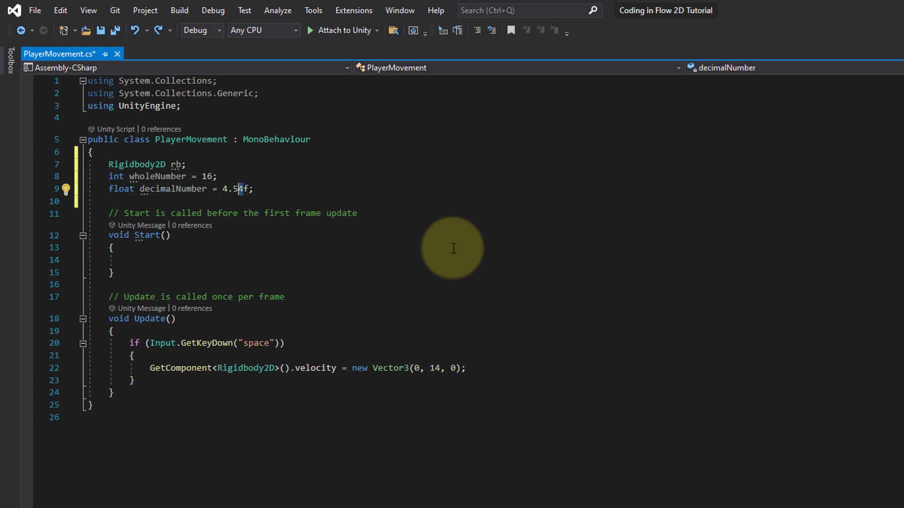
type("4")
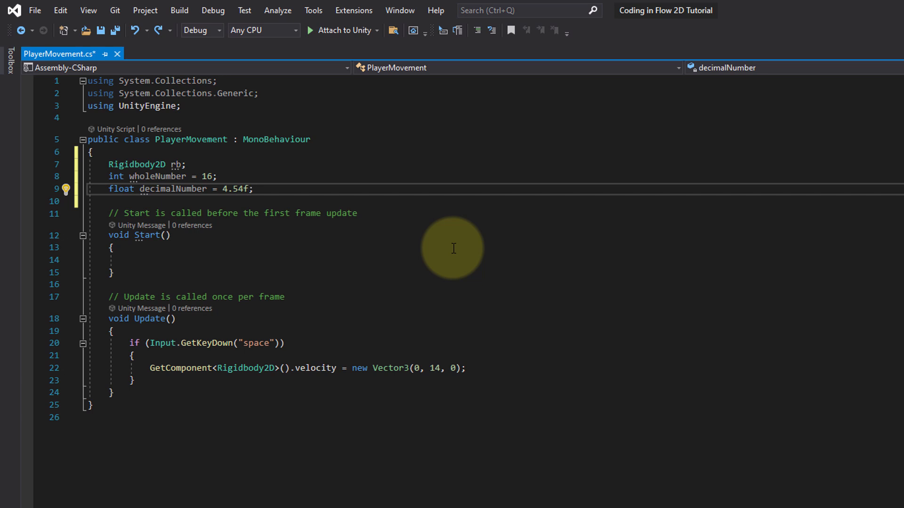
key("Backspace")
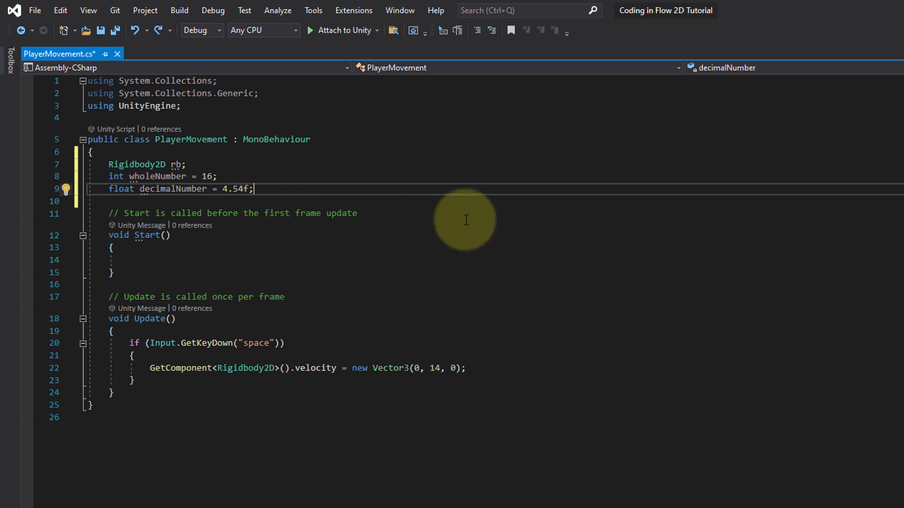
mouse_move(315, 298)
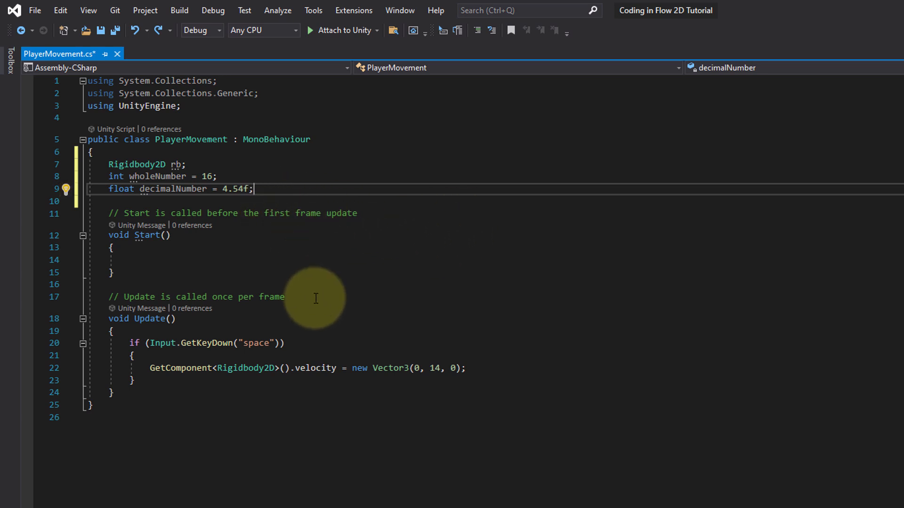
mouse_move(398, 367)
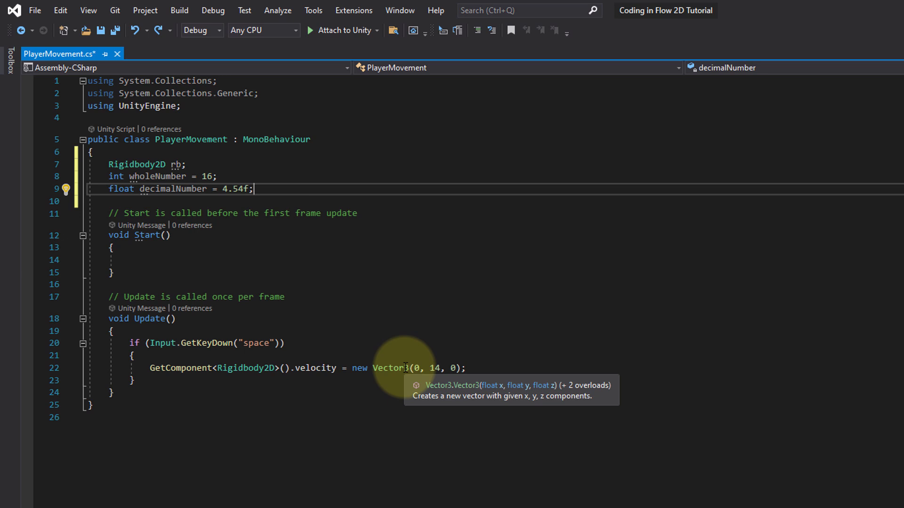
mouse_move(440, 372)
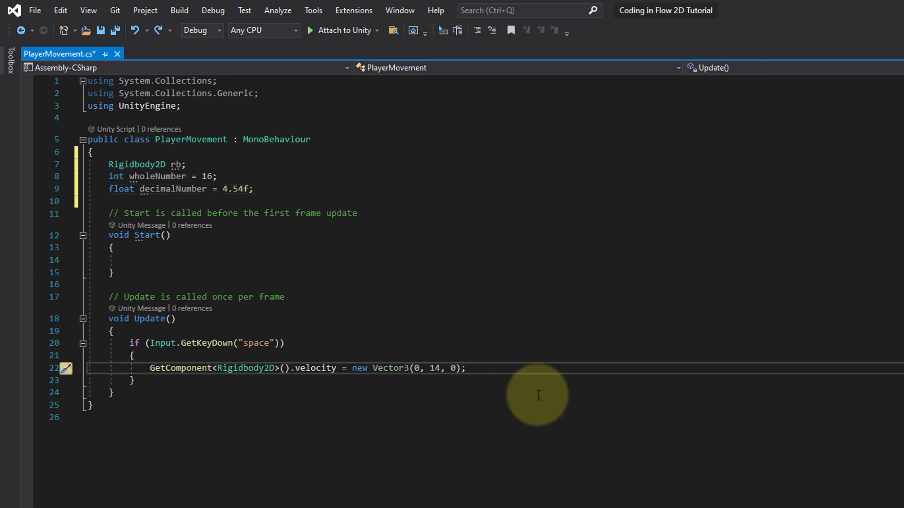
- Change the jump velocity to 14f and add 'string text = "blabla";' below decimalNumber
type("f")
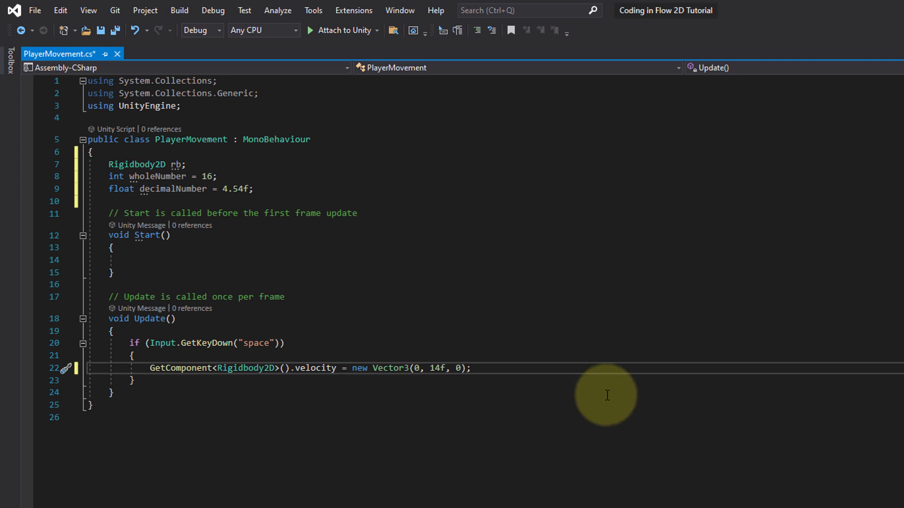
mouse_move(548, 379)
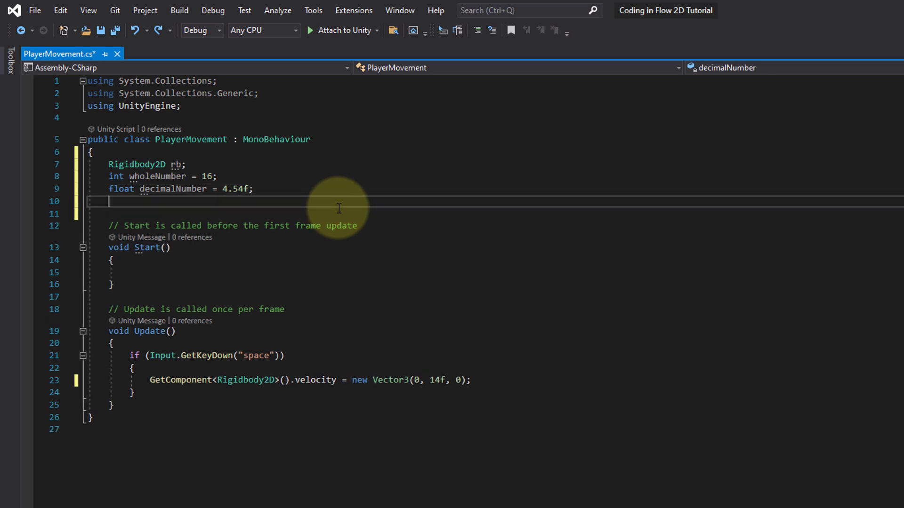
type("string")
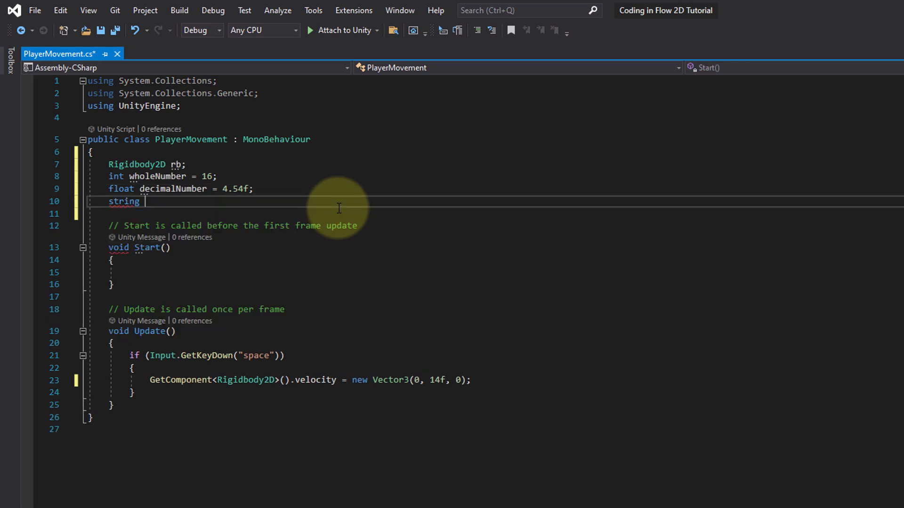
type("text =")
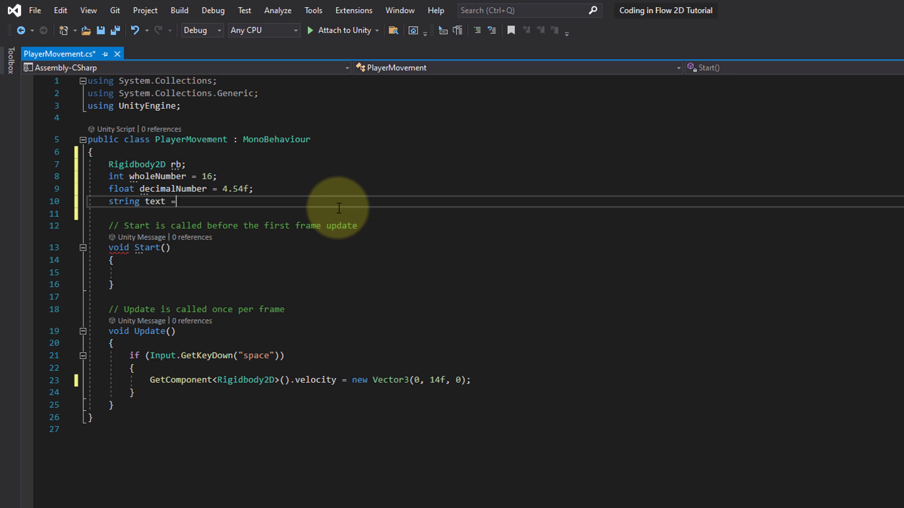
type("\"blabla\";")
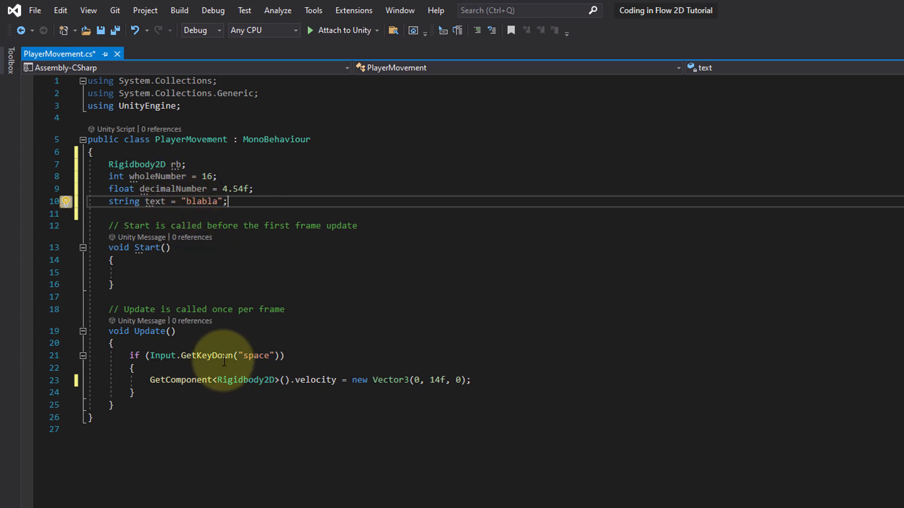
mouse_move(208, 354)
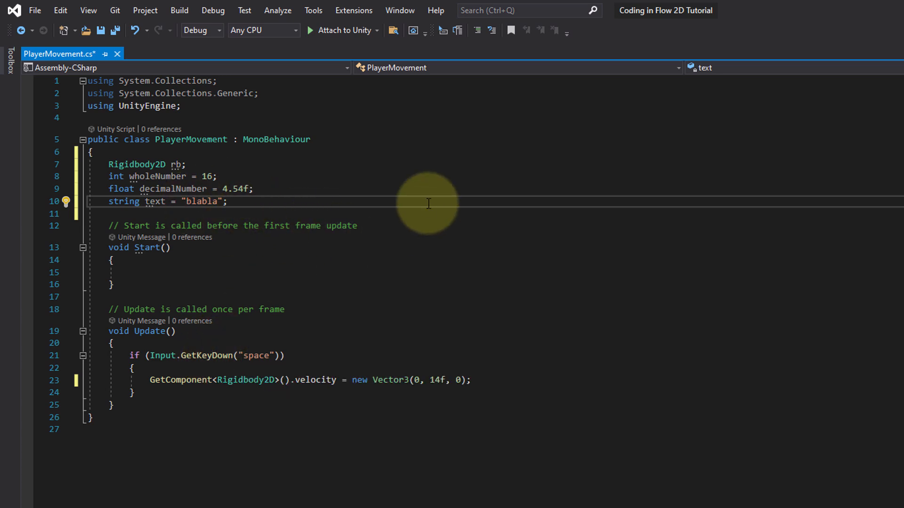
mouse_move(338, 237)
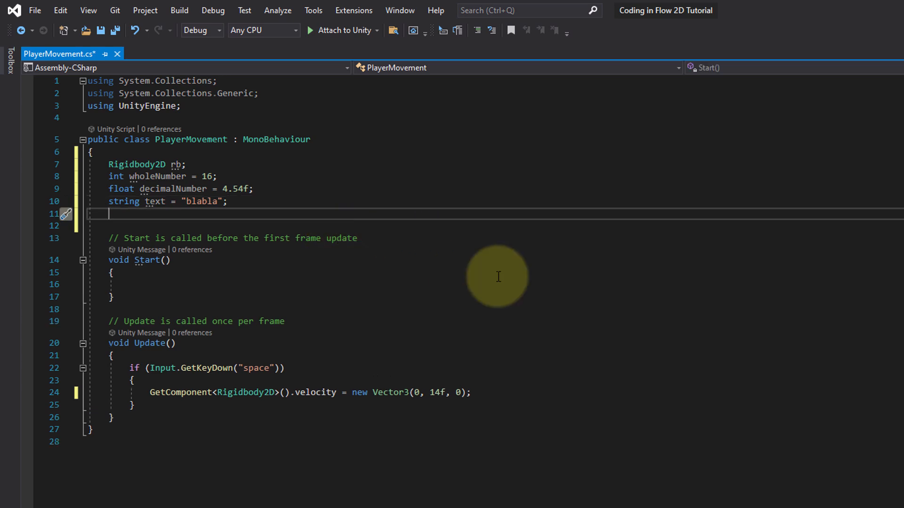
- Add 'bool boolean = false;' below the string field
type("bool")
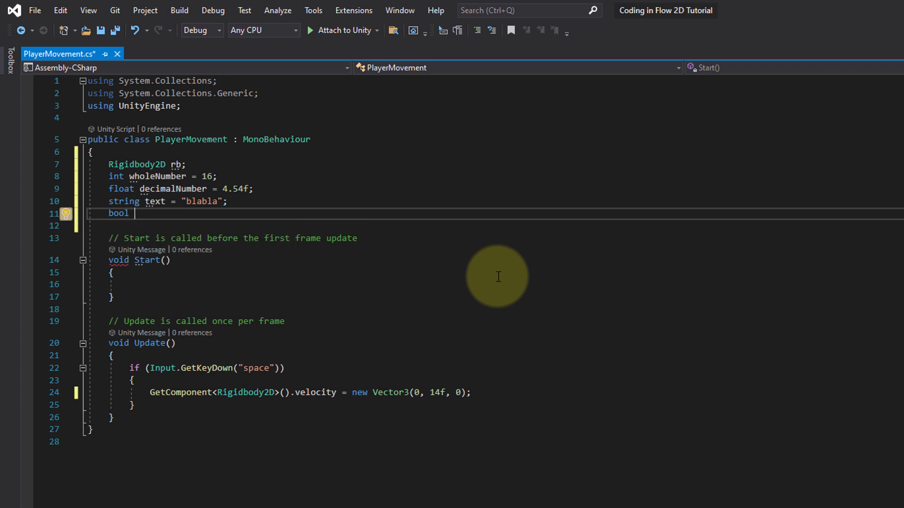
type("boolean")
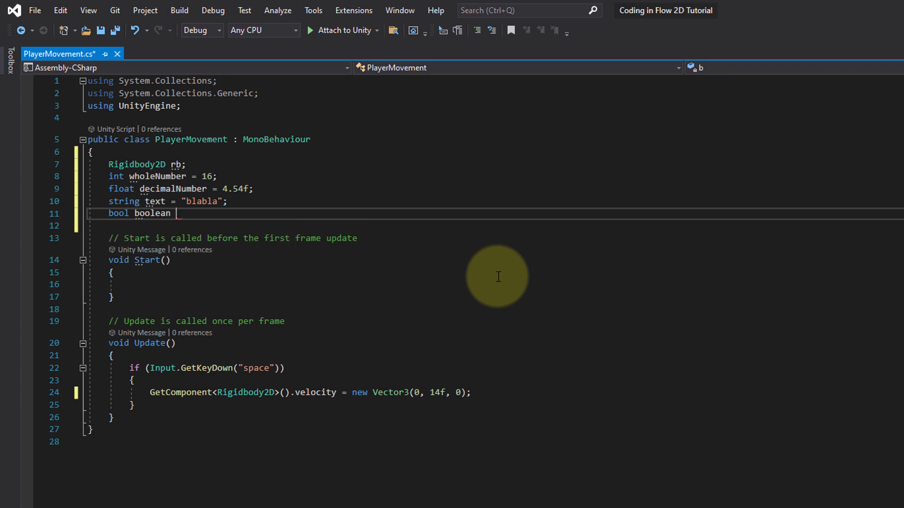
type("= false;")
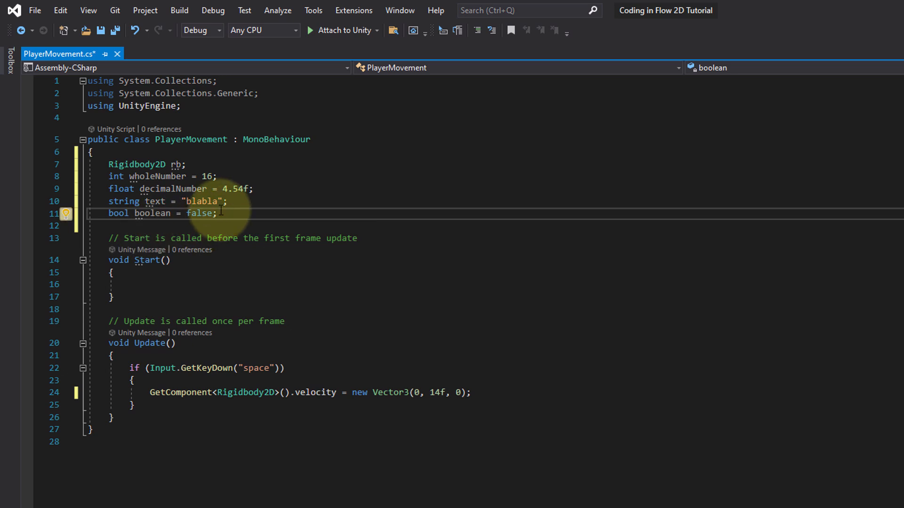
mouse_move(316, 252)
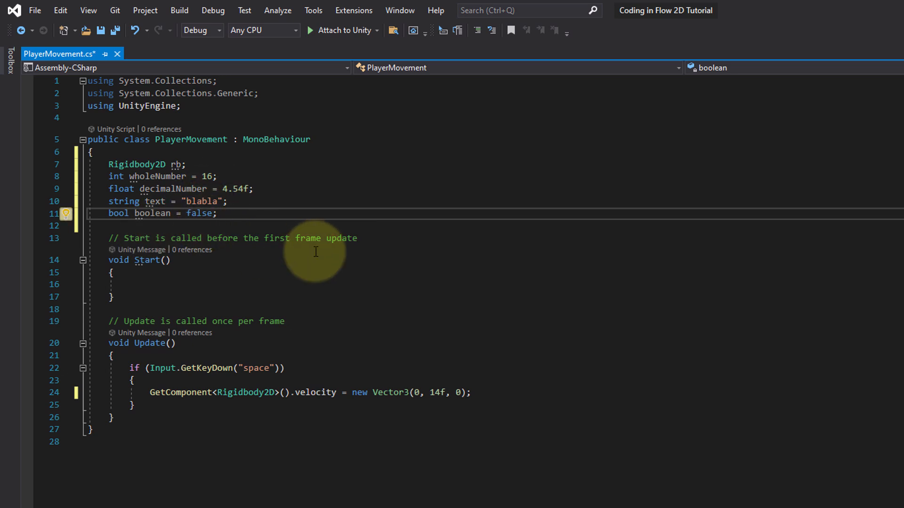
mouse_move(400, 298)
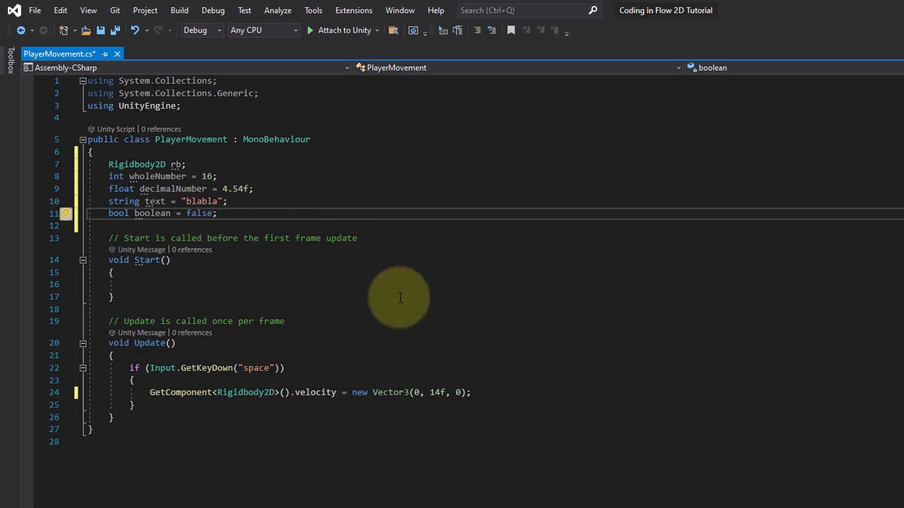
mouse_move(196, 368)
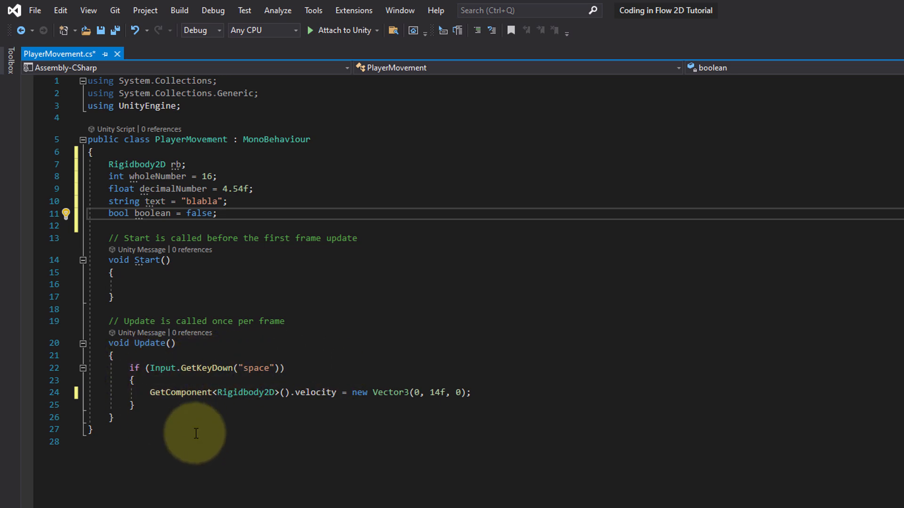
mouse_move(156, 392)
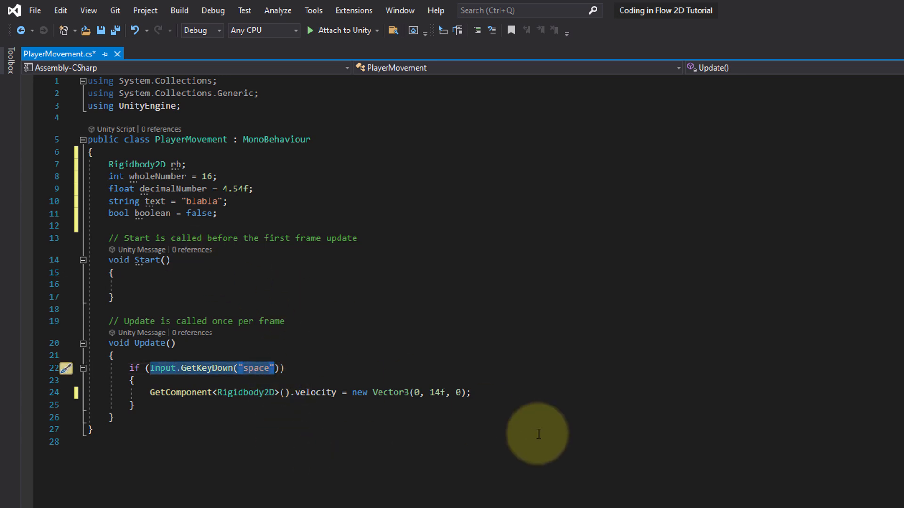
mouse_move(281, 402)
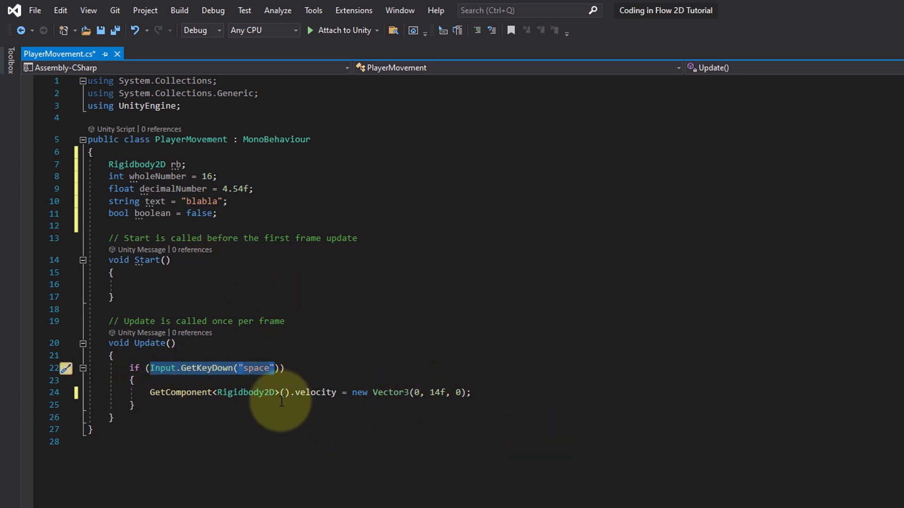
mouse_move(400, 411)
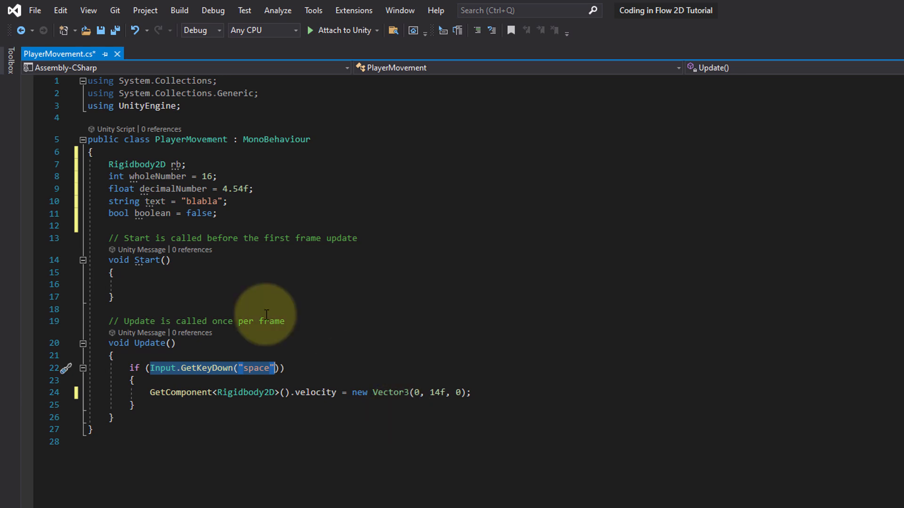
mouse_move(432, 327)
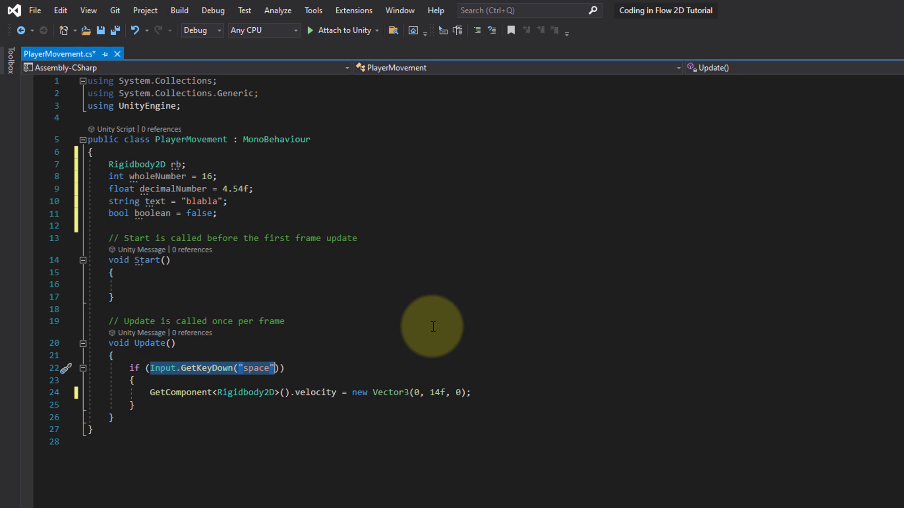
mouse_move(279, 224)
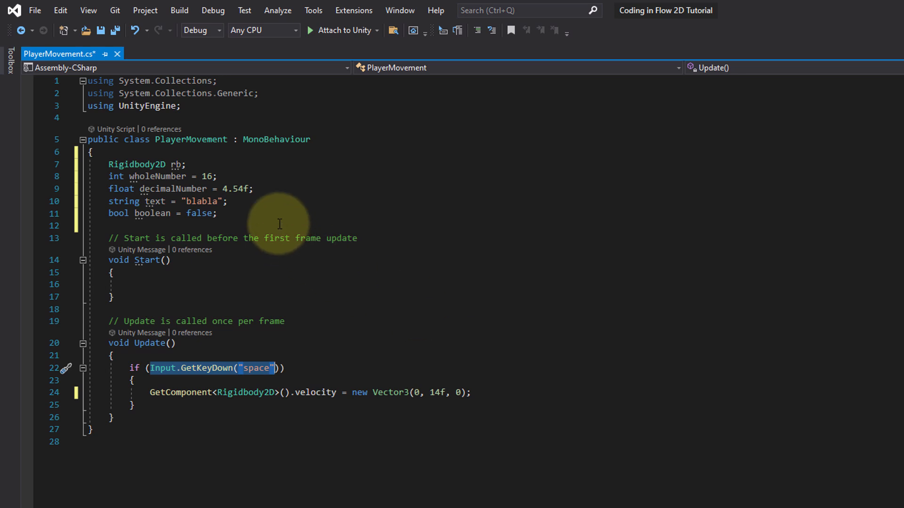
- Remove the example fields and make the rb field 'private Rigidbody2D rb;'
left_click(218, 213)
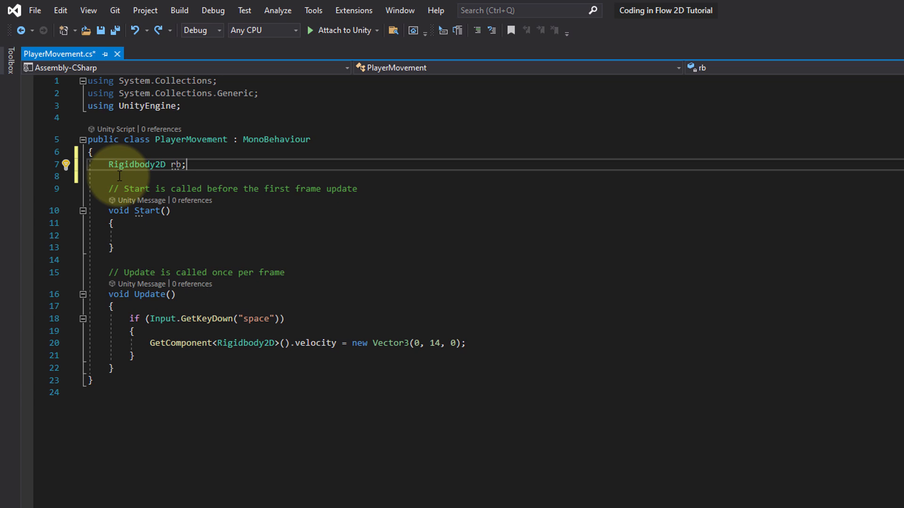
double_click(136, 164)
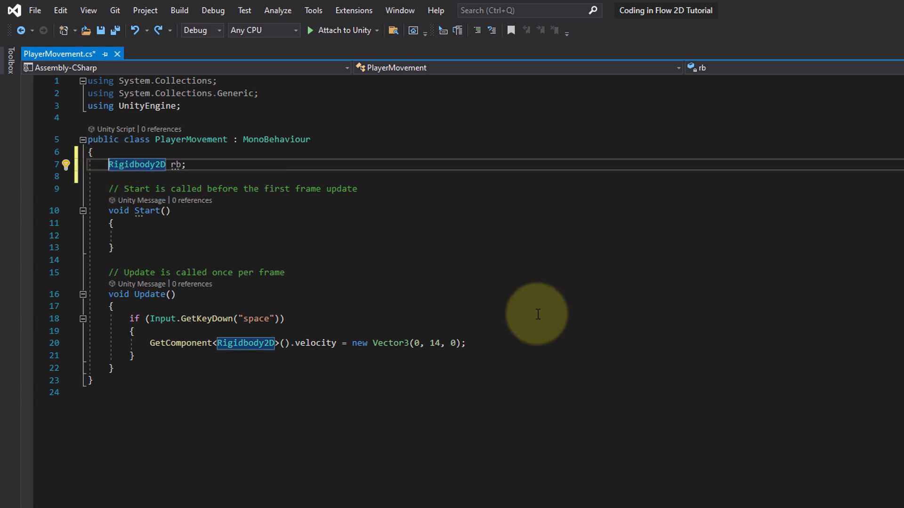
type("private")
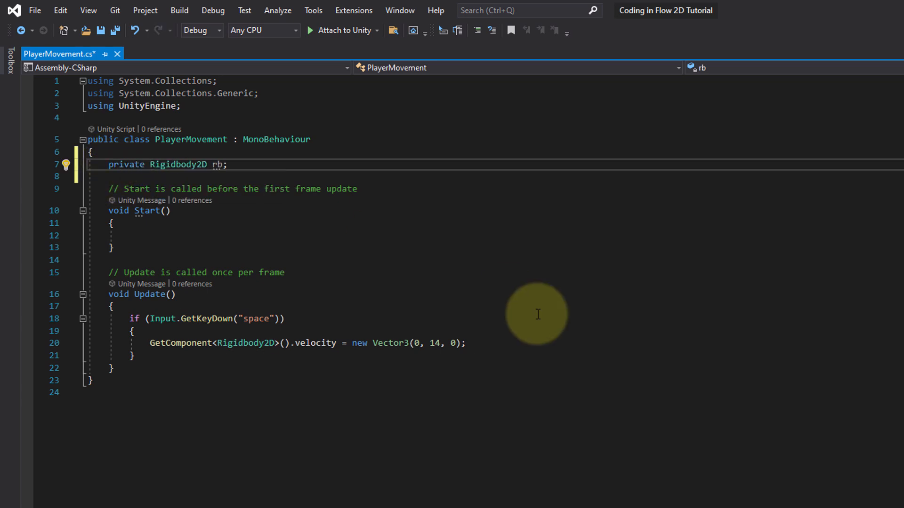
double_click(179, 164)
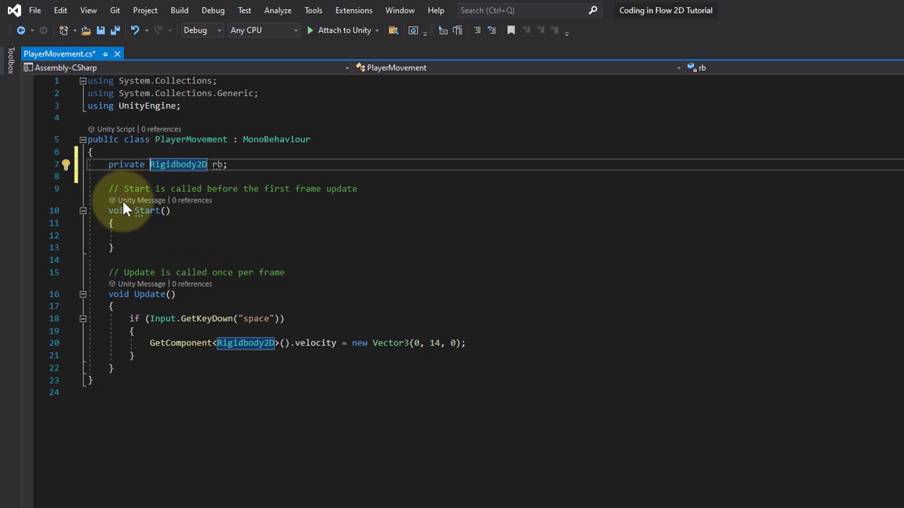
mouse_move(144, 157)
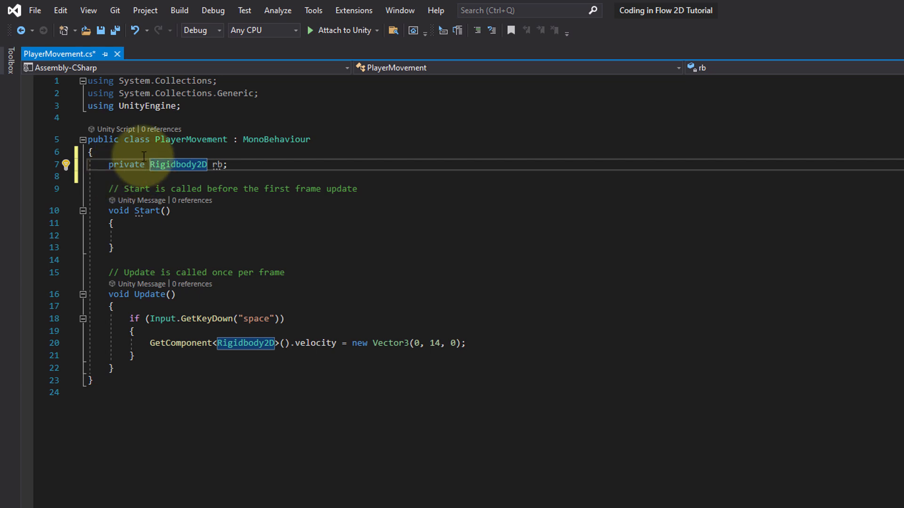
mouse_move(318, 159)
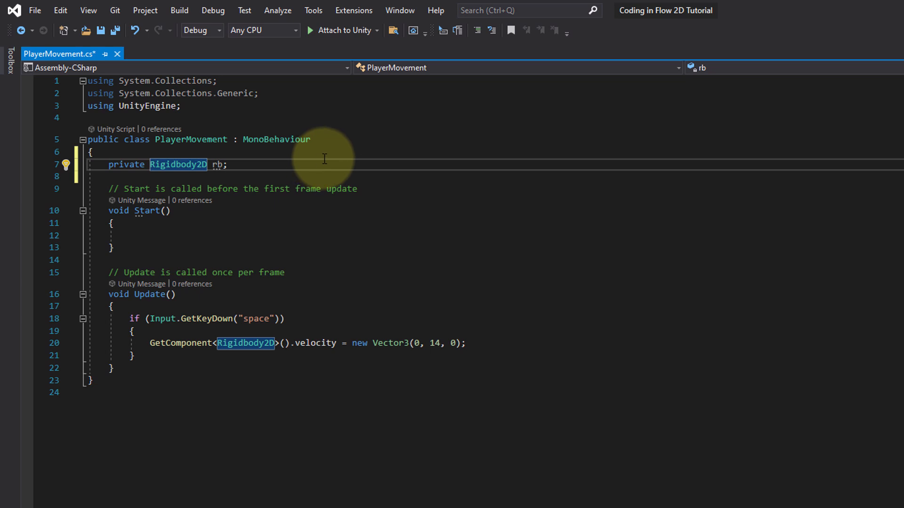
mouse_move(316, 163)
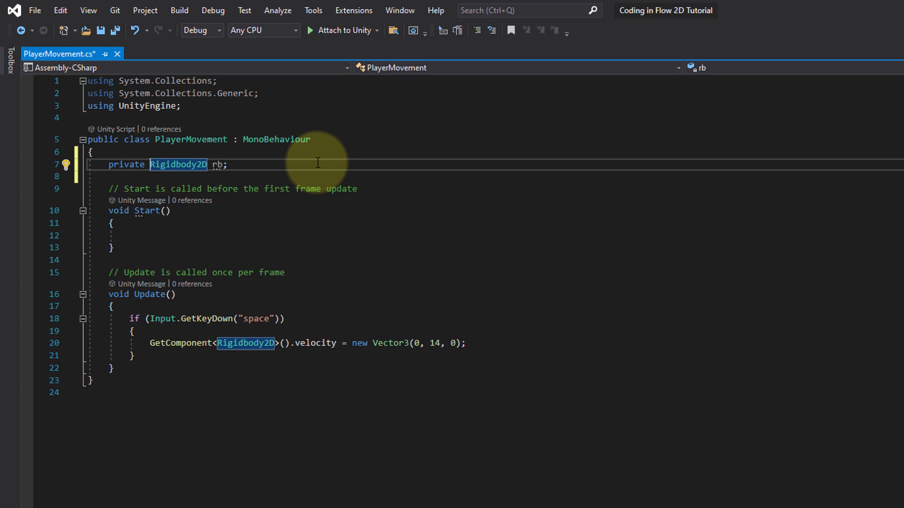
mouse_move(127, 174)
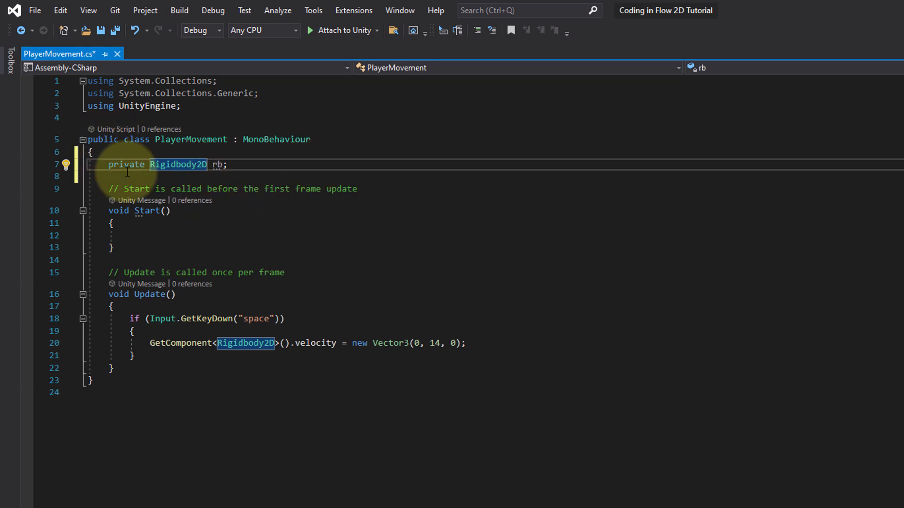
mouse_move(133, 254)
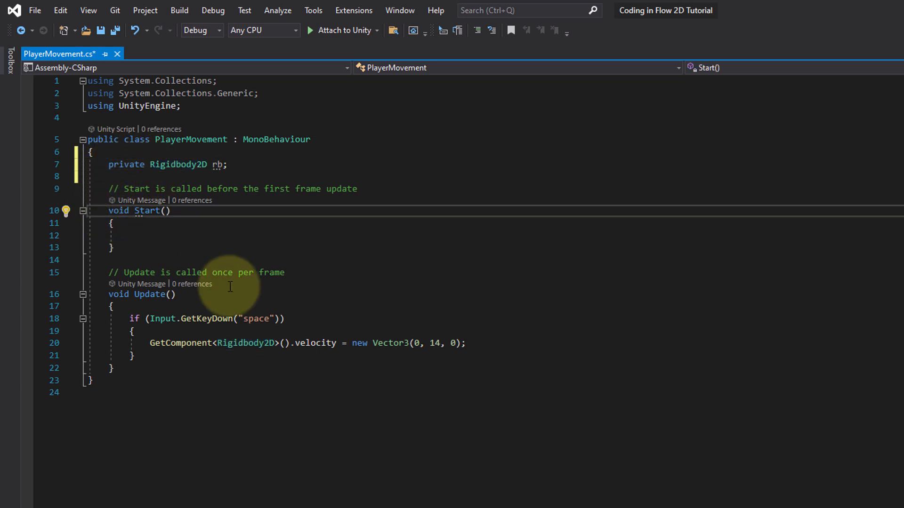
- Mark Start and Update private and change the jump velocity to 14f
type("private")
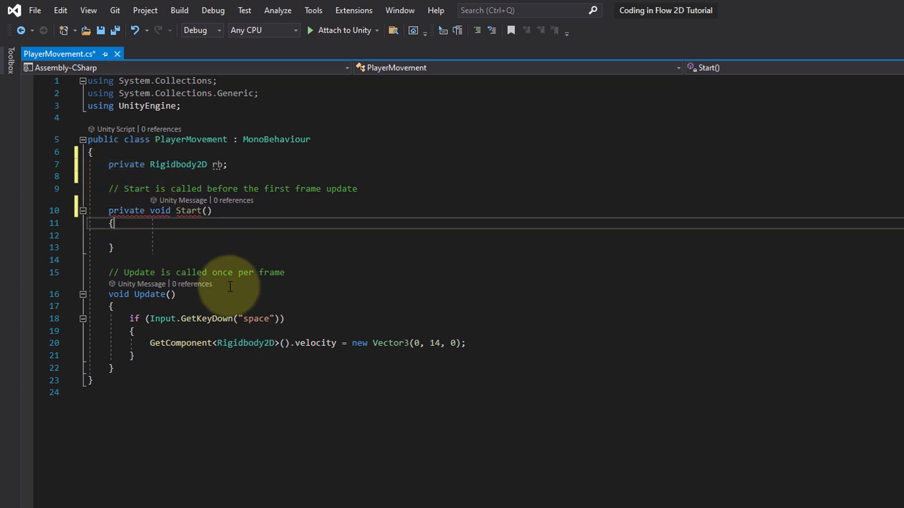
left_click(118, 293)
type("private ")
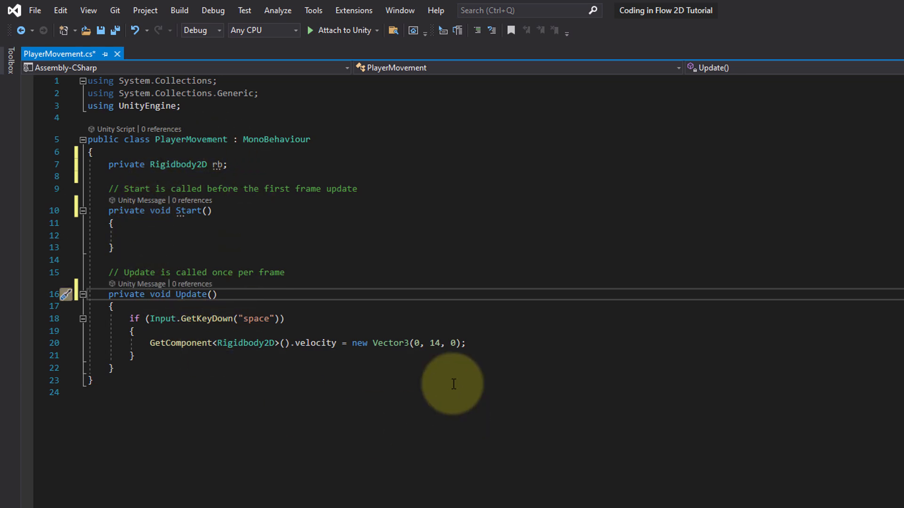
mouse_move(465, 489)
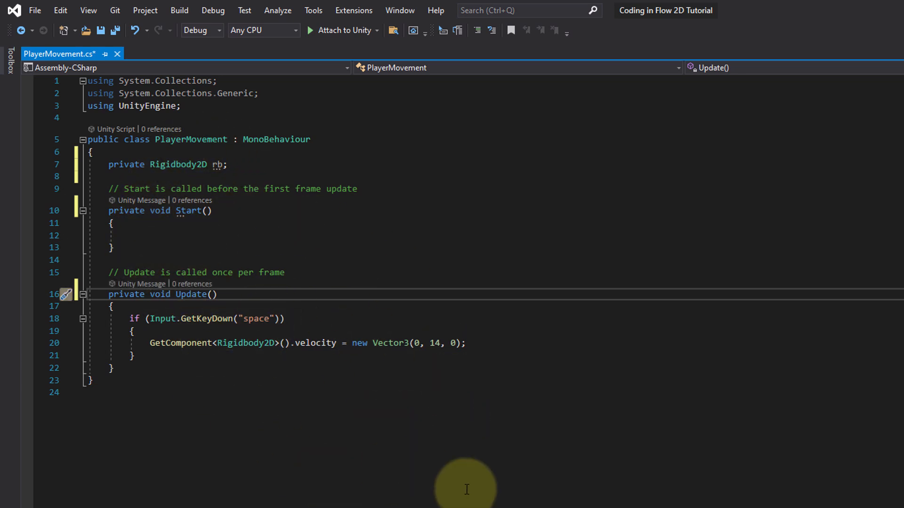
type("f")
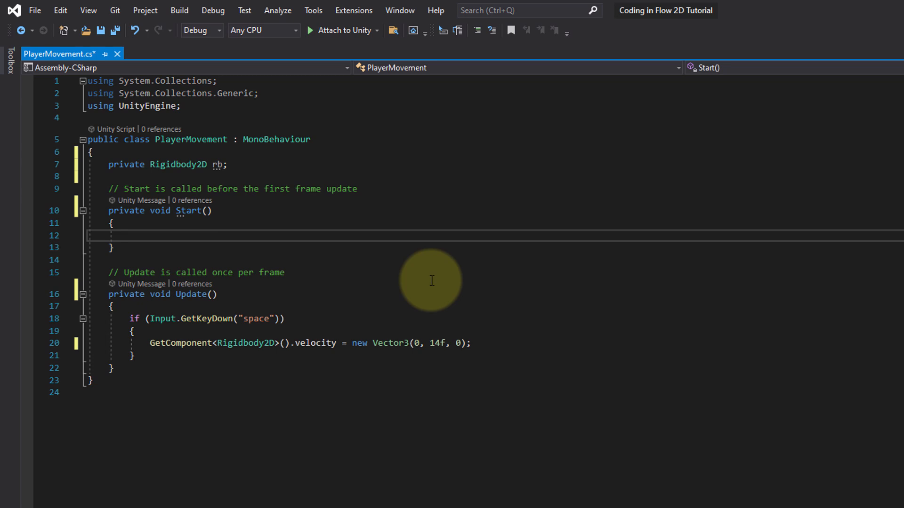
- Assign 'rb = GetComponent<Rigidbody2D>();' in Start and use rb for the jump velocity
type("rb =")
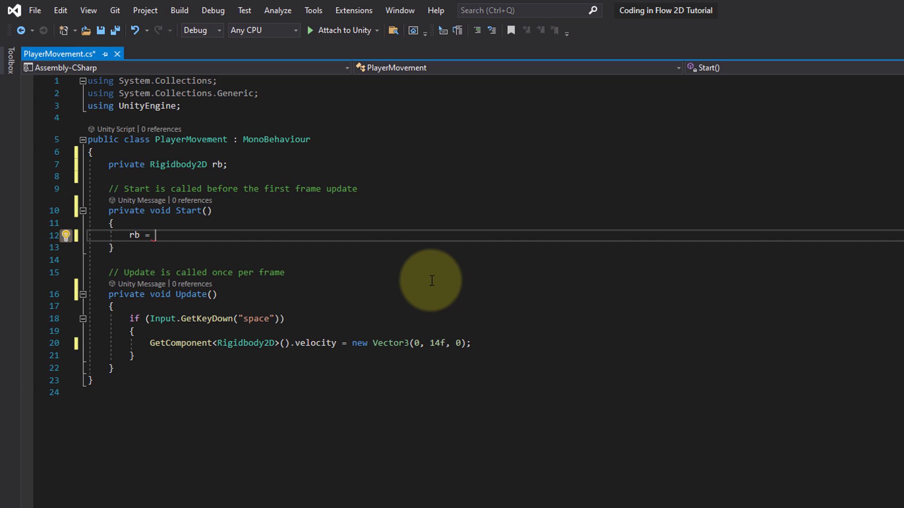
mouse_move(149, 346)
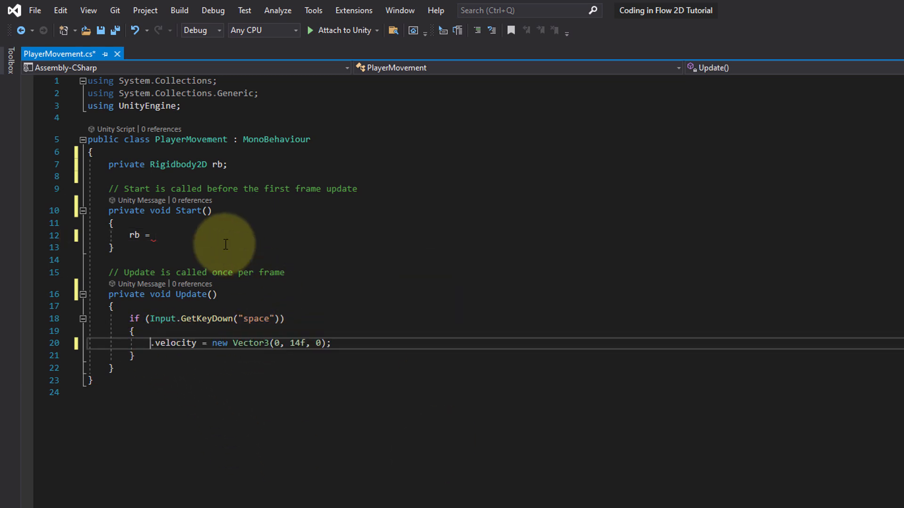
type("GetComponent<Rigidbody2D>();")
type("rb")
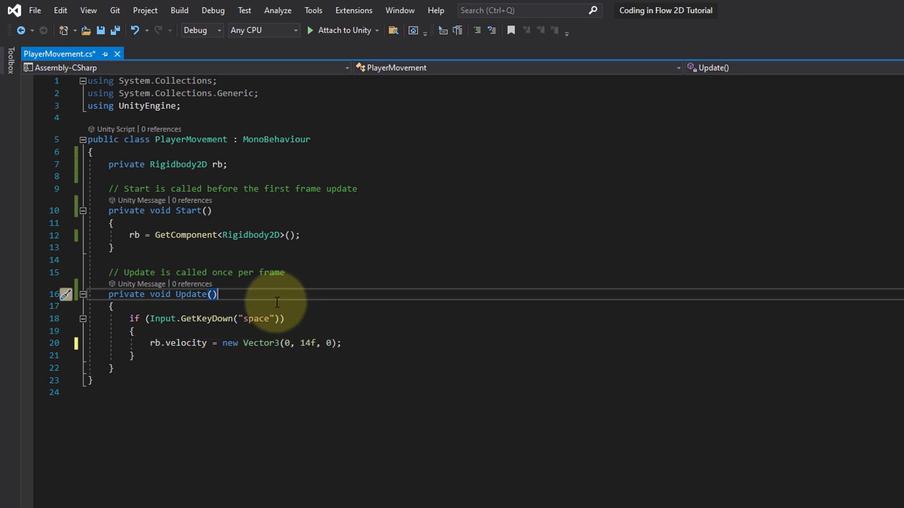
mouse_move(167, 234)
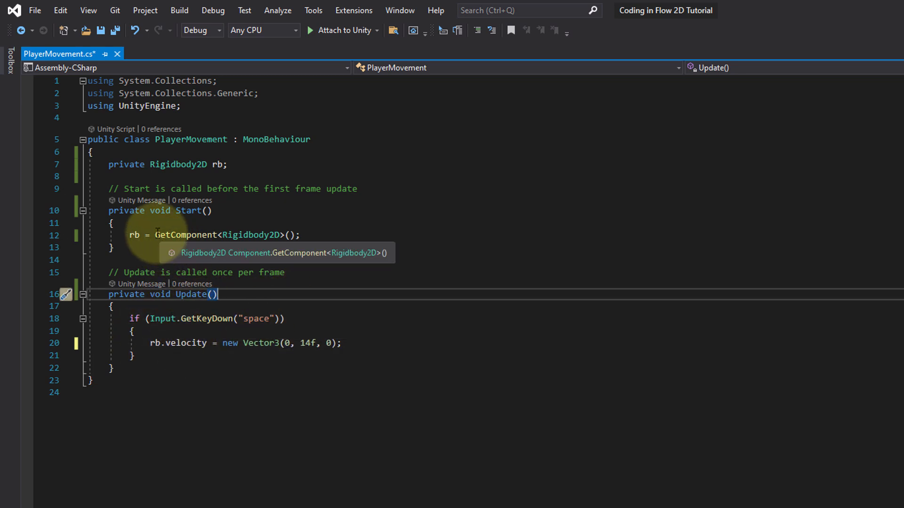
mouse_move(428, 354)
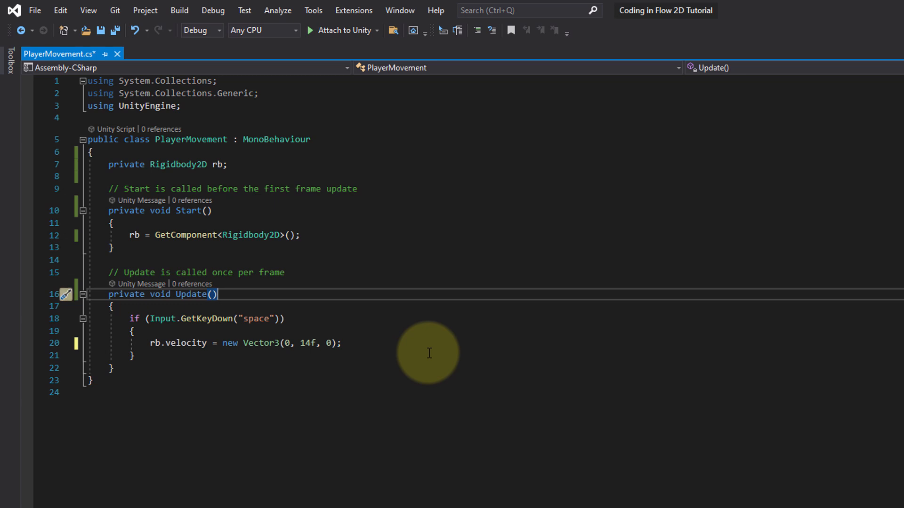
mouse_move(558, 413)
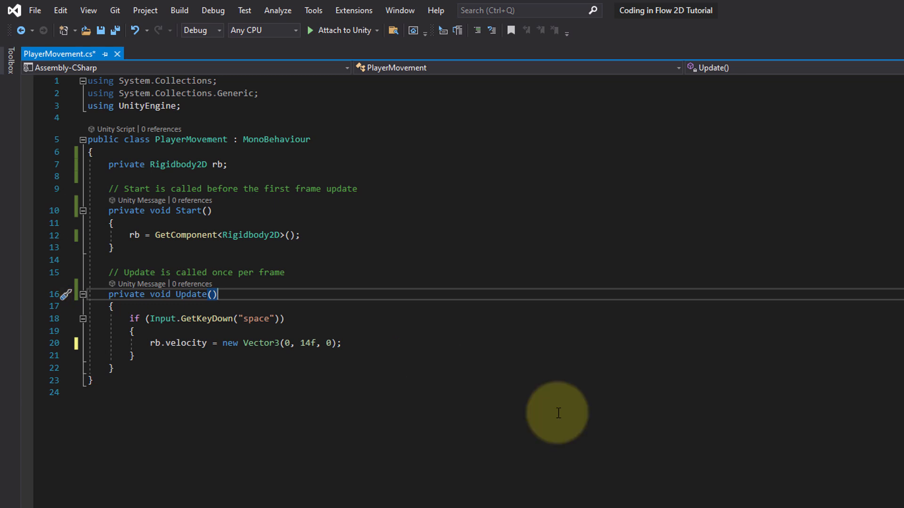
mouse_move(187, 333)
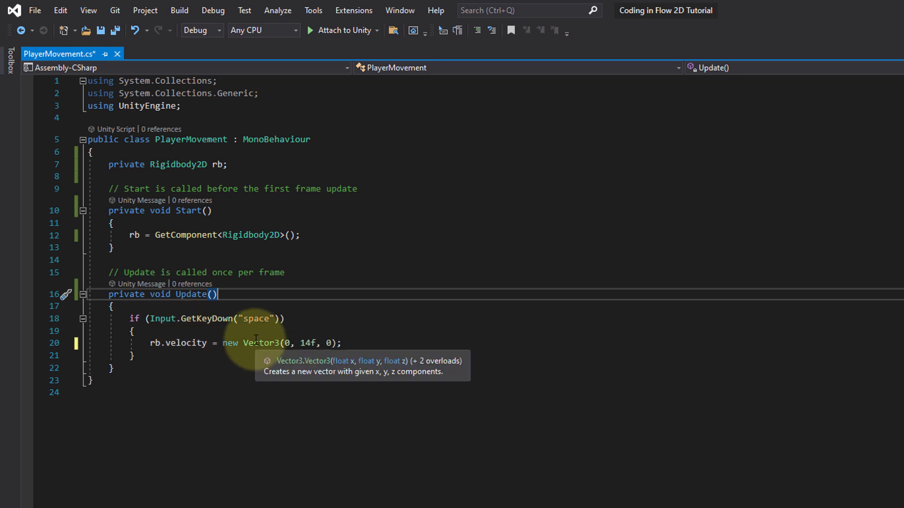
mouse_move(303, 335)
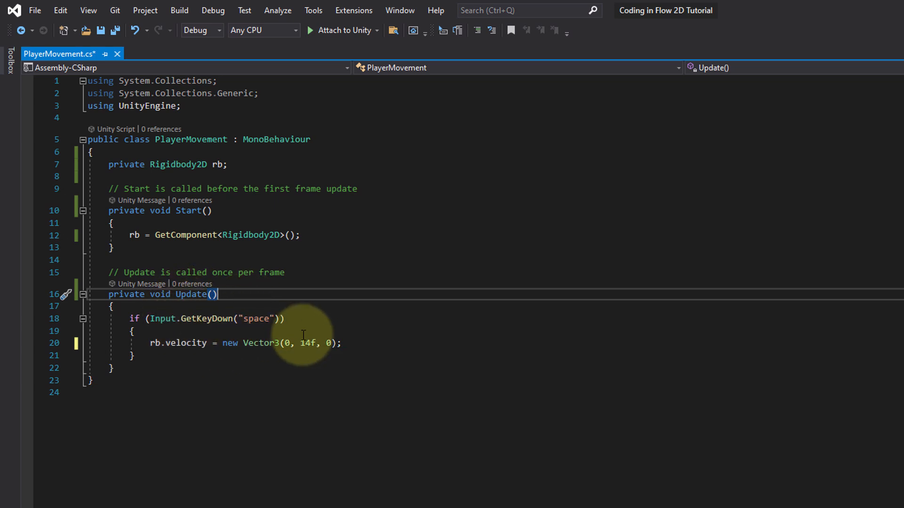
mouse_move(379, 349)
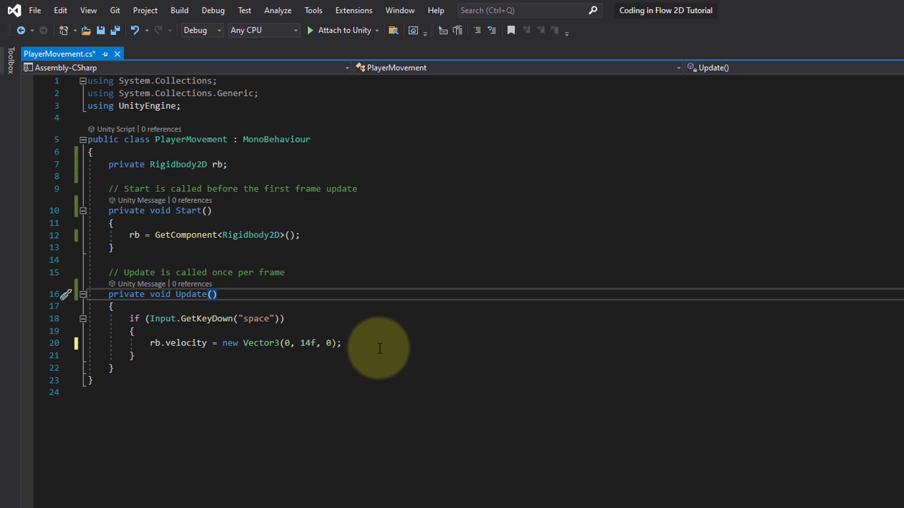
mouse_move(441, 311)
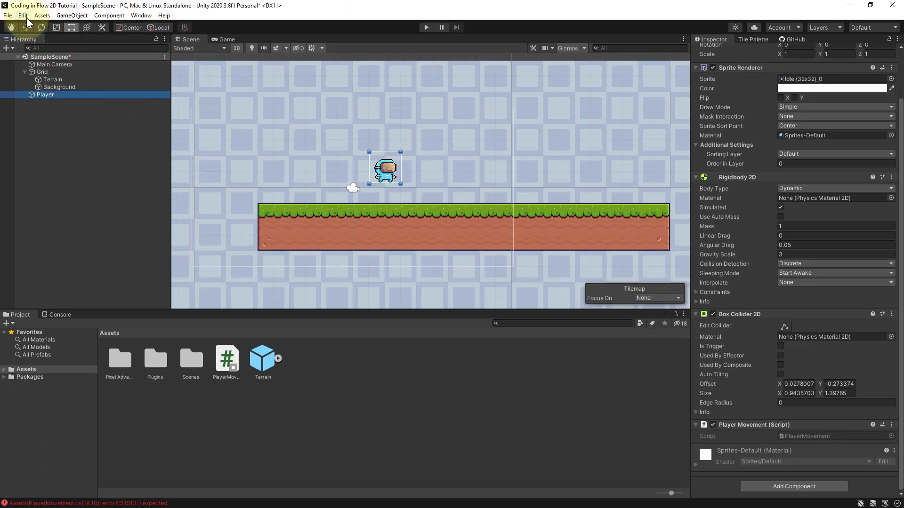
- Open Edit > Project Settings on the Input Manager section
left_click(22, 15)
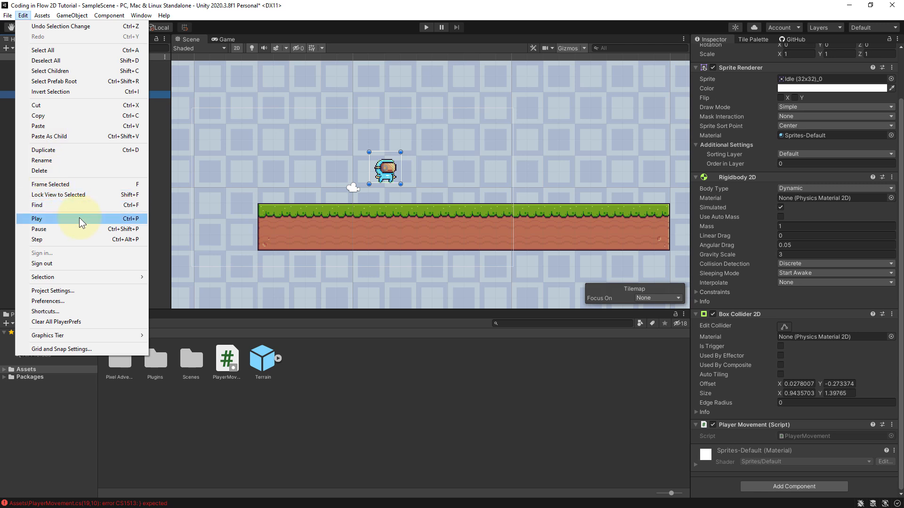
left_click(52, 291)
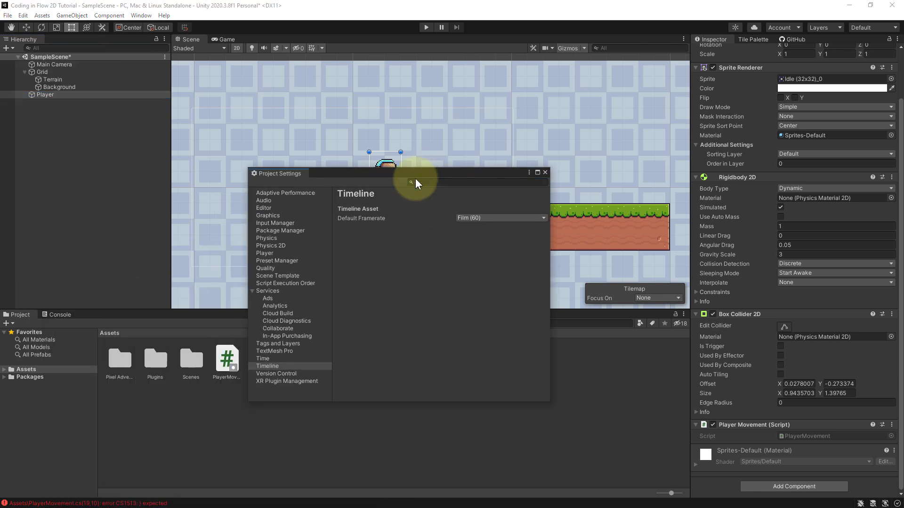
left_click(275, 223)
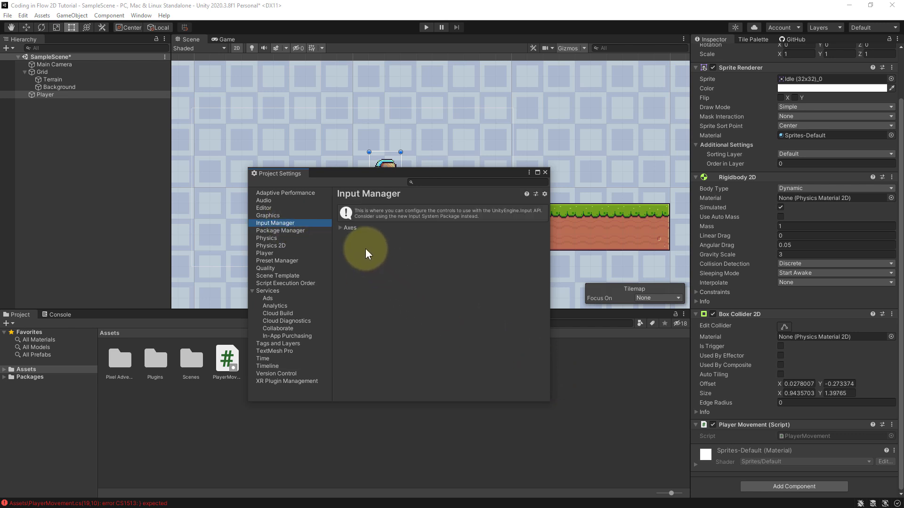
mouse_move(341, 234)
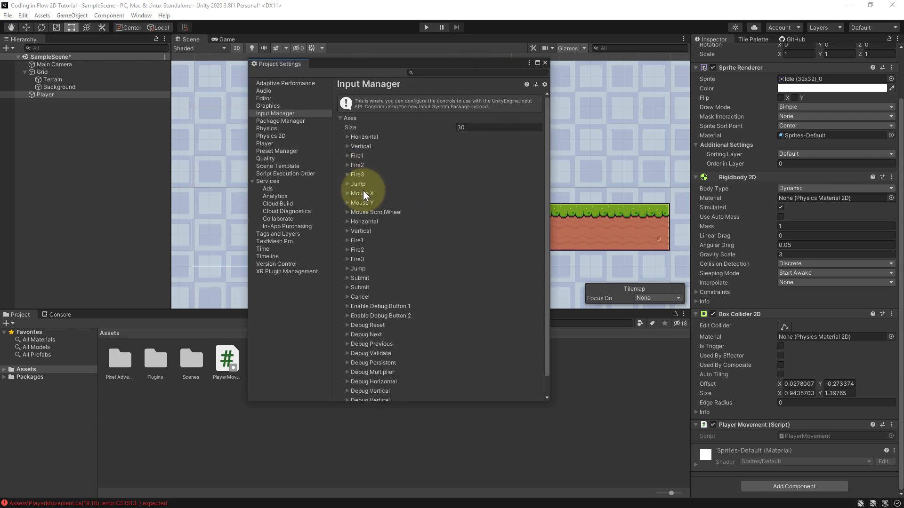
mouse_move(433, 206)
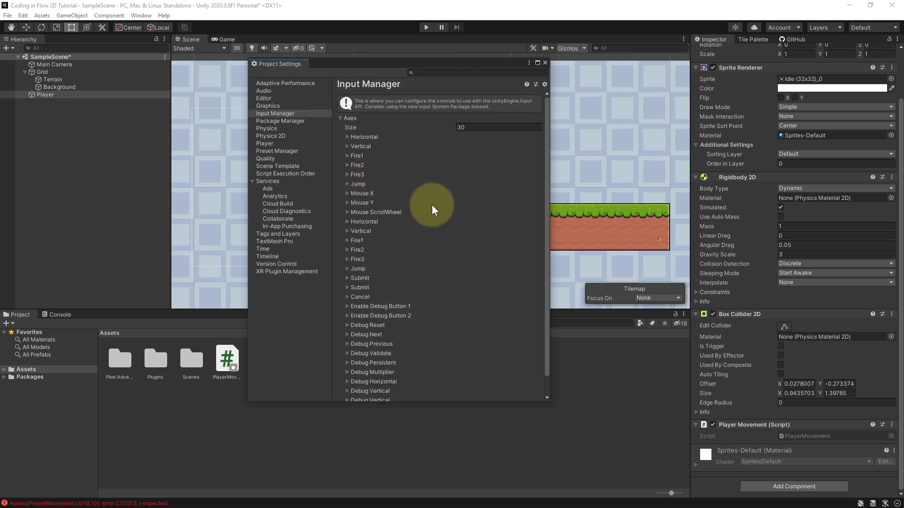
- Expand the Jump axis to show its space positive button, briefly inspecting the Horizontal axis
left_click(346, 183)
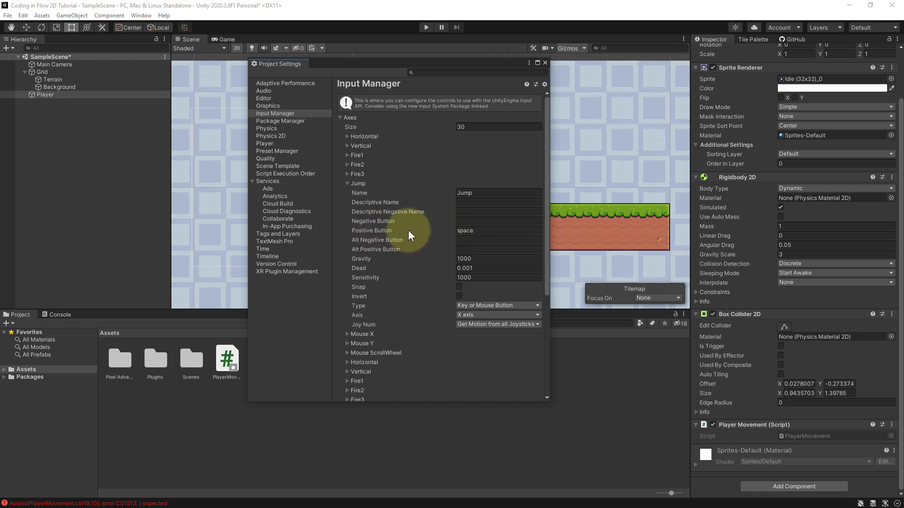
mouse_move(408, 297)
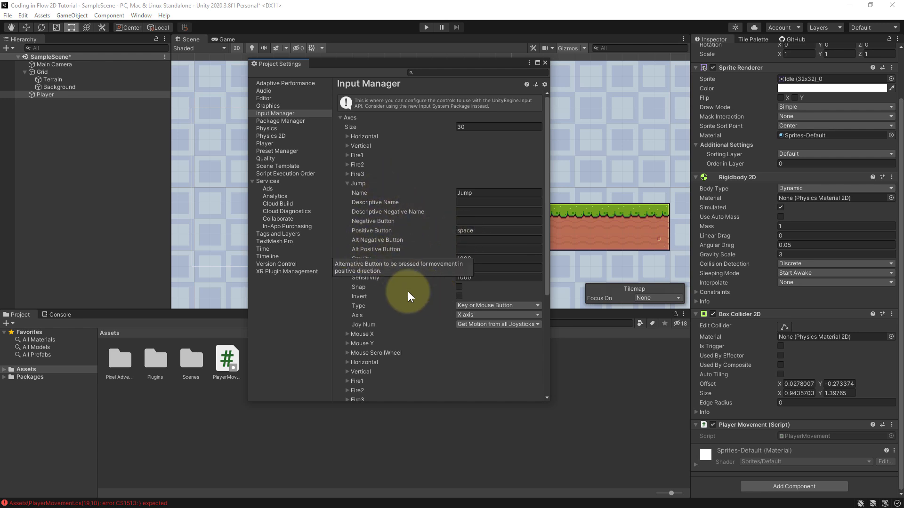
mouse_move(465, 391)
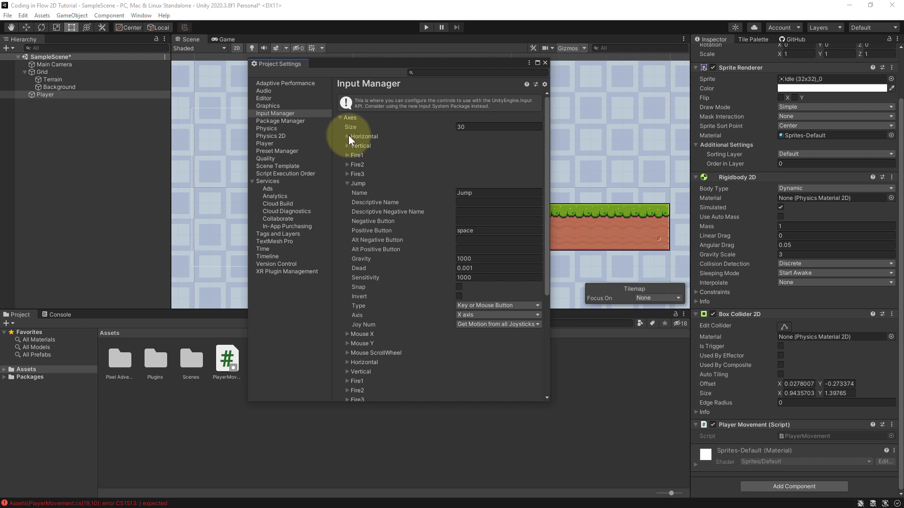
left_click(346, 136)
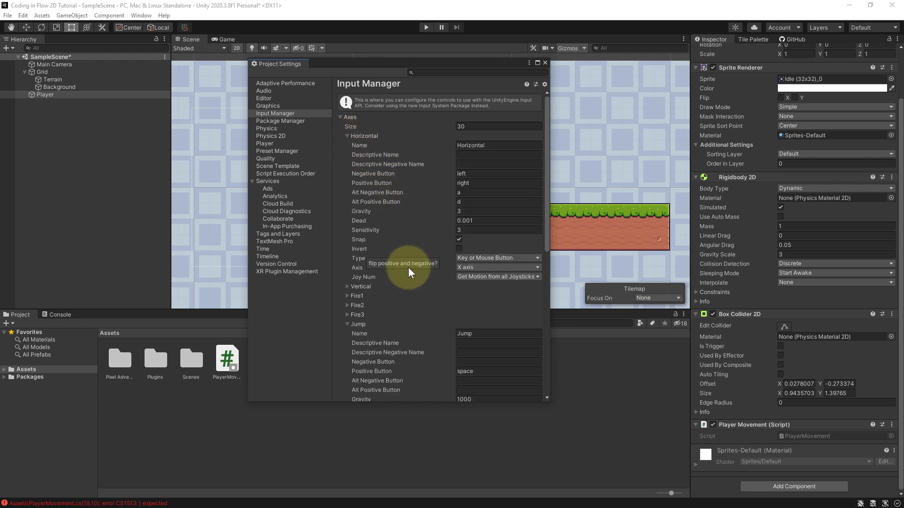
left_click(495, 174)
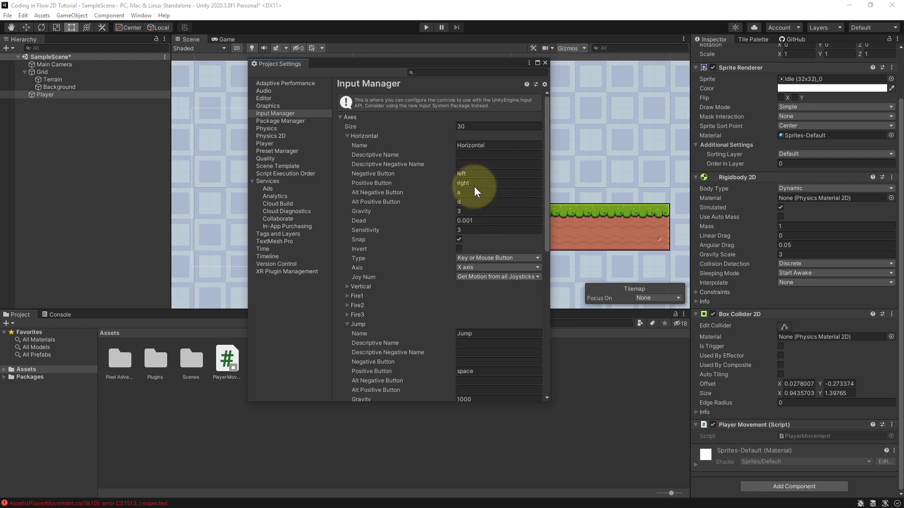
left_click(497, 201)
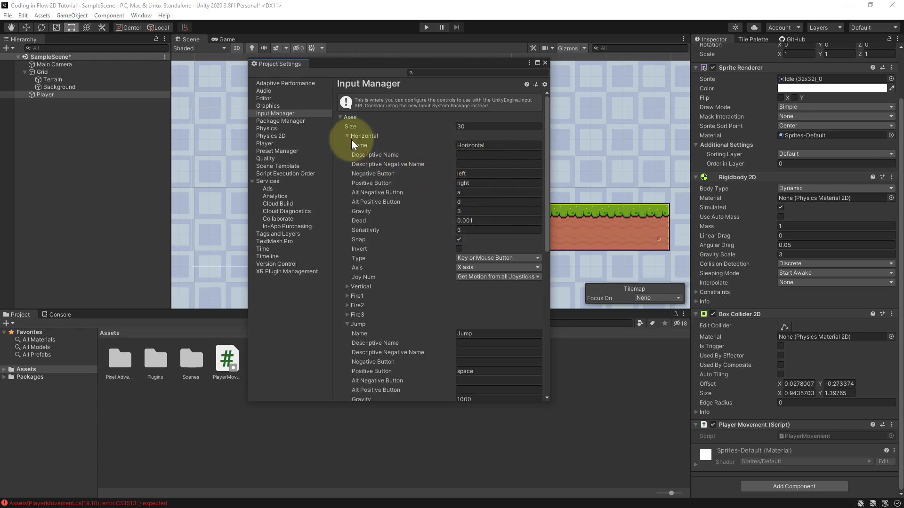
left_click(347, 135)
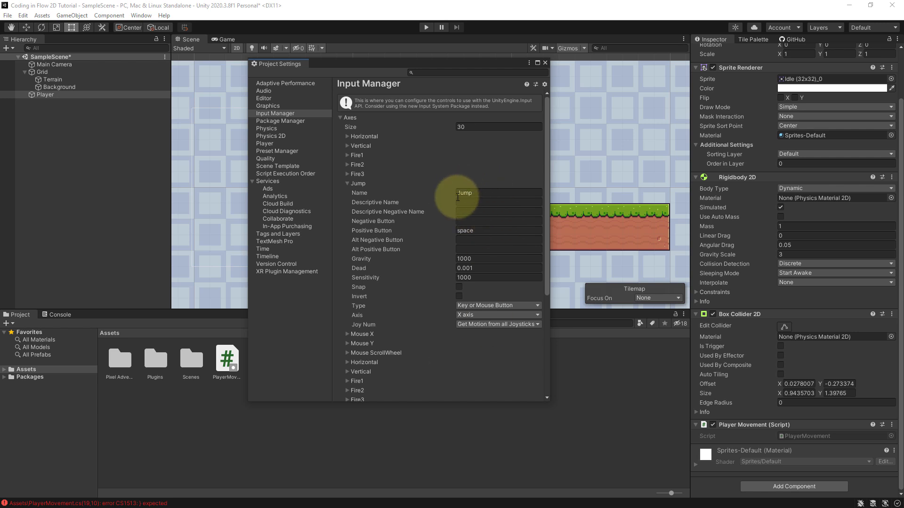
mouse_move(484, 262)
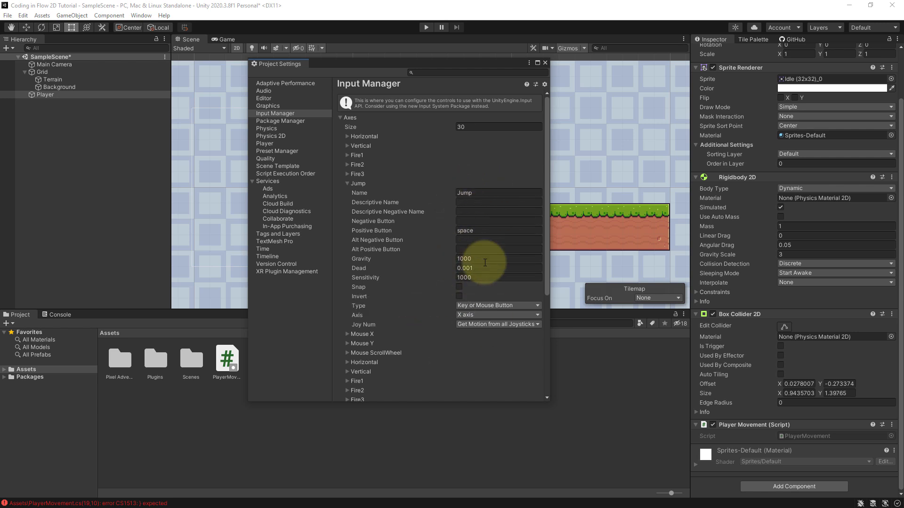
left_click(498, 249)
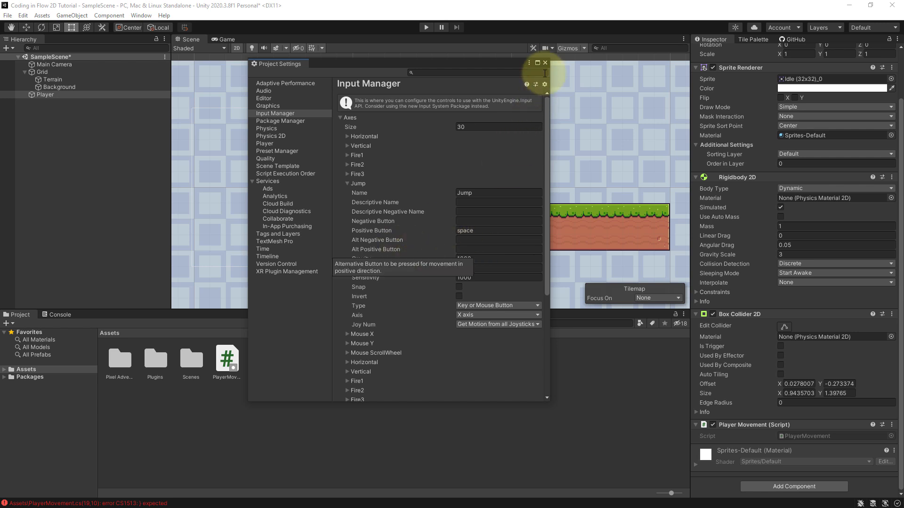
mouse_move(457, 78)
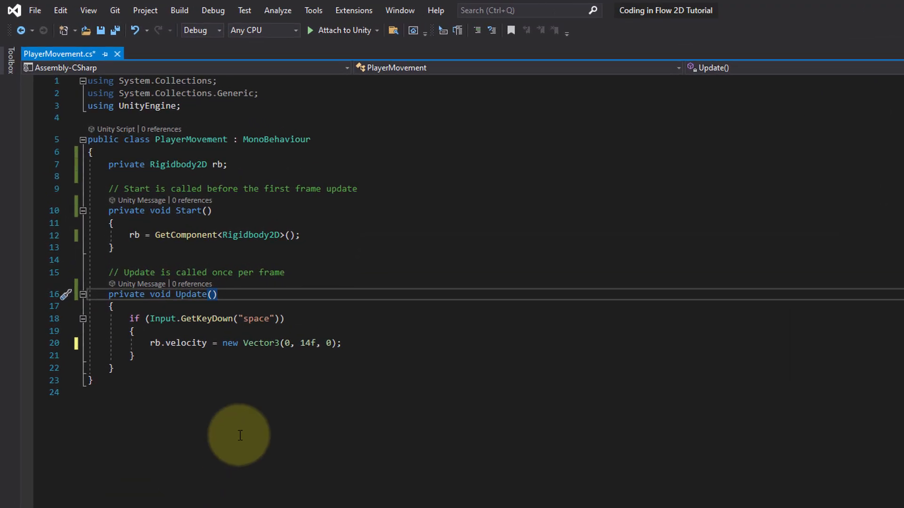
- Replace Input.GetKeyDown("space") with Input.GetButtonDown("Jump") in the jump check and save
double_click(206, 318)
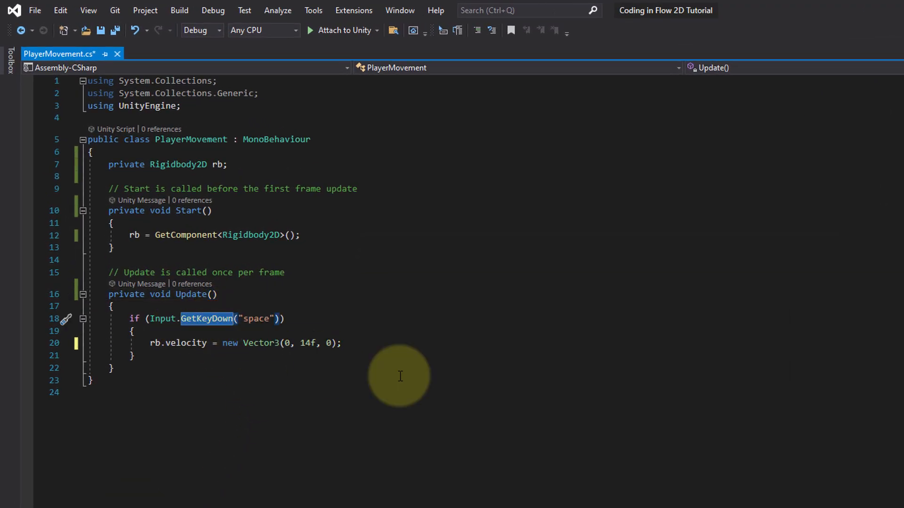
mouse_move(497, 366)
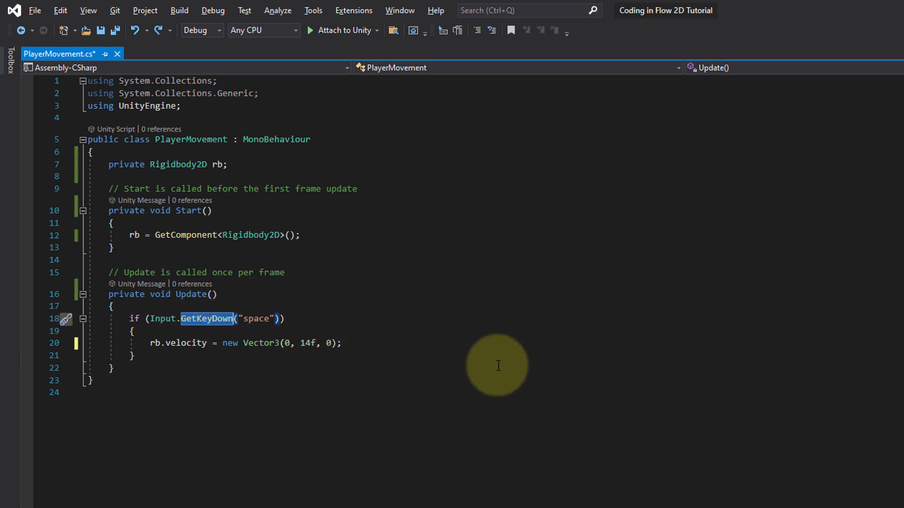
type("GetButtonDown")
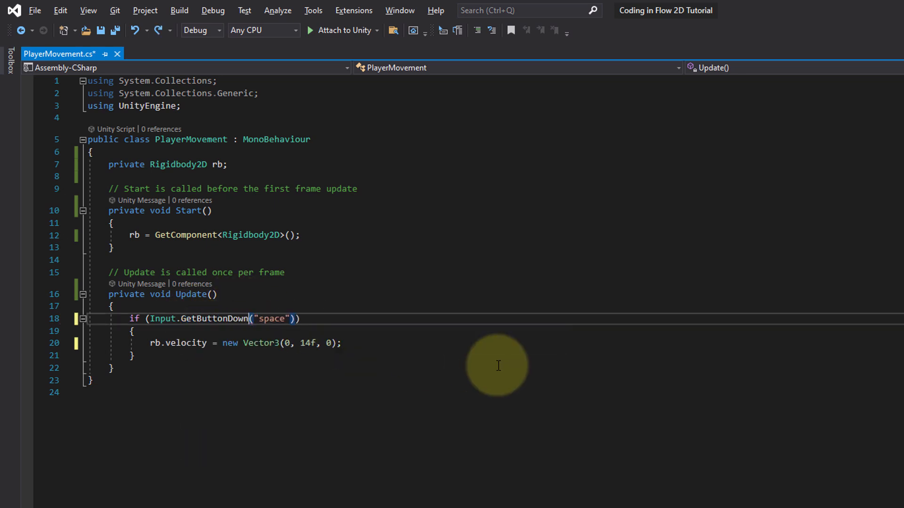
double_click(215, 319)
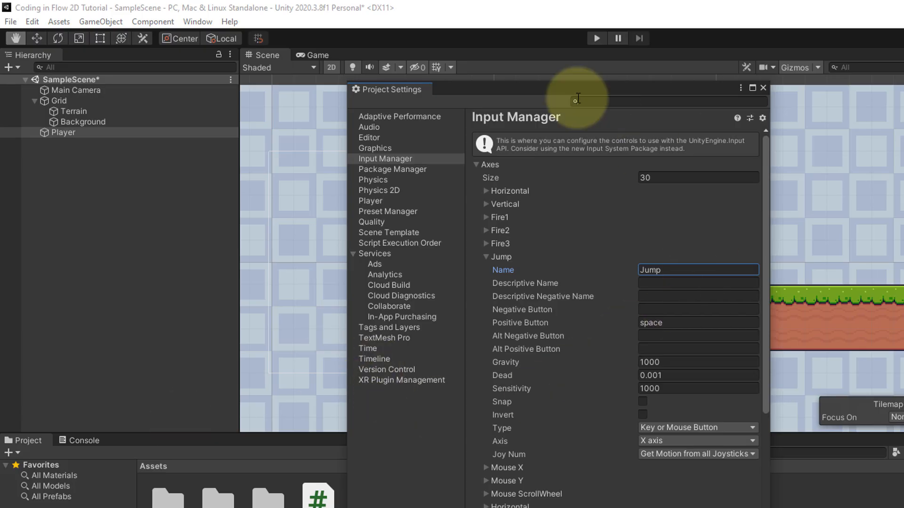
mouse_move(513, 337)
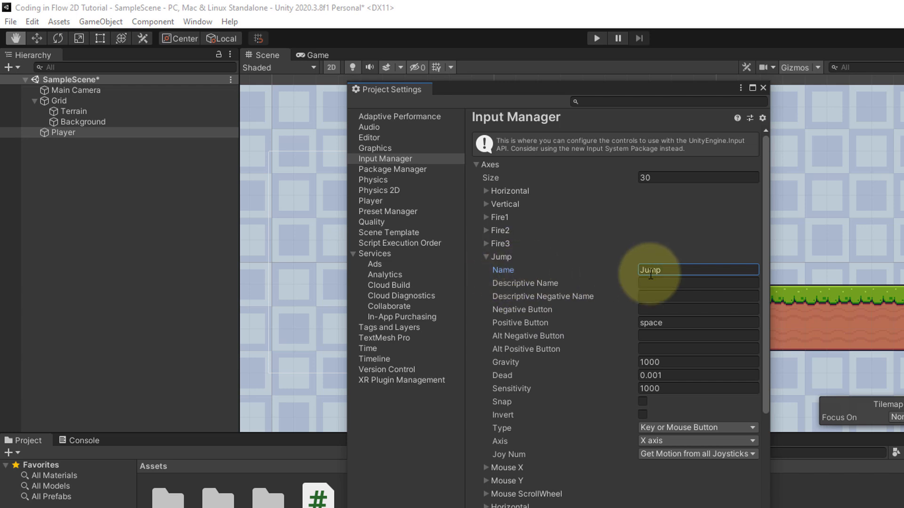
mouse_move(661, 267)
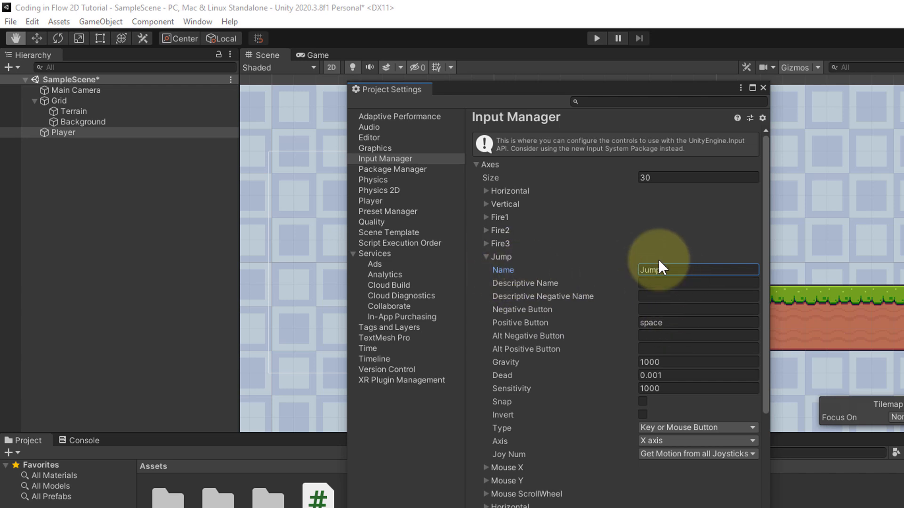
mouse_move(666, 263)
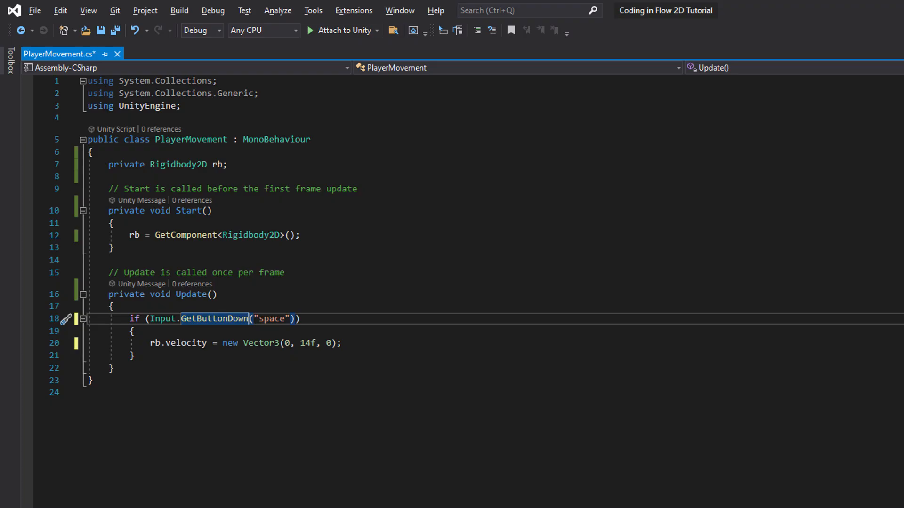
mouse_move(273, 319)
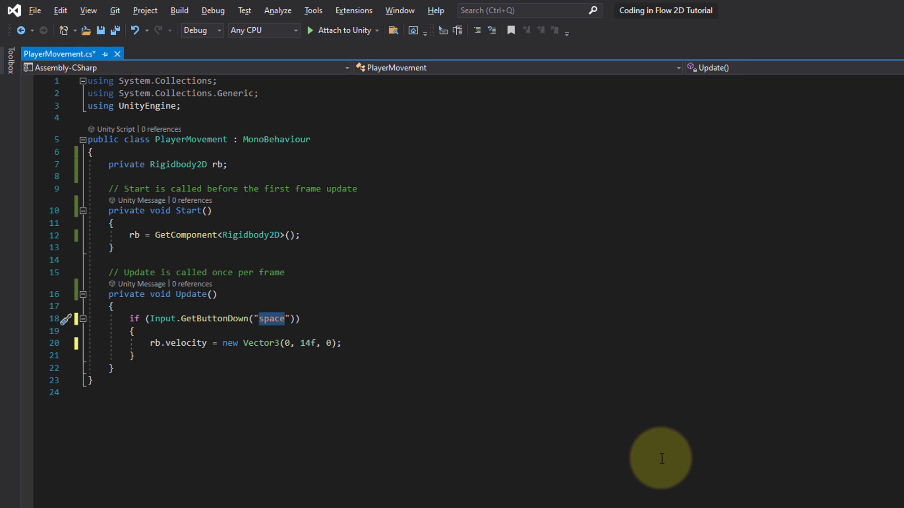
type("Jump")
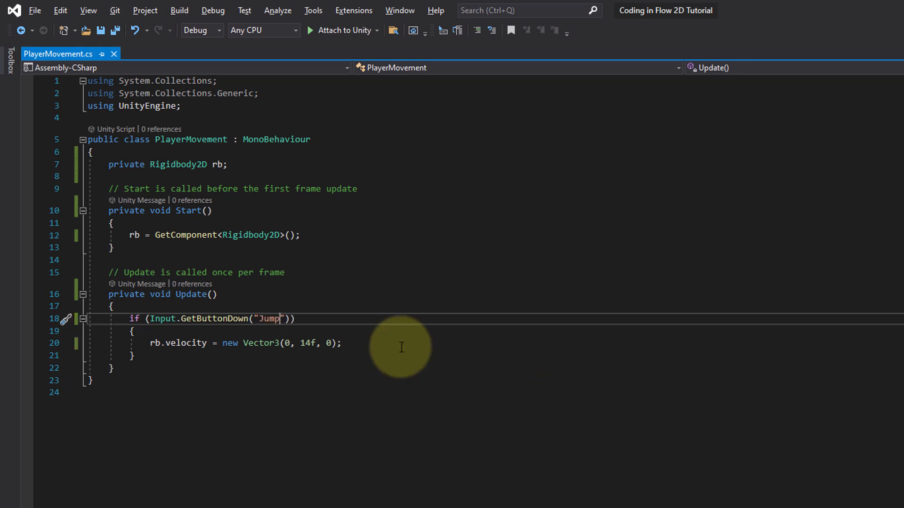
mouse_move(451, 350)
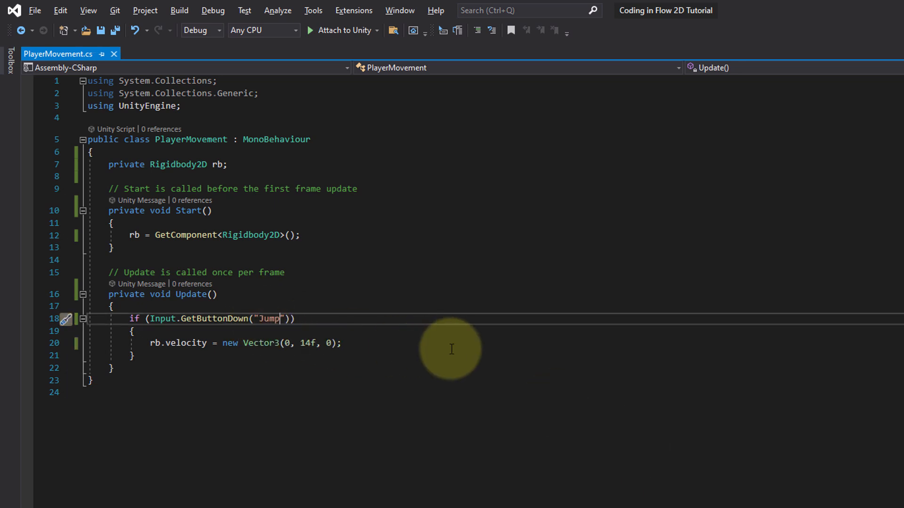
mouse_move(476, 322)
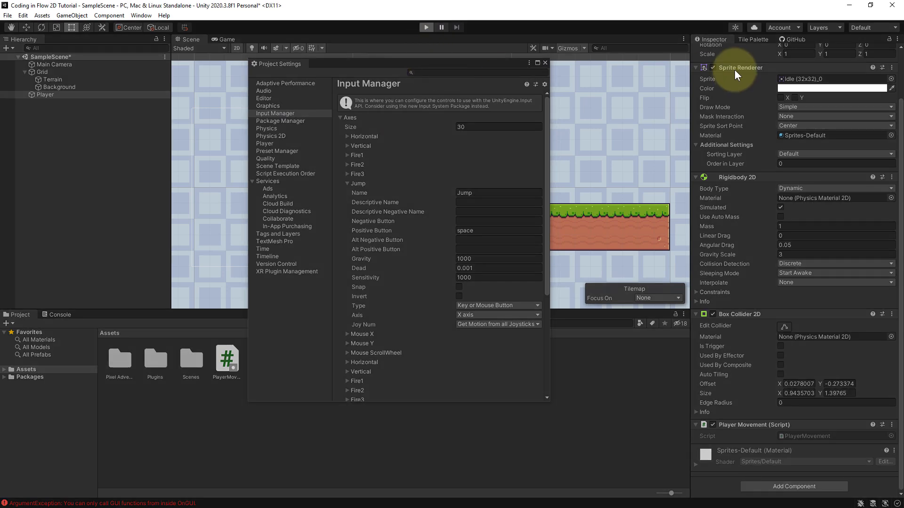
- Playtest the jump, then expand the Horizontal axis showing left, right, a and d buttons
left_click(426, 27)
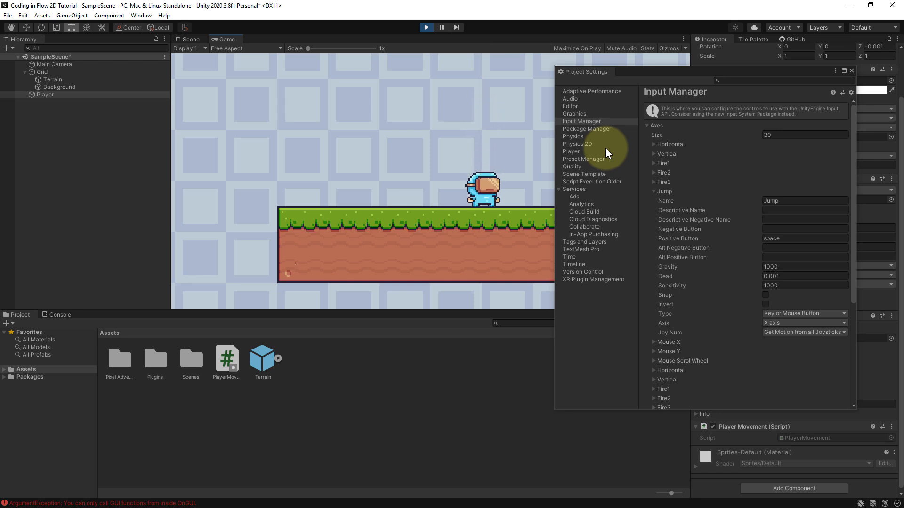
left_click(425, 27)
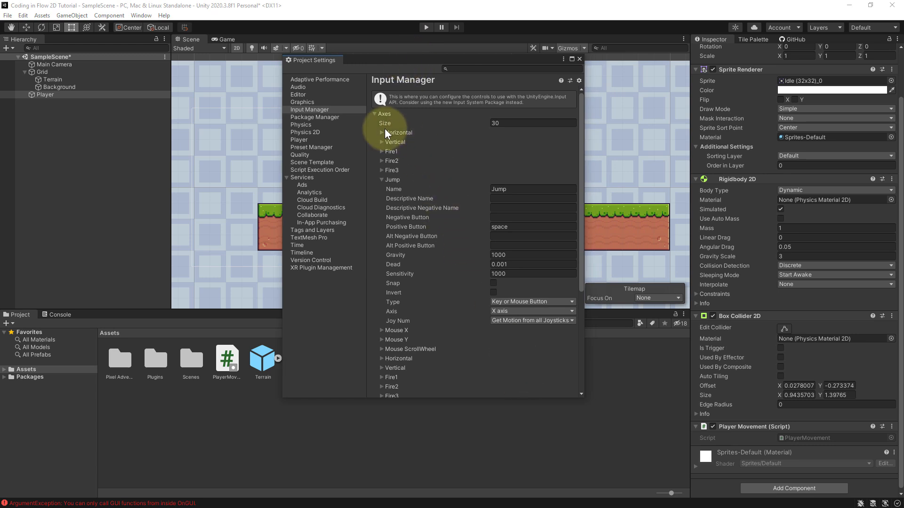
left_click(382, 132)
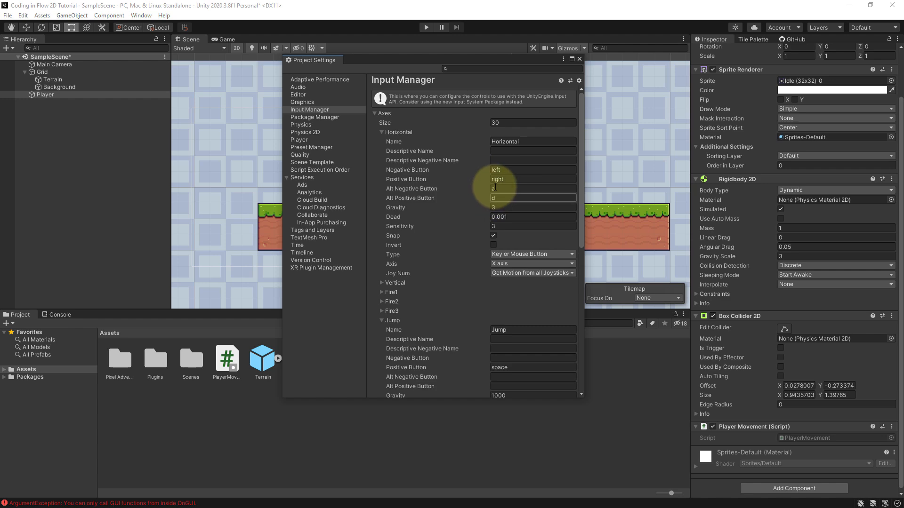
left_click(531, 226)
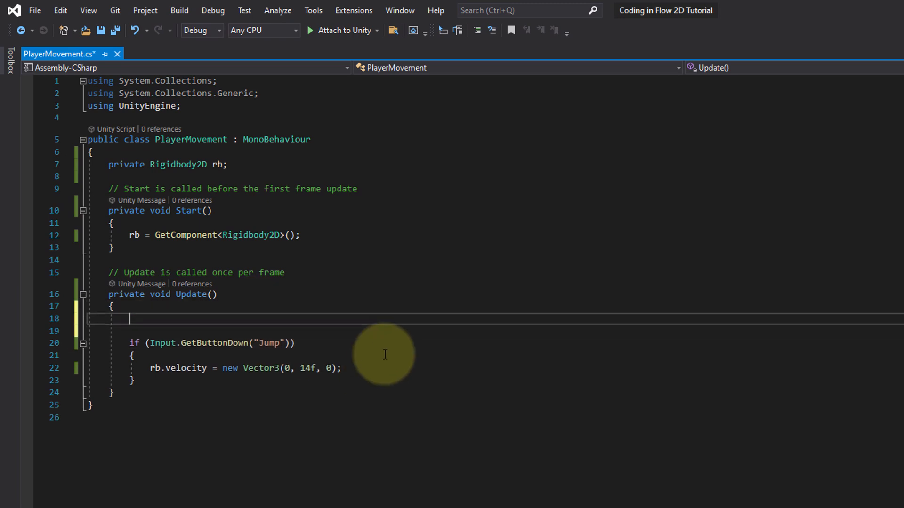
mouse_move(392, 364)
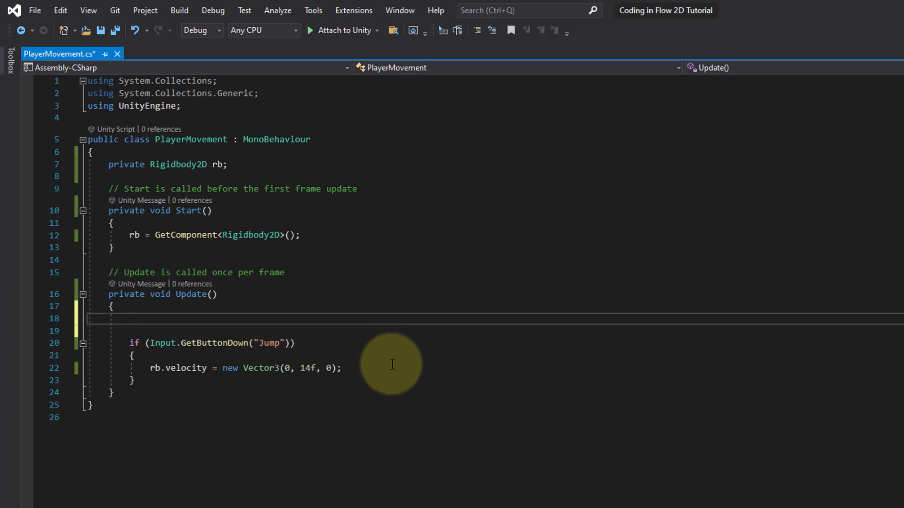
mouse_move(248, 334)
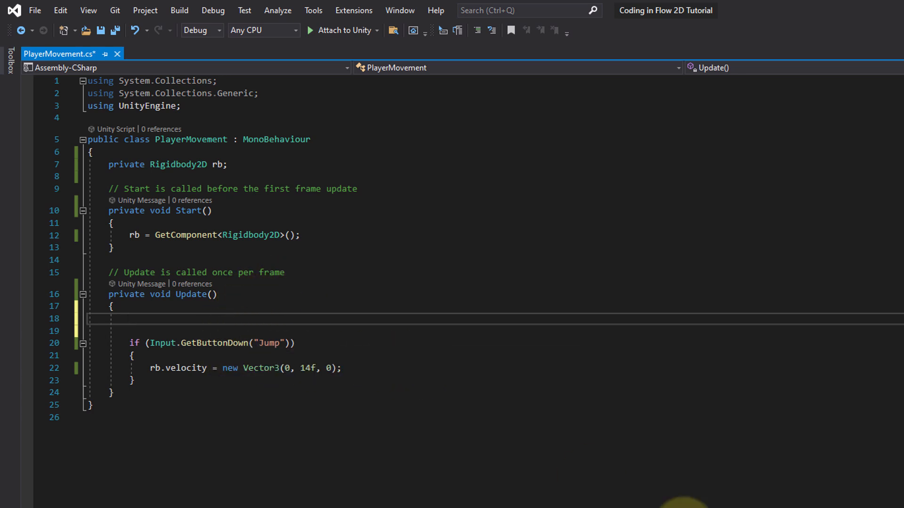
- Add float dirX = Input.GetAxis("Horizontal"); on line 18 above the jump check
left_click(129, 318)
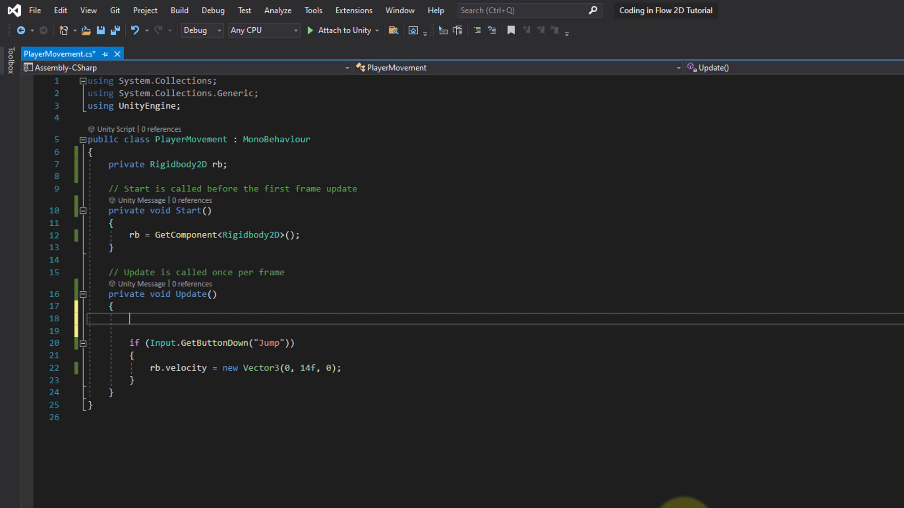
type("float")
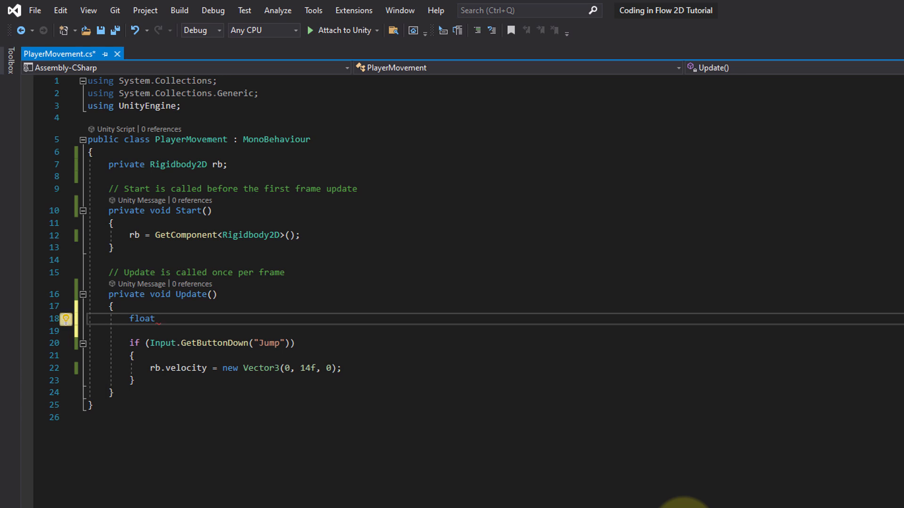
type("dirX =")
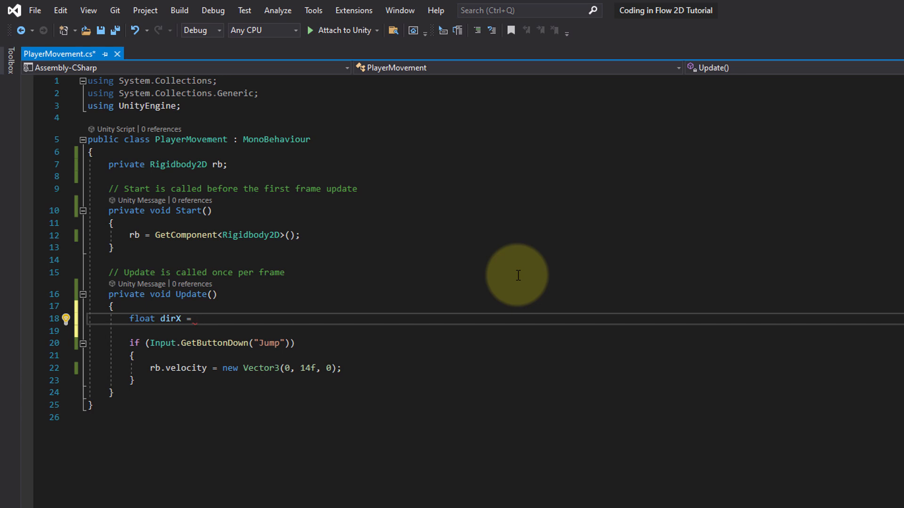
type("Input.GetAxis")
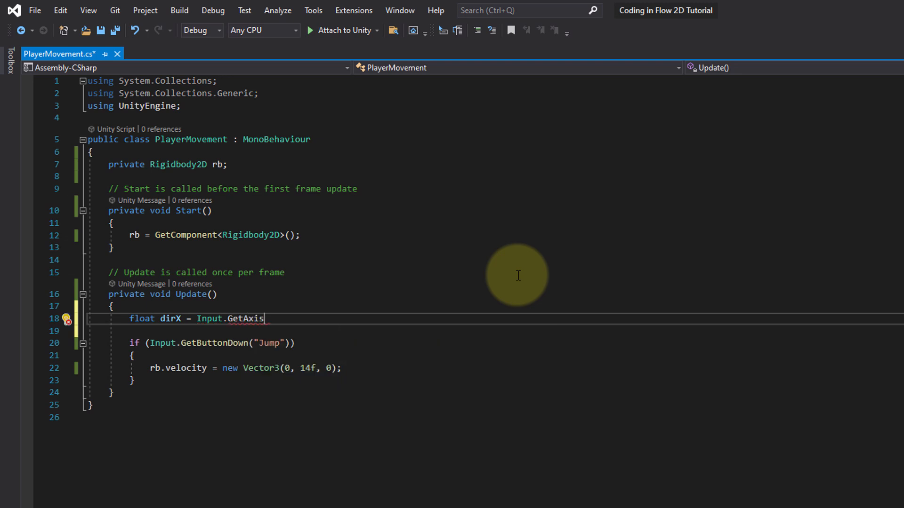
type("(\"Ho")
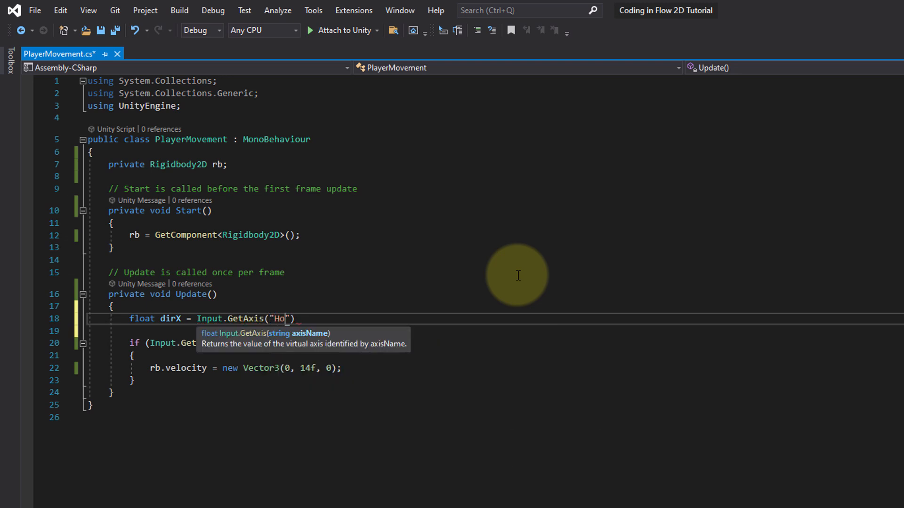
type("rizontal")
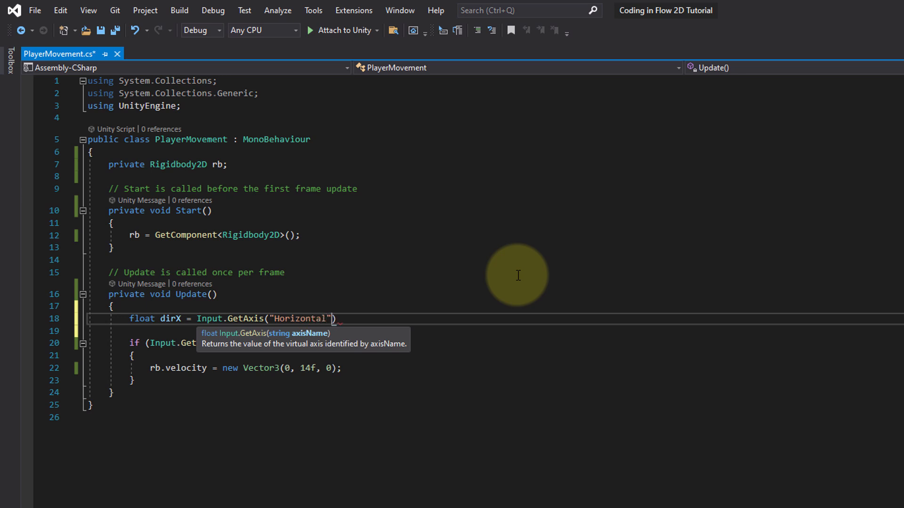
type(";")
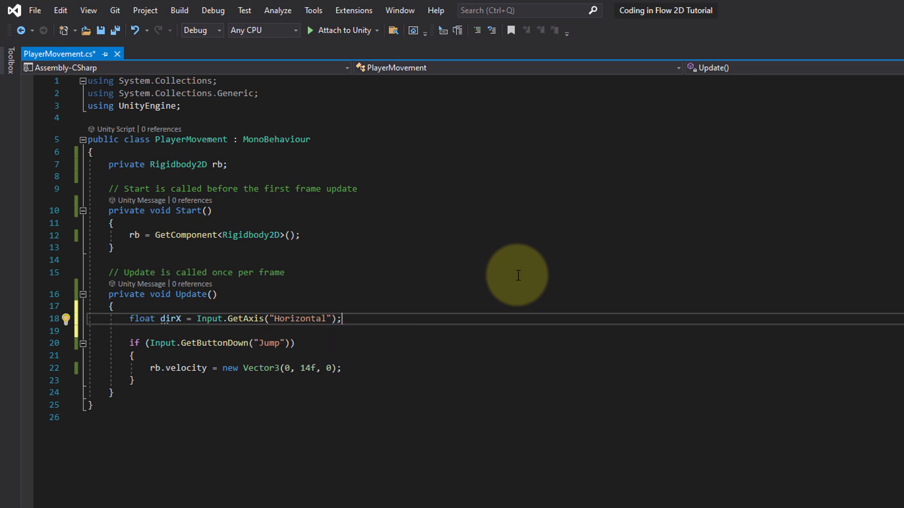
mouse_move(360, 329)
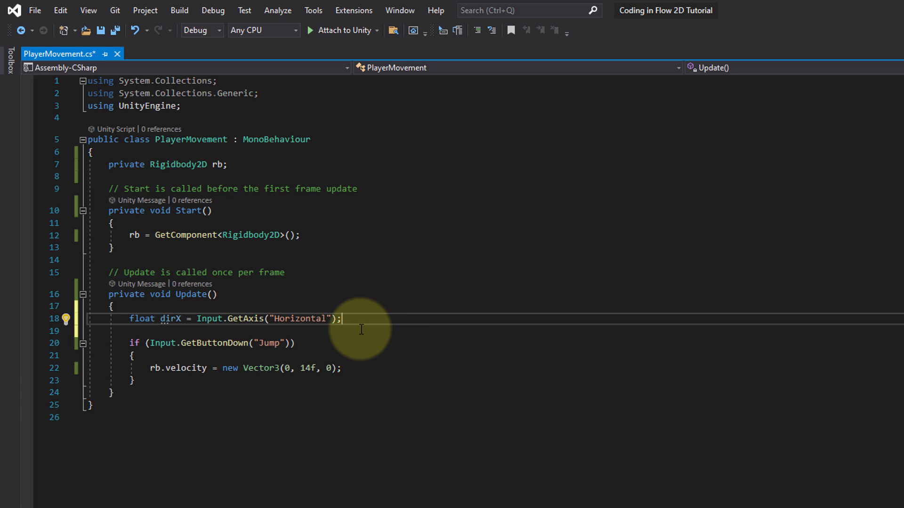
mouse_move(156, 319)
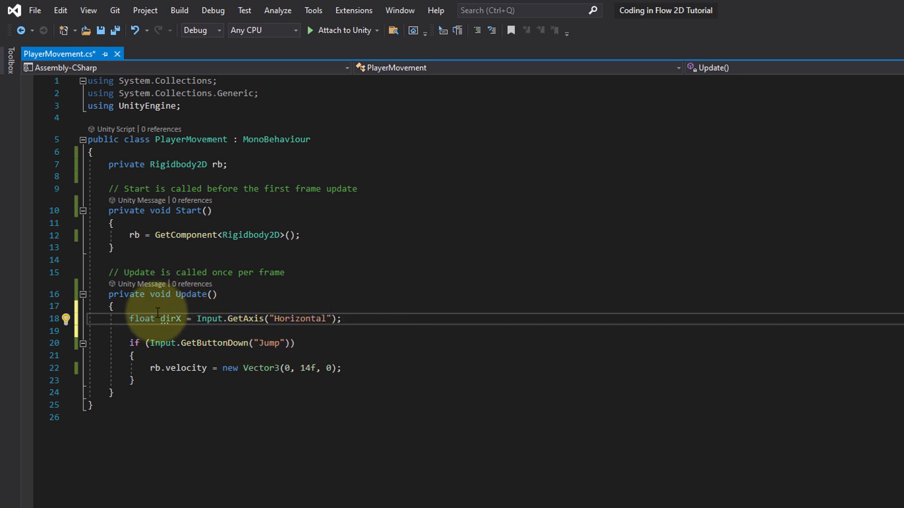
mouse_move(512, 342)
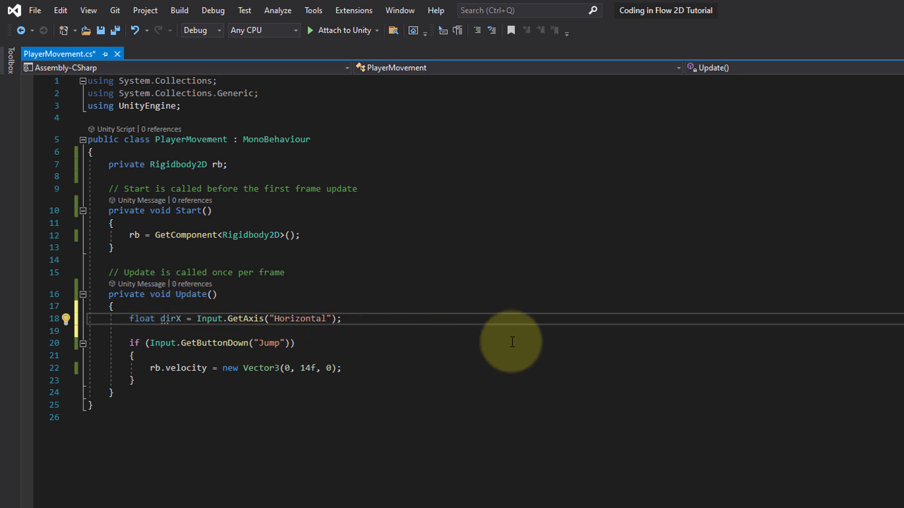
mouse_move(436, 340)
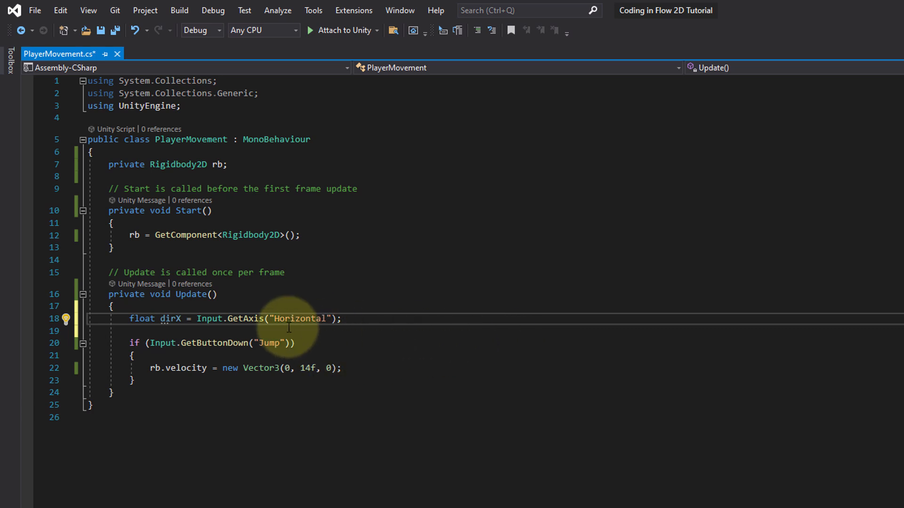
mouse_move(475, 288)
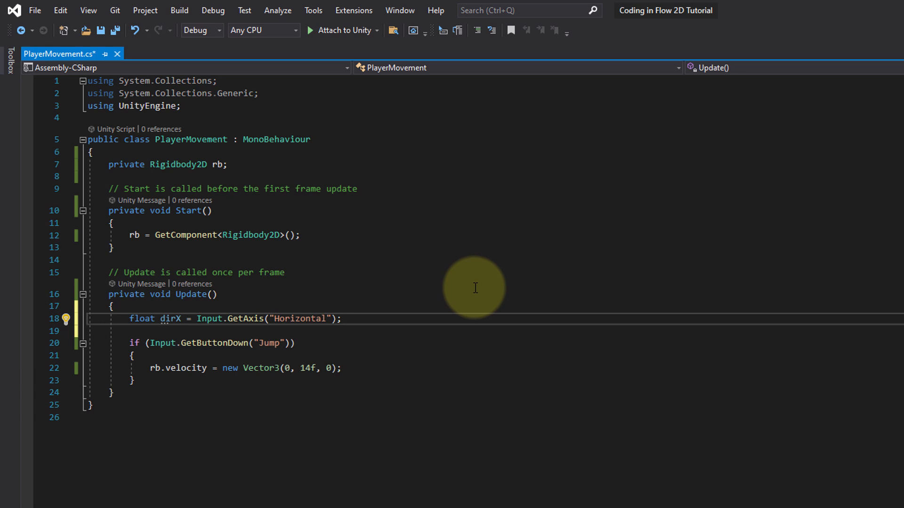
mouse_move(365, 301)
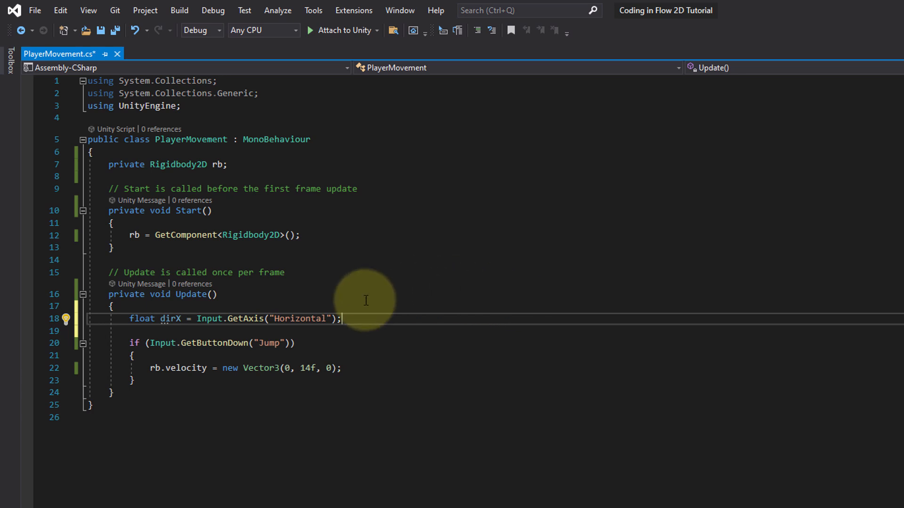
- Below the dirX line, discard an if statement and begin rb.velocity = new Vector2(
key("Enter")
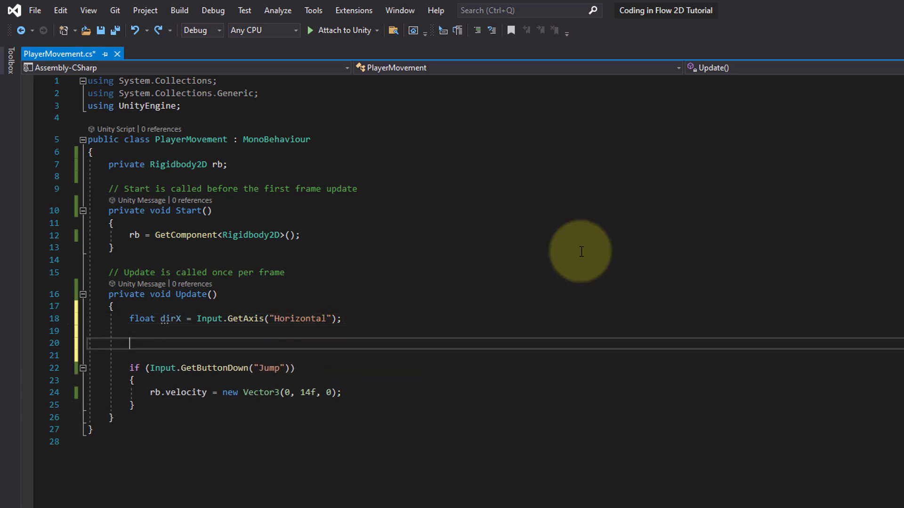
type("if (dirX > 0")
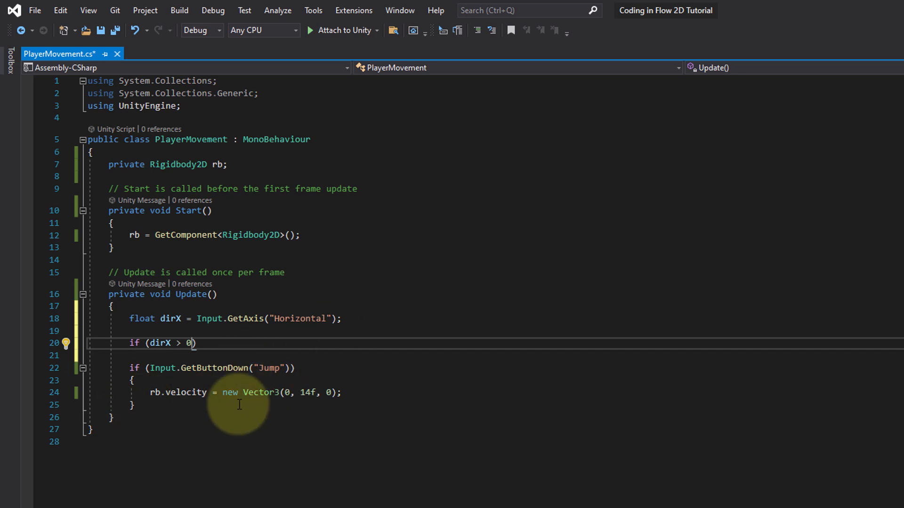
mouse_move(509, 431)
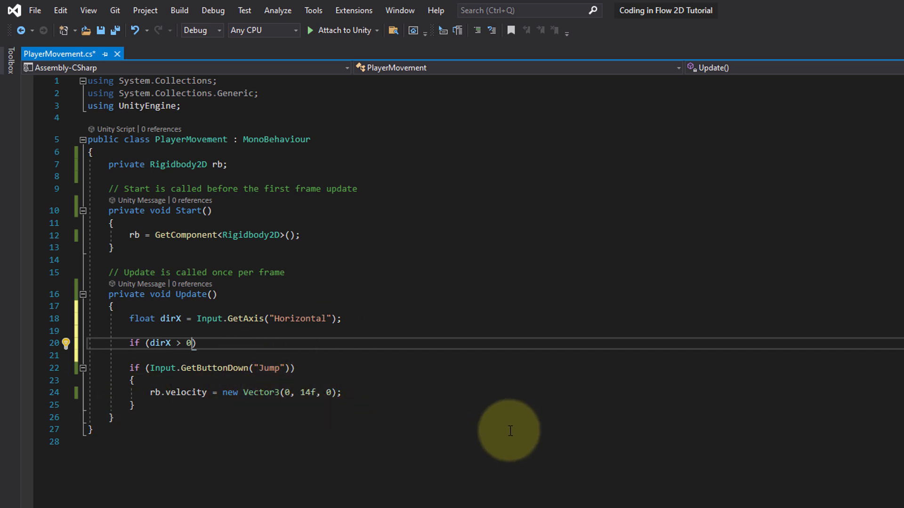
key("Backspace")
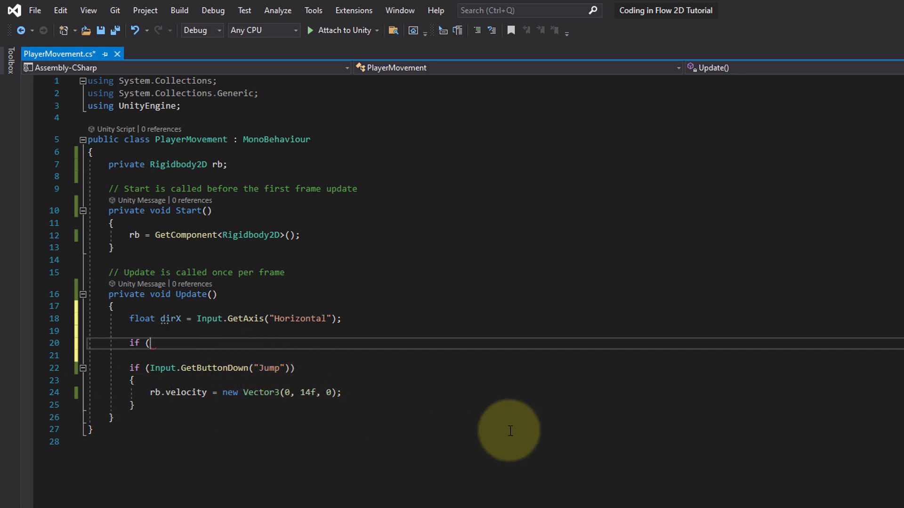
key("Backspace")
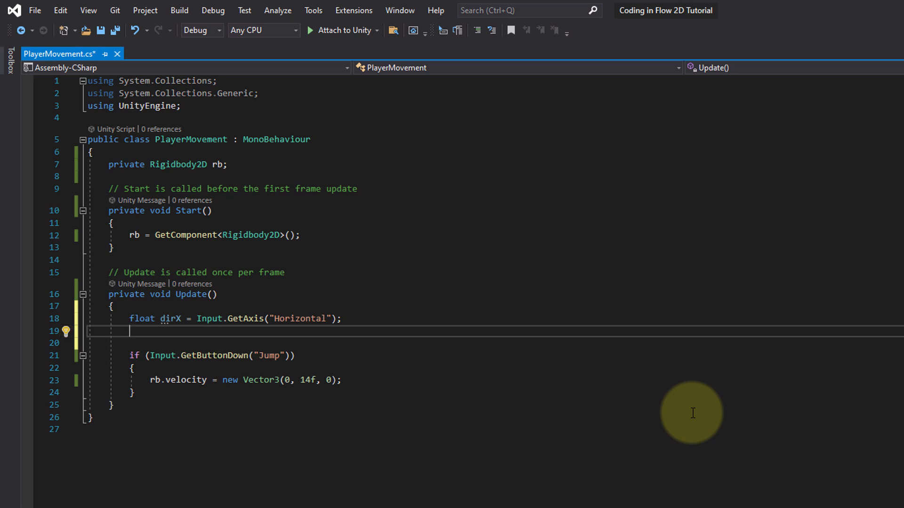
type("rb.velocity =")
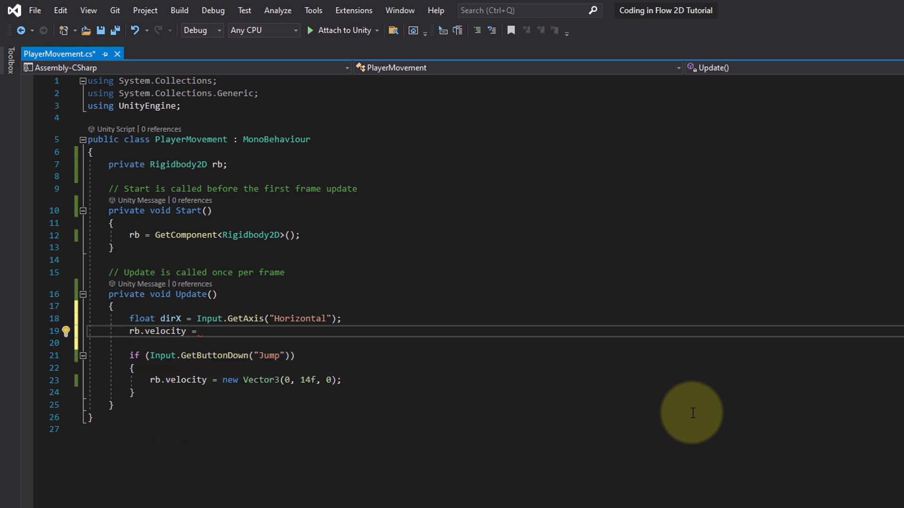
type("new Vector2")
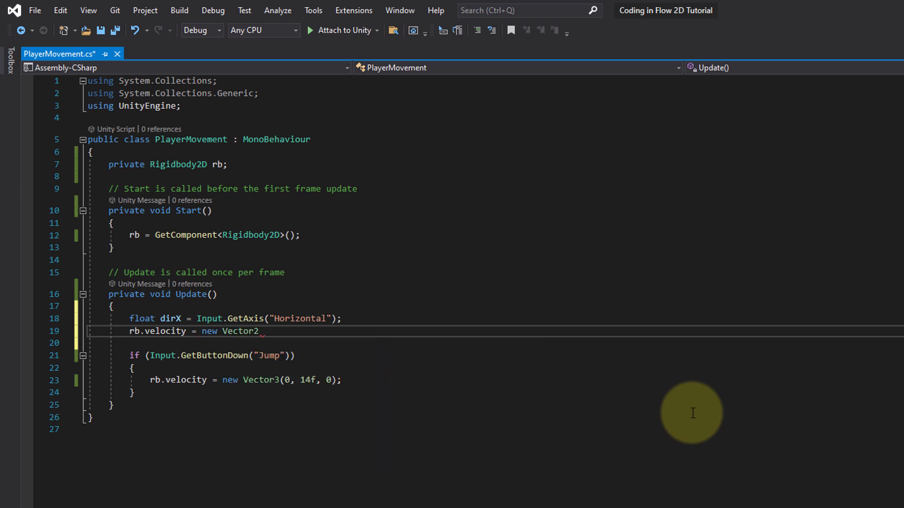
double_click(239, 331)
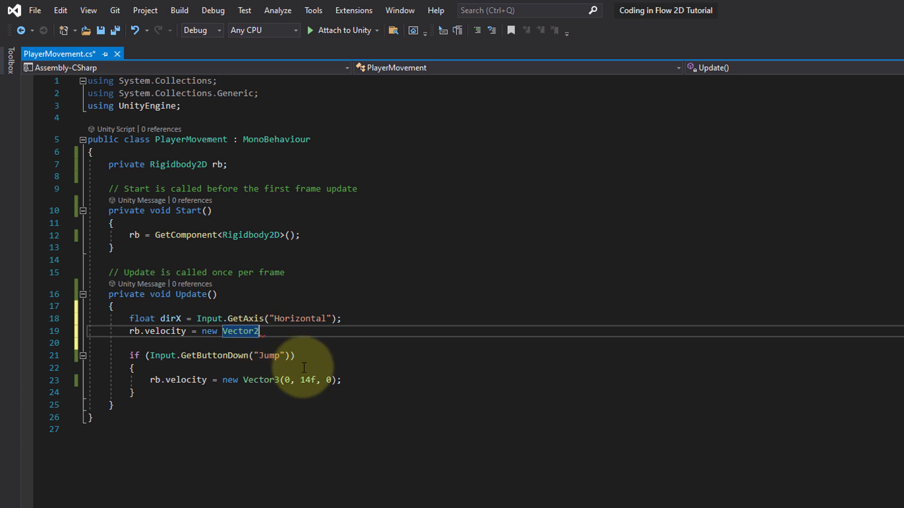
type("(")
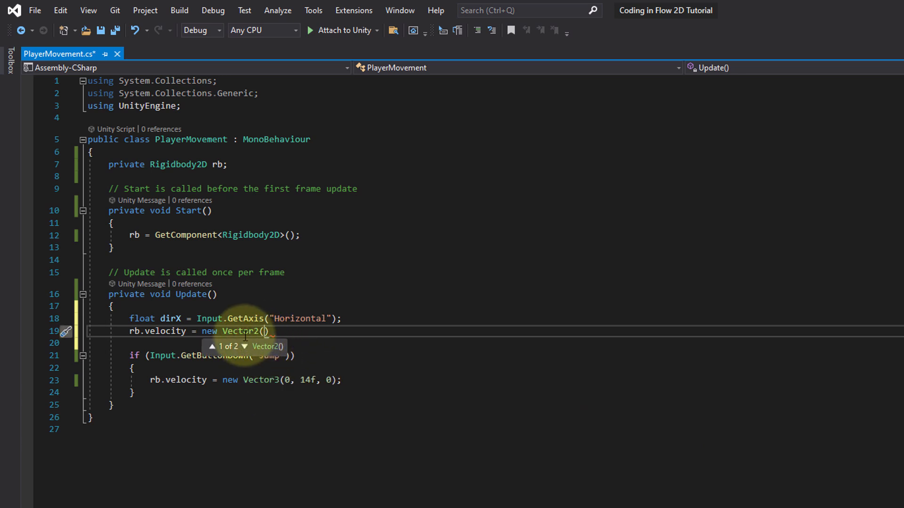
mouse_move(253, 319)
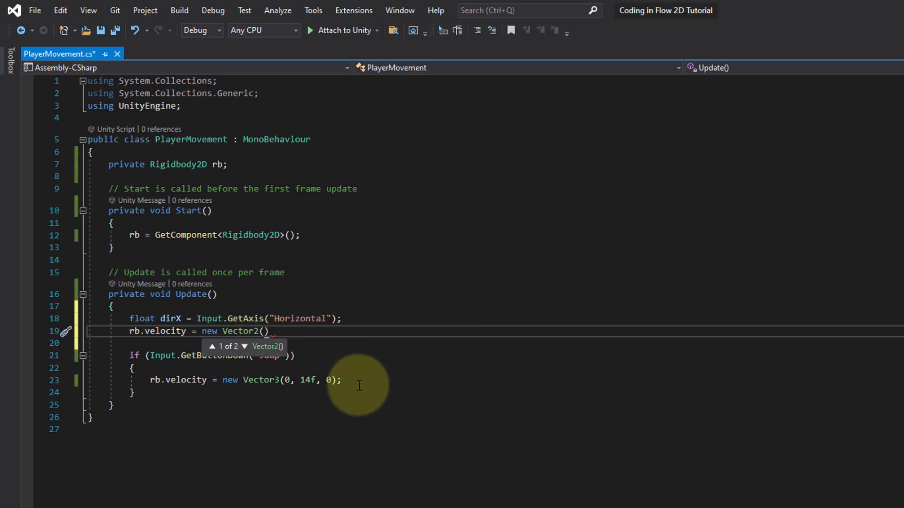
mouse_move(282, 424)
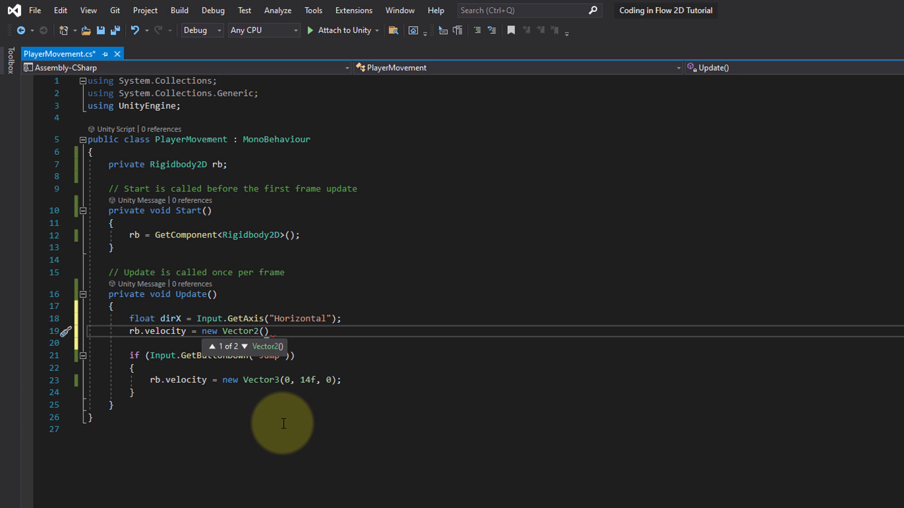
mouse_move(262, 380)
type("2")
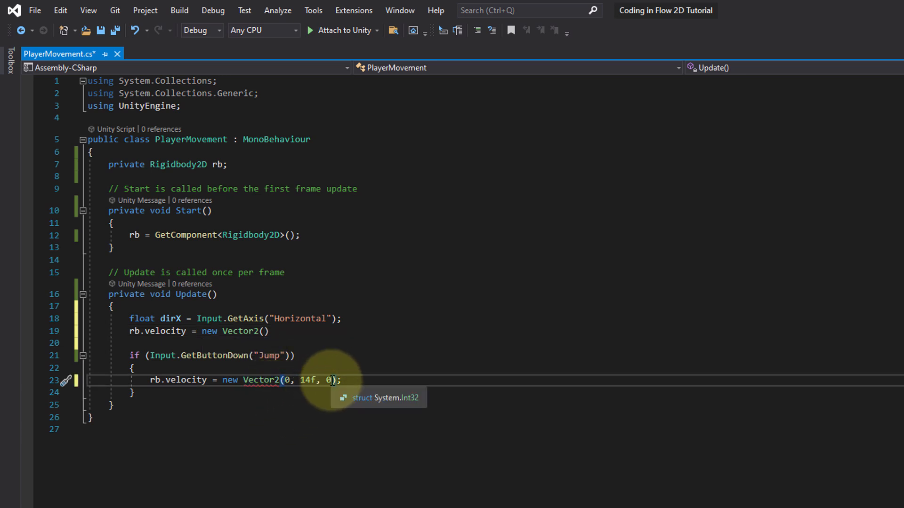
- Make the jump use Vector2(0, 14f) and fill in dirX * 7f for the velocity
key("Backspace")
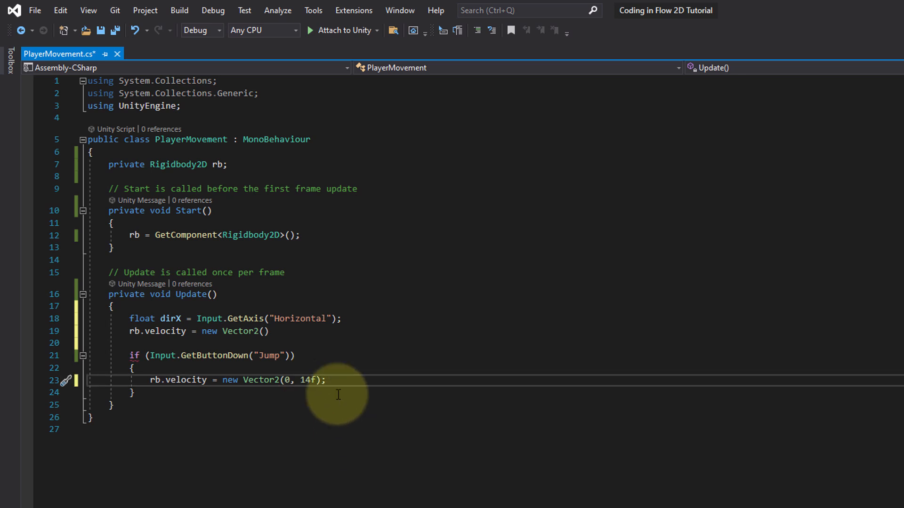
left_click(262, 330)
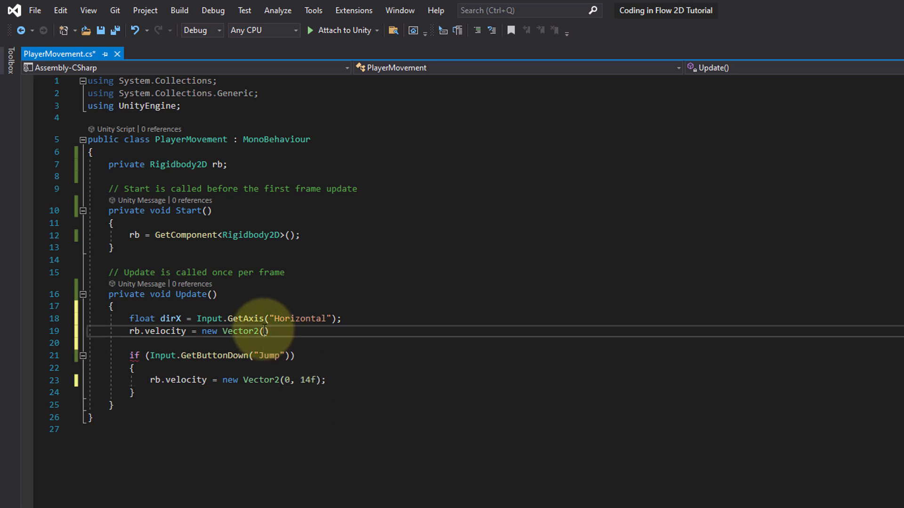
mouse_move(503, 390)
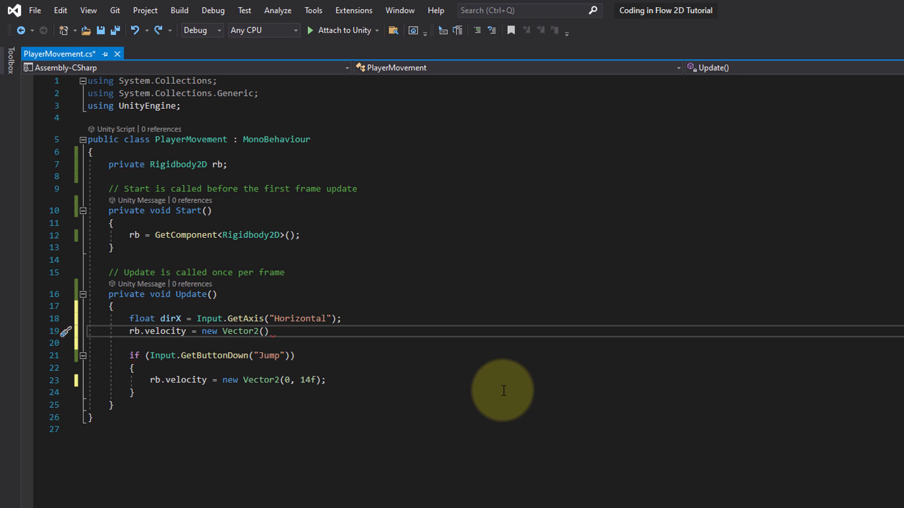
mouse_move(301, 388)
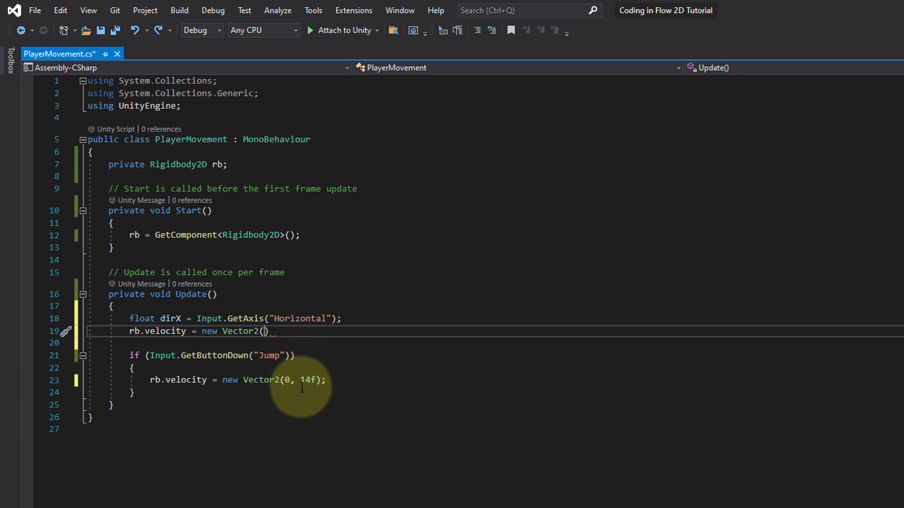
mouse_move(552, 483)
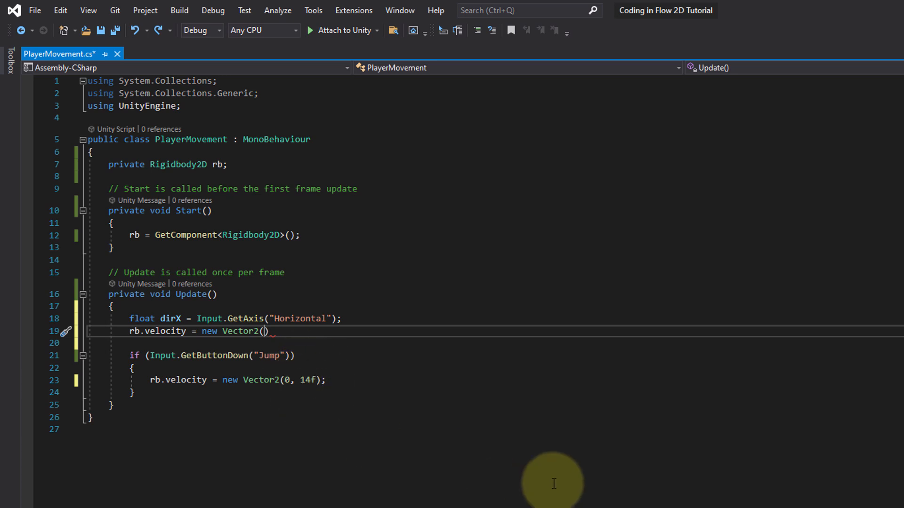
type("7f")
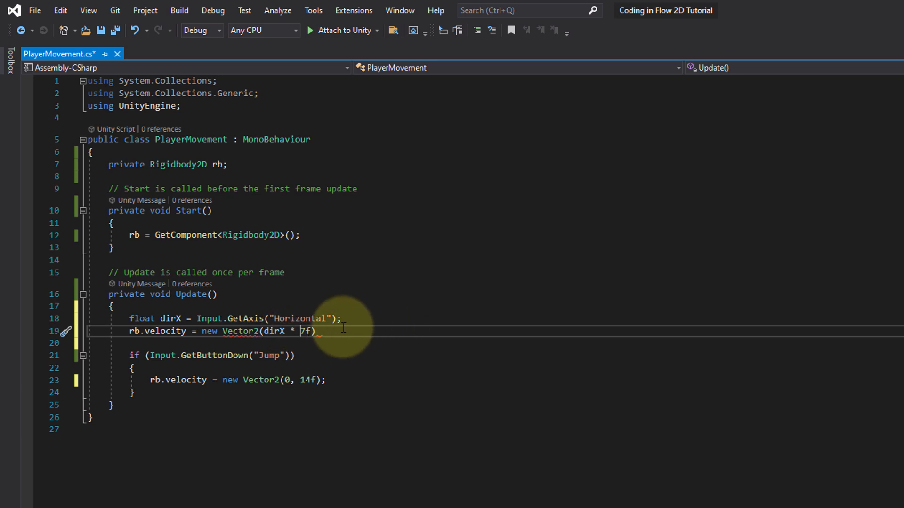
mouse_move(345, 338)
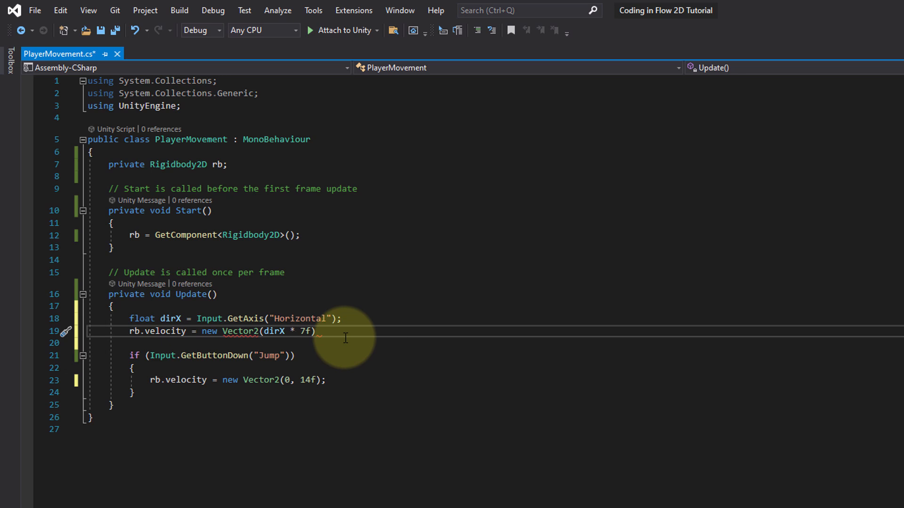
mouse_move(291, 336)
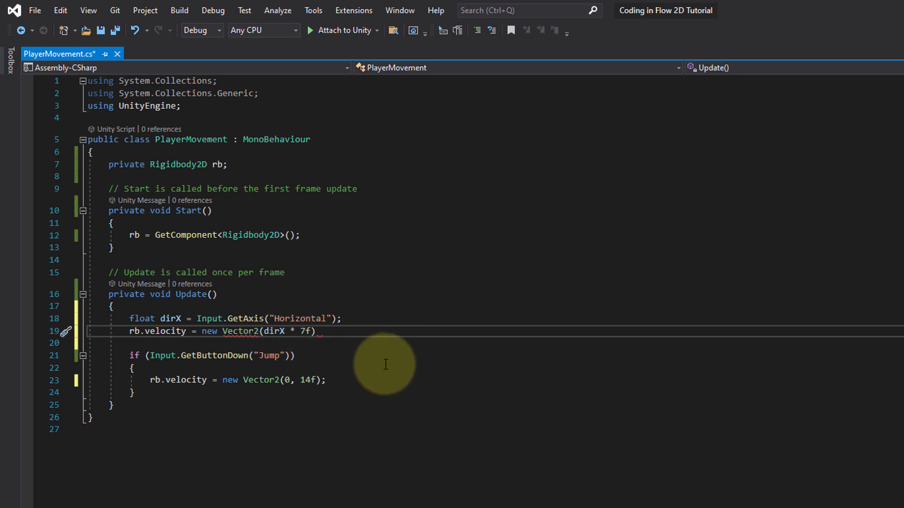
mouse_move(350, 356)
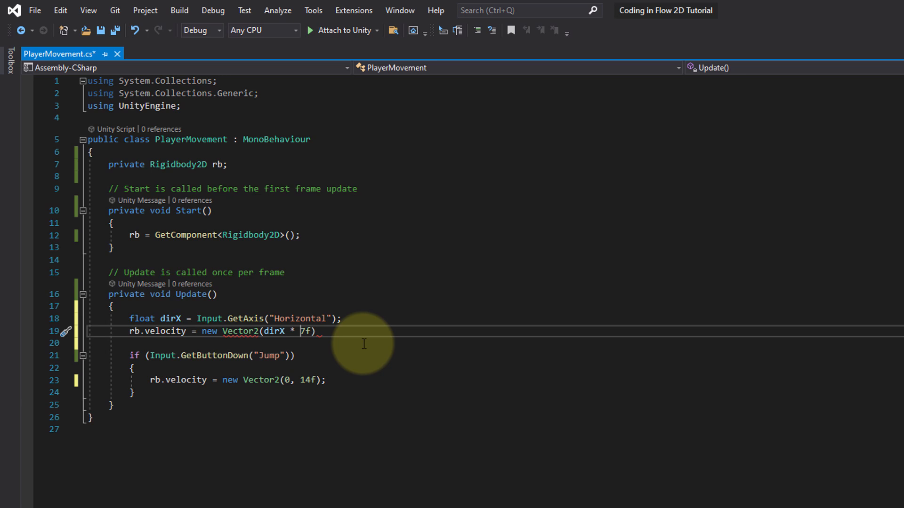
mouse_move(308, 331)
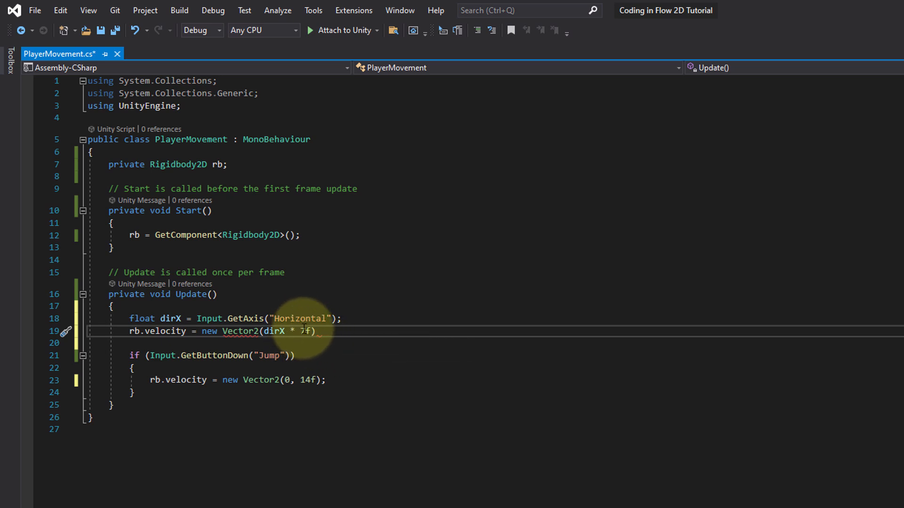
mouse_move(418, 373)
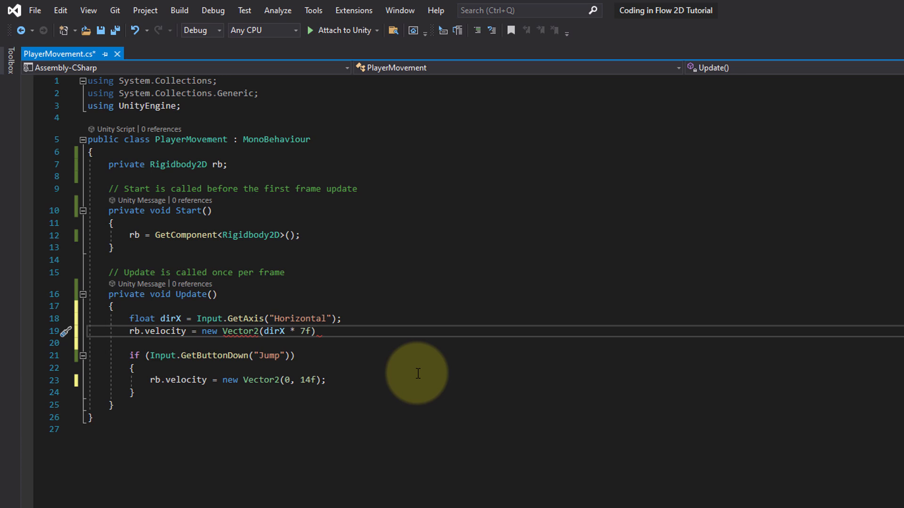
mouse_move(377, 360)
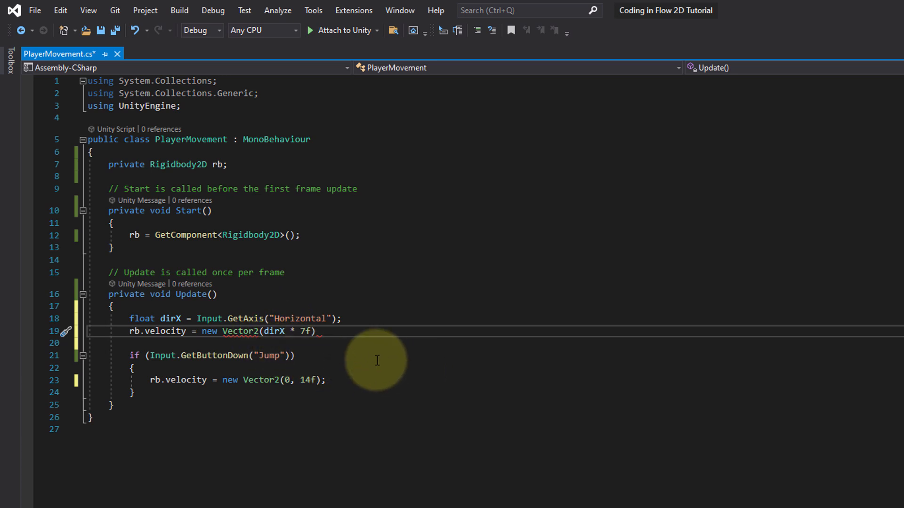
mouse_move(413, 330)
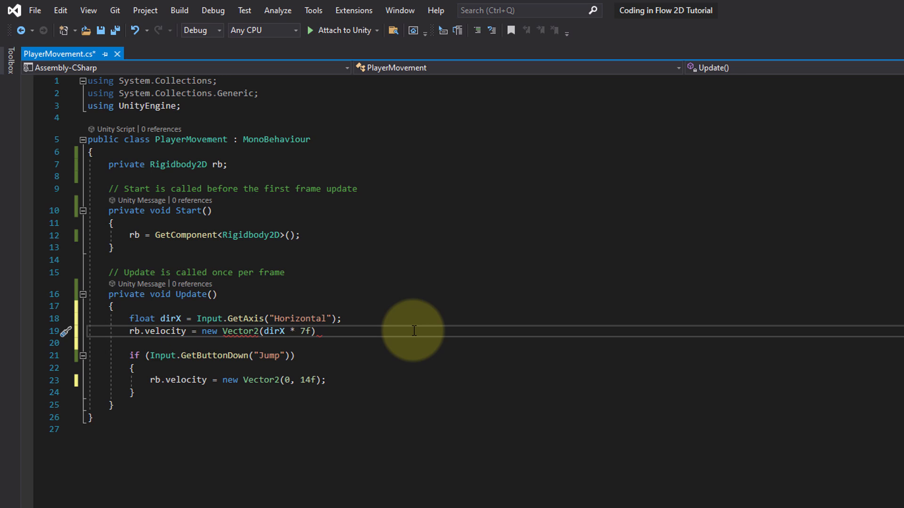
- Add rb.velocity.y to the movement vector and use rb.velocity.x in the jump vector
type(",")
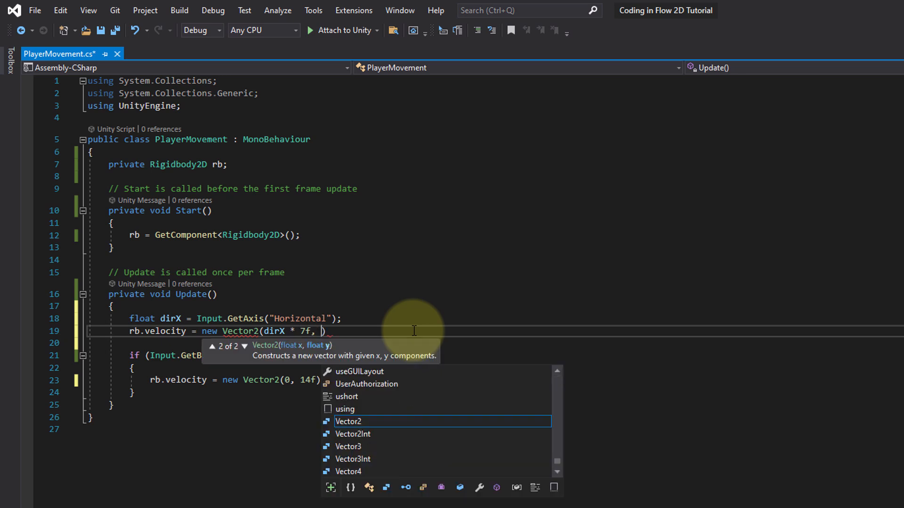
mouse_move(349, 421)
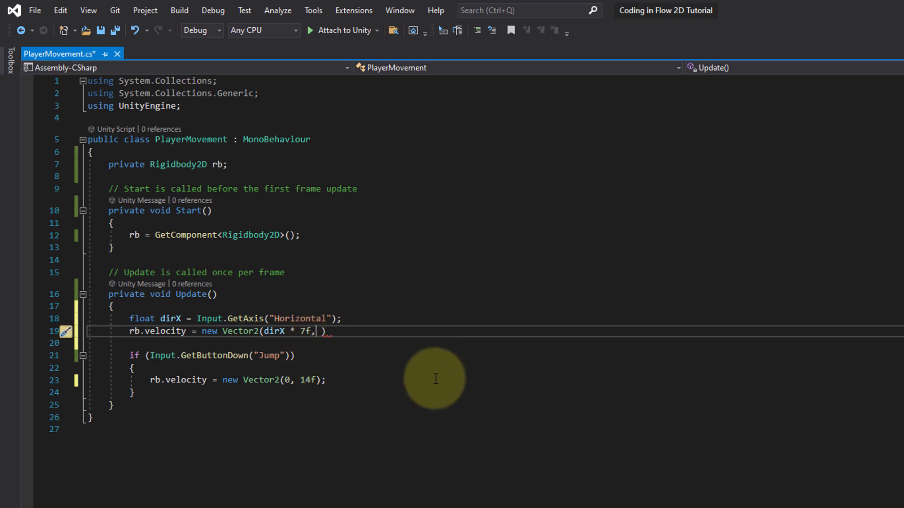
mouse_move(198, 297)
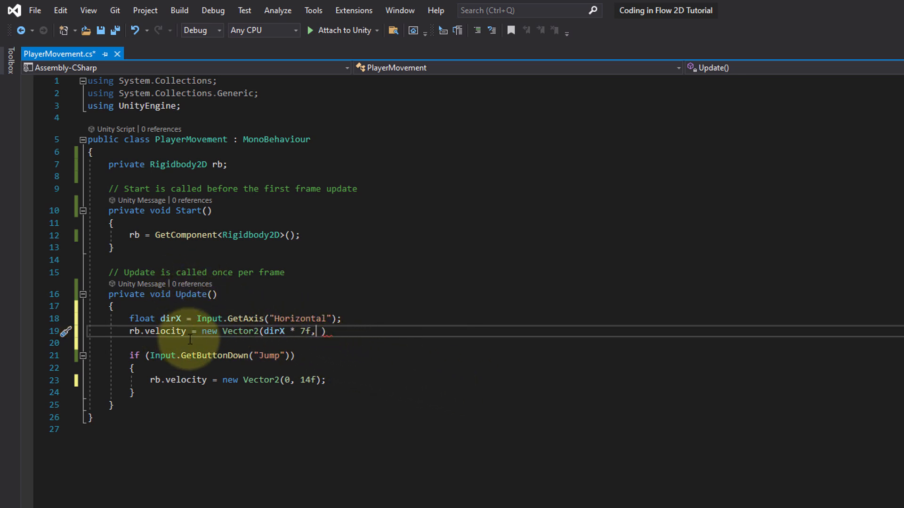
mouse_move(323, 331)
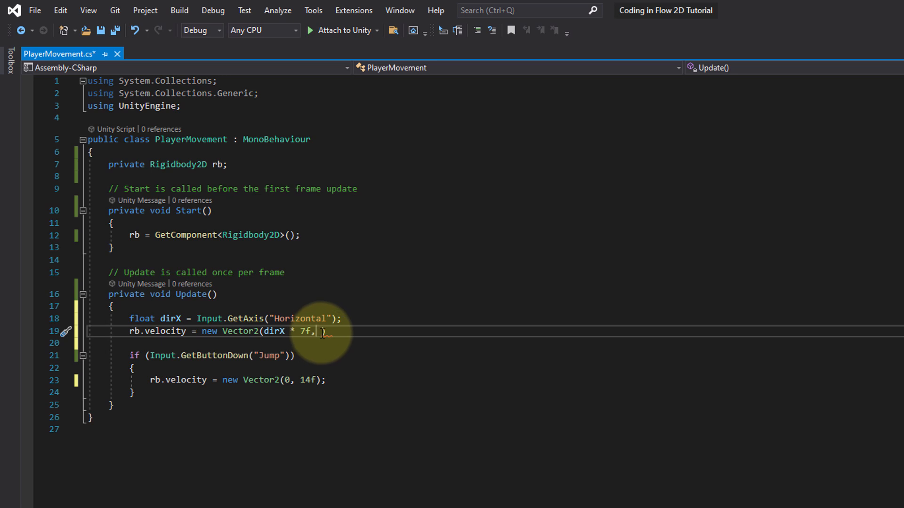
mouse_move(530, 328)
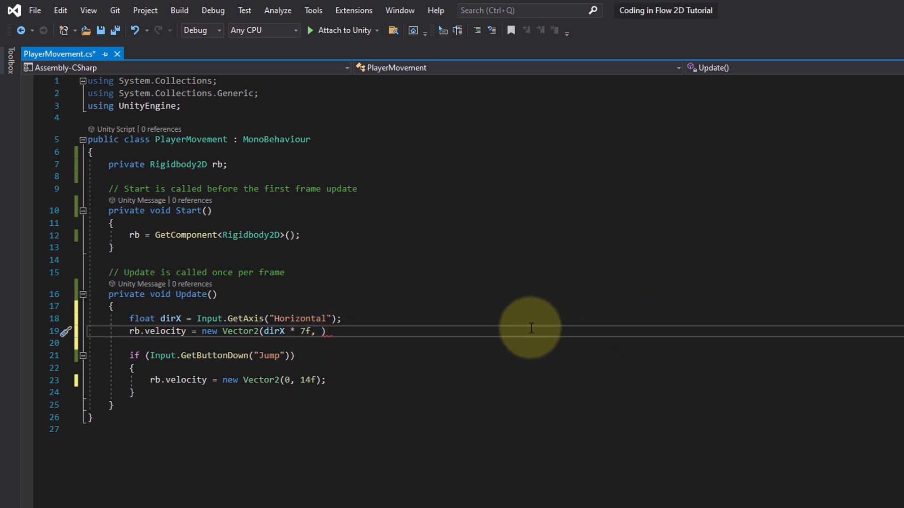
mouse_move(570, 395)
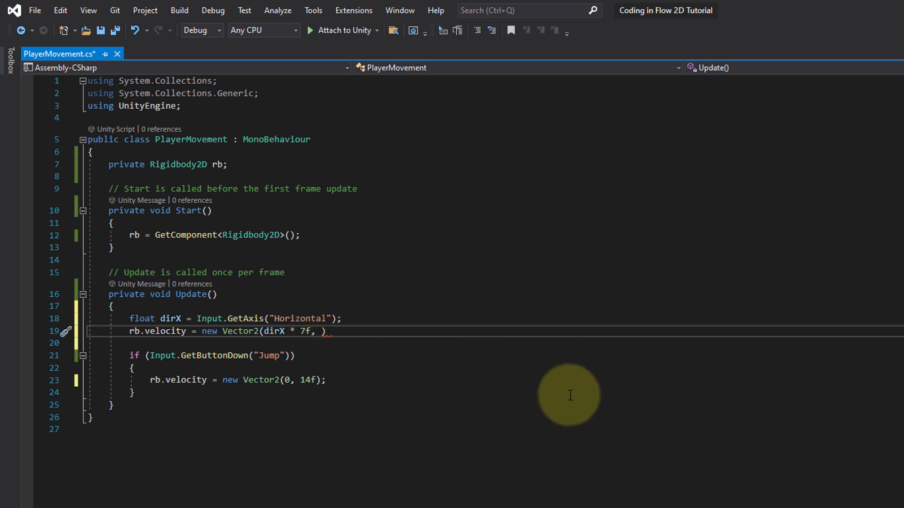
type("rb.velocity")
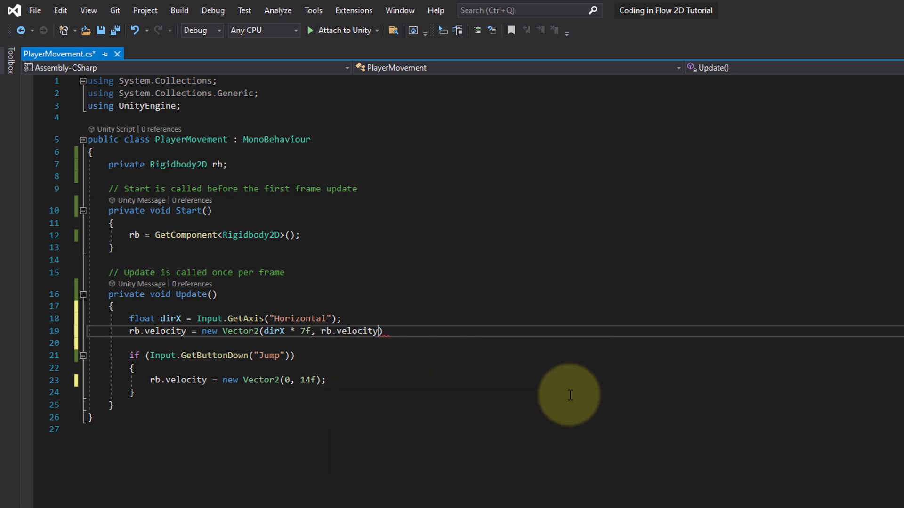
type(".y")
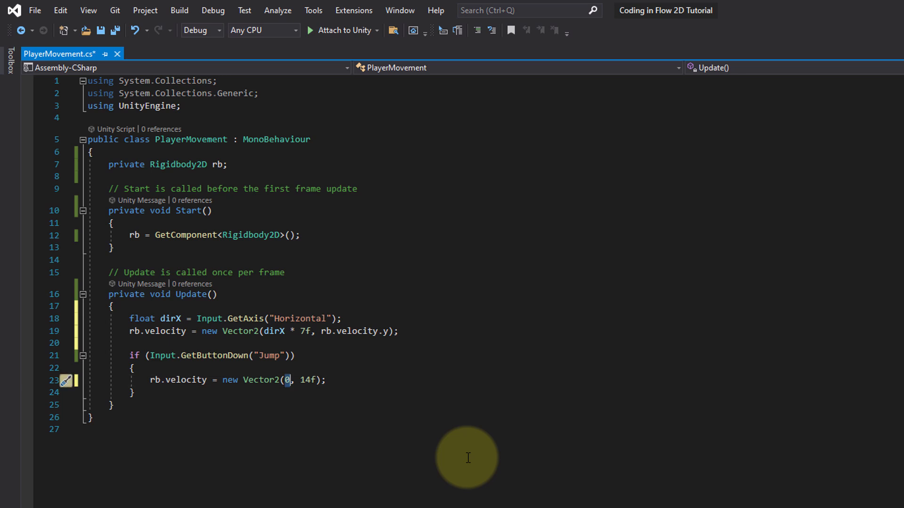
type("rb.")
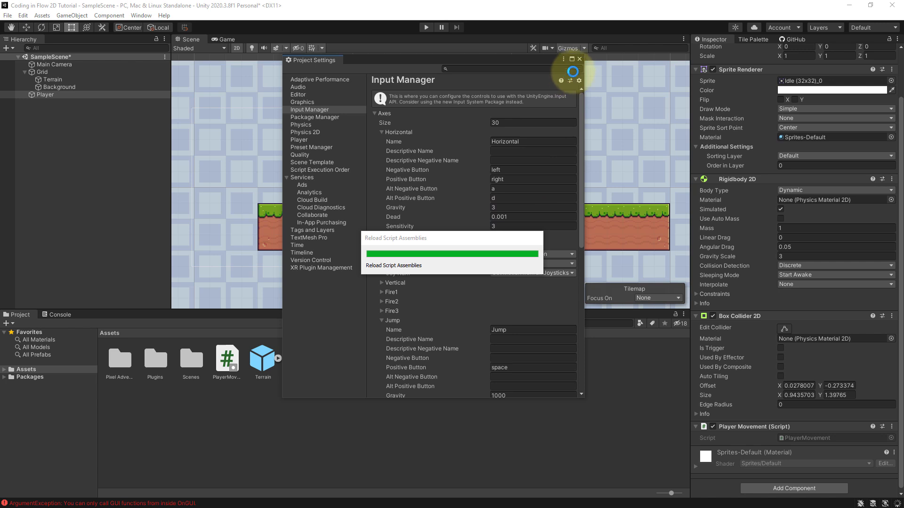
- Close Project Settings and playtest running and jumping on the grass platform
left_click(580, 59)
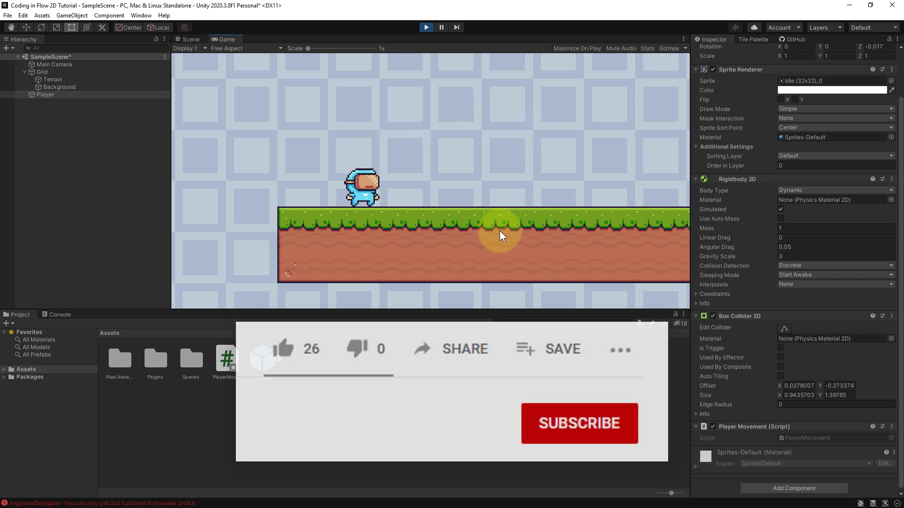
left_click(282, 349)
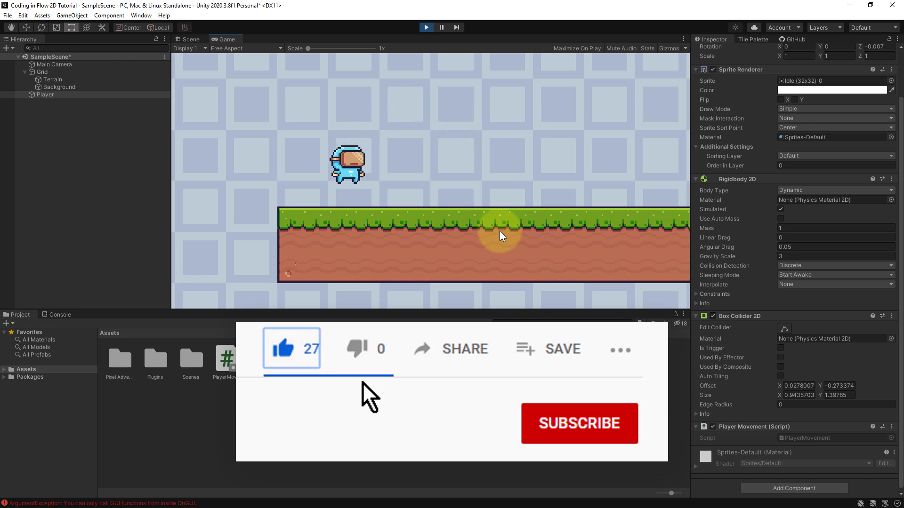
left_click(577, 423)
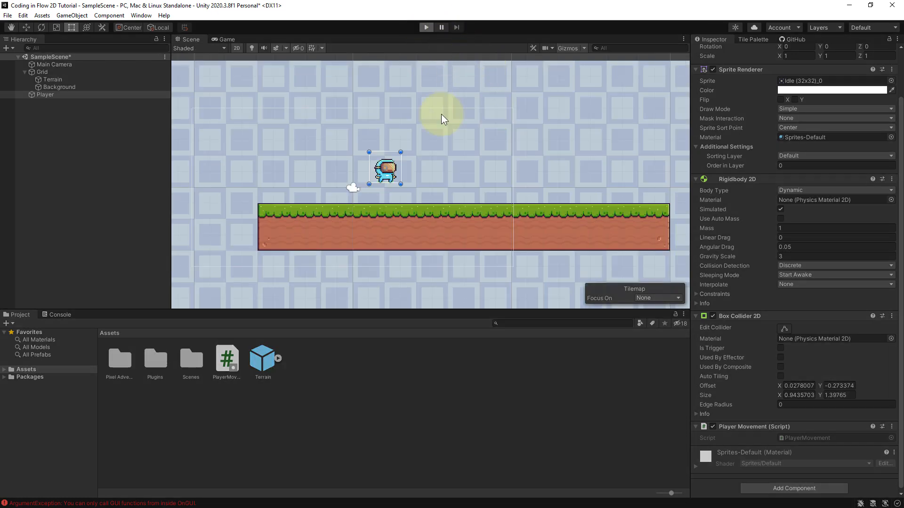
- Start and stop another playtest of the player moving across the ground
left_click(426, 28)
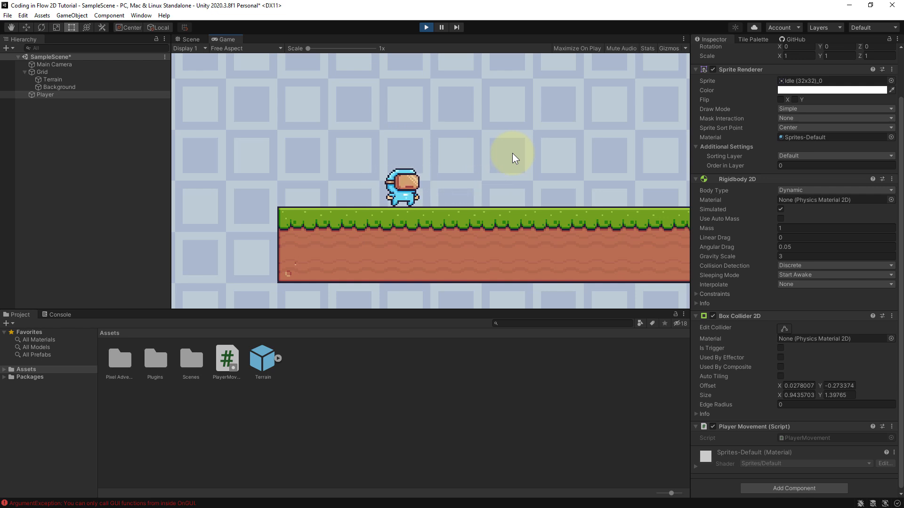
left_click(426, 28)
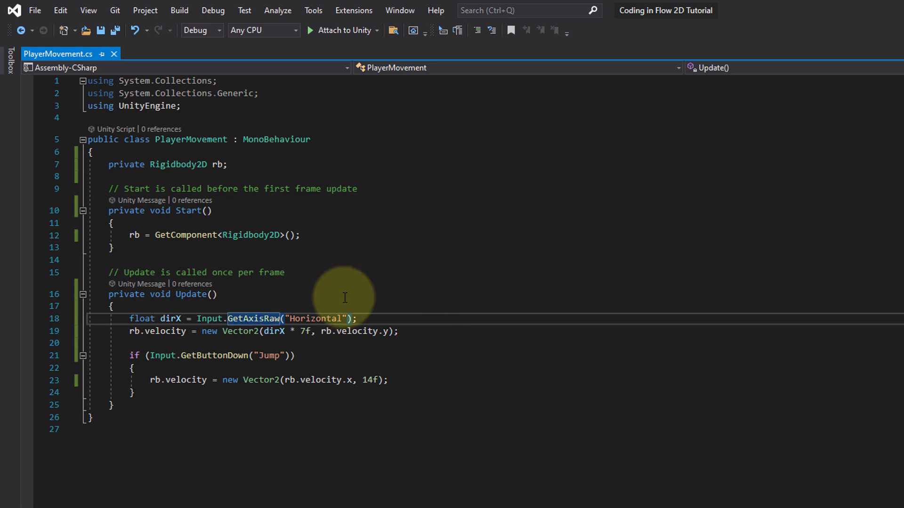
mouse_move(440, 352)
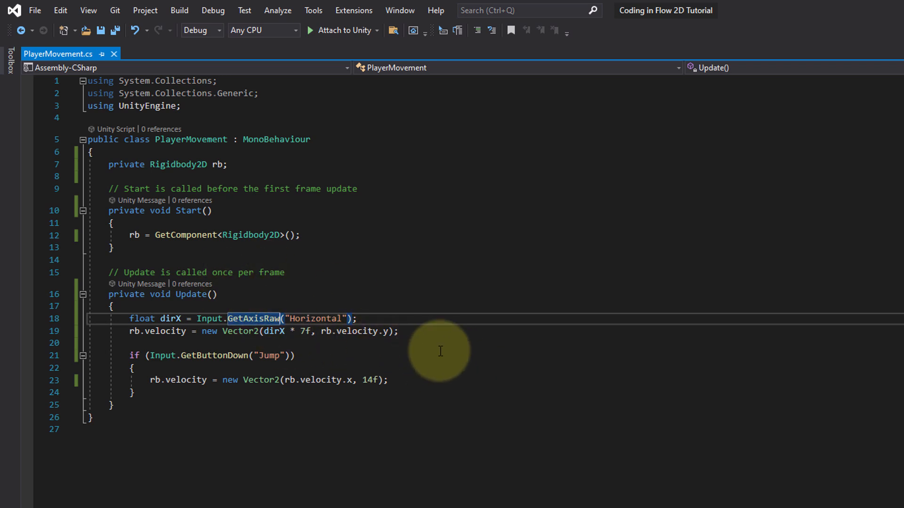
mouse_move(326, 331)
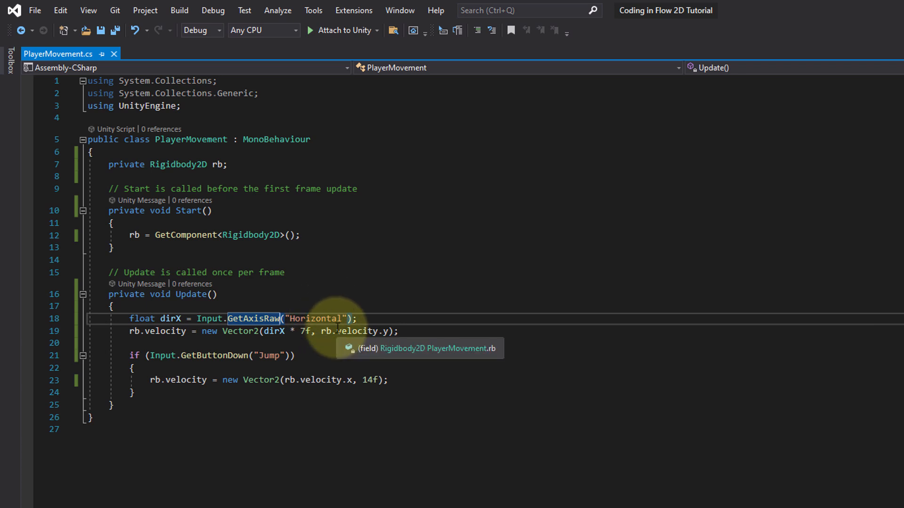
mouse_move(292, 366)
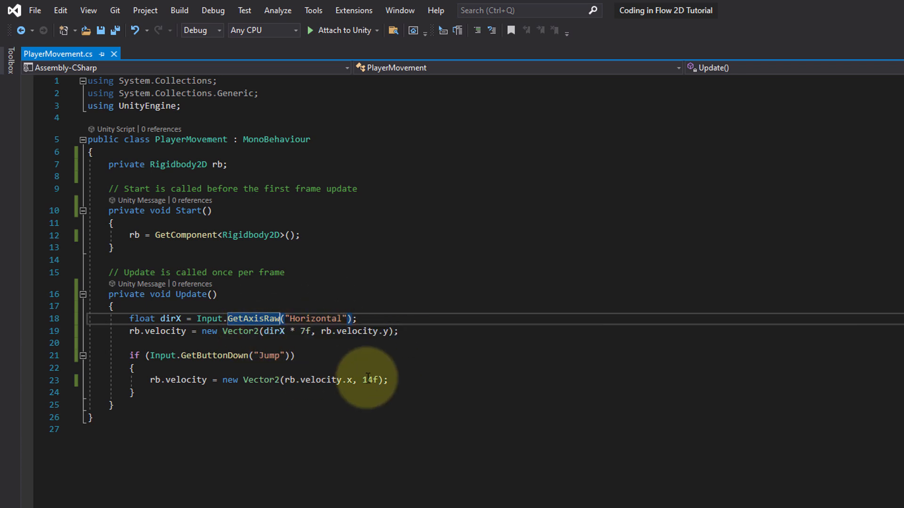
mouse_move(271, 332)
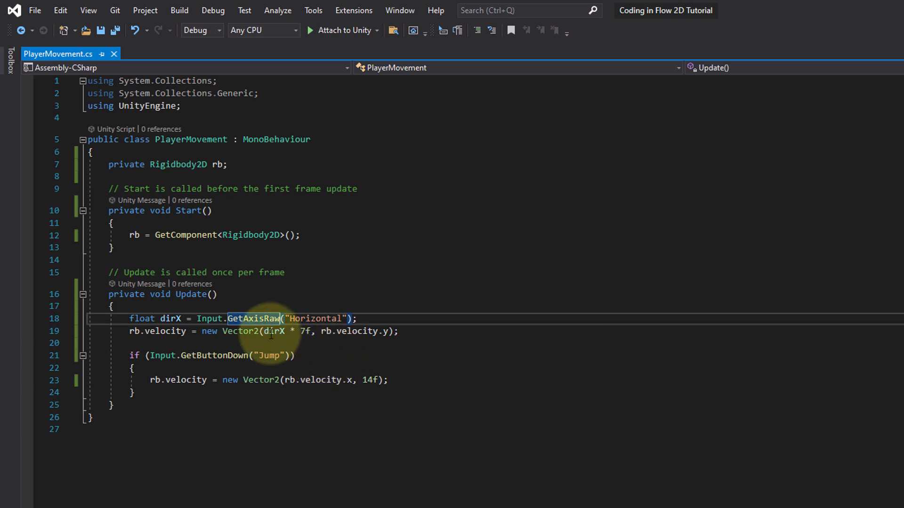
mouse_move(275, 331)
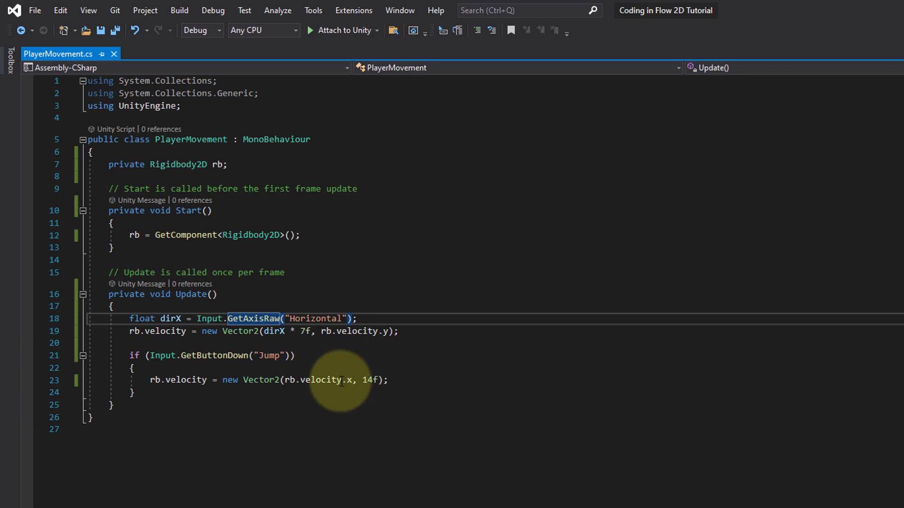
mouse_move(464, 378)
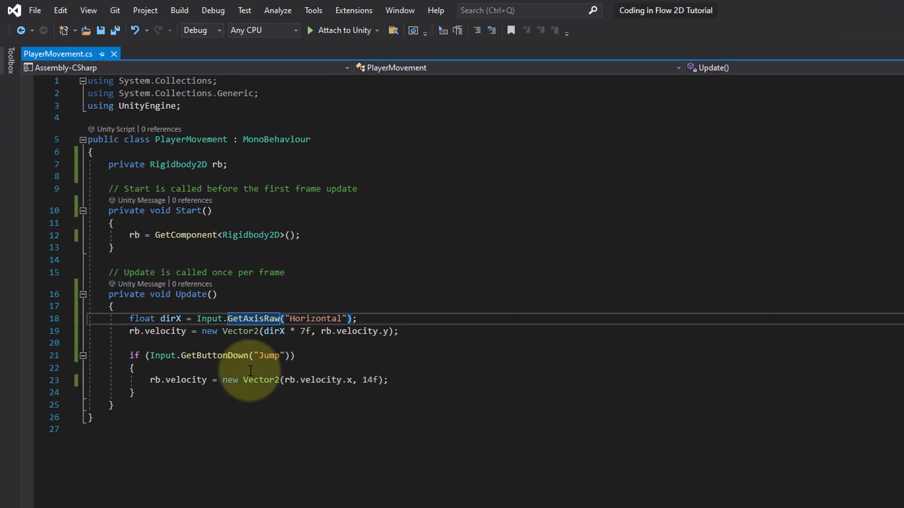
double_click(142, 319)
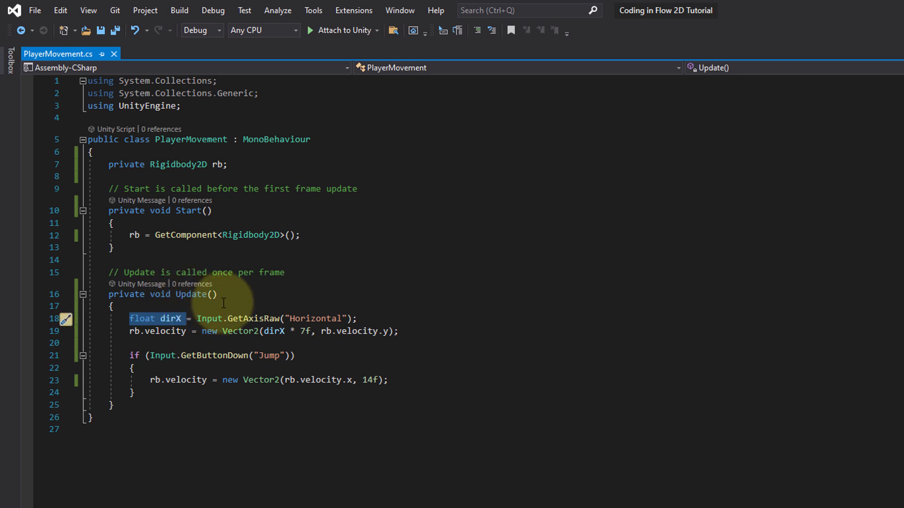
left_click(231, 164)
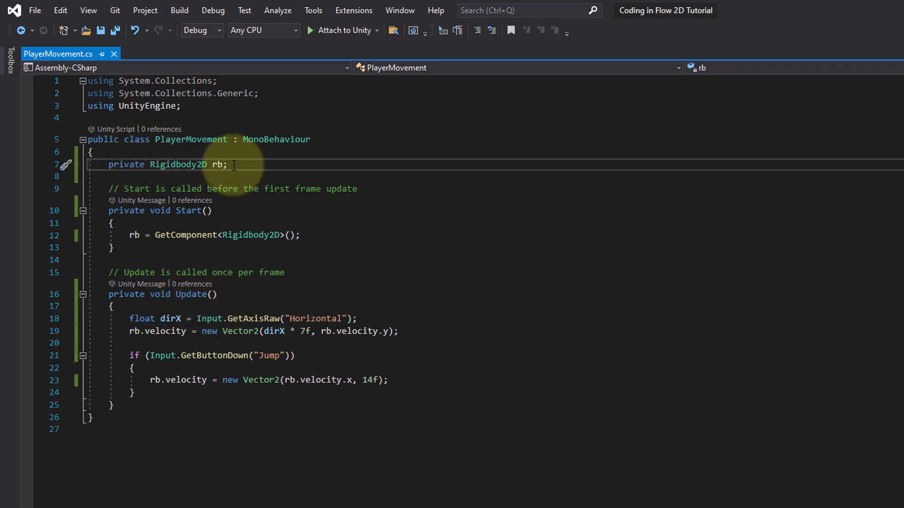
triple_click(167, 164)
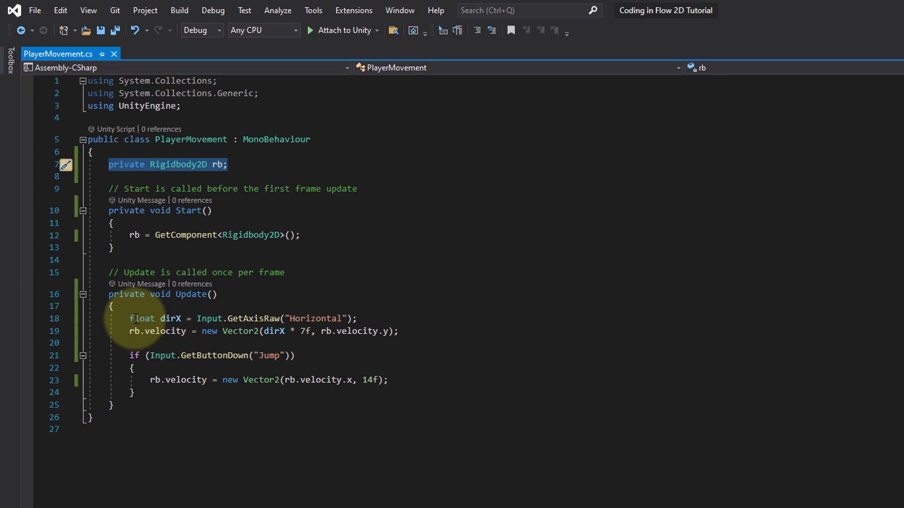
mouse_move(141, 318)
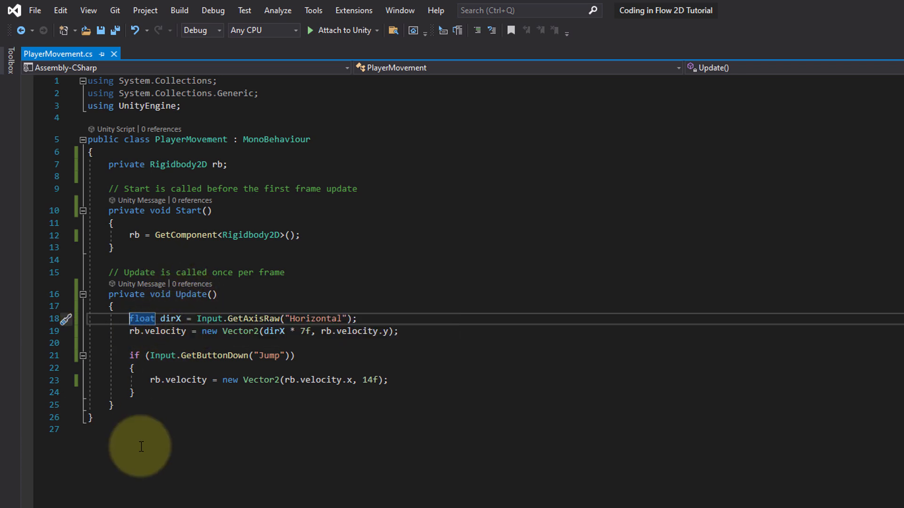
mouse_move(219, 352)
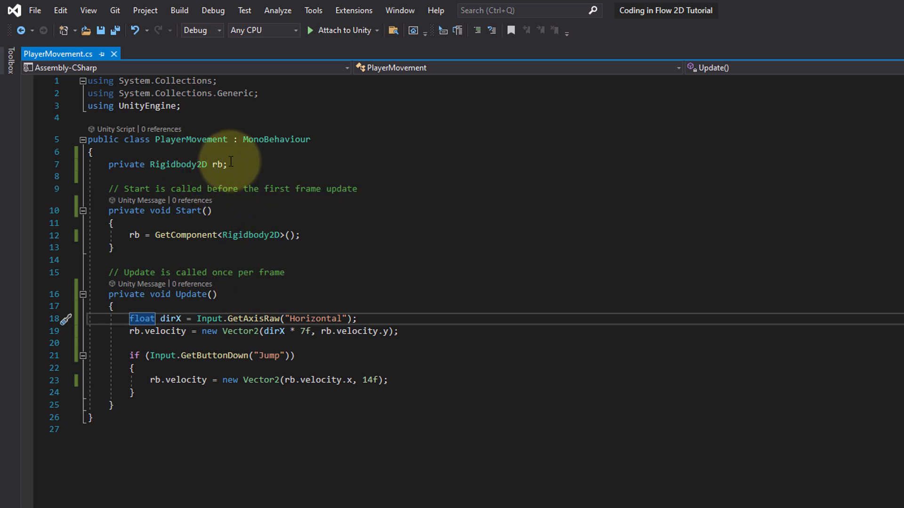
mouse_move(174, 215)
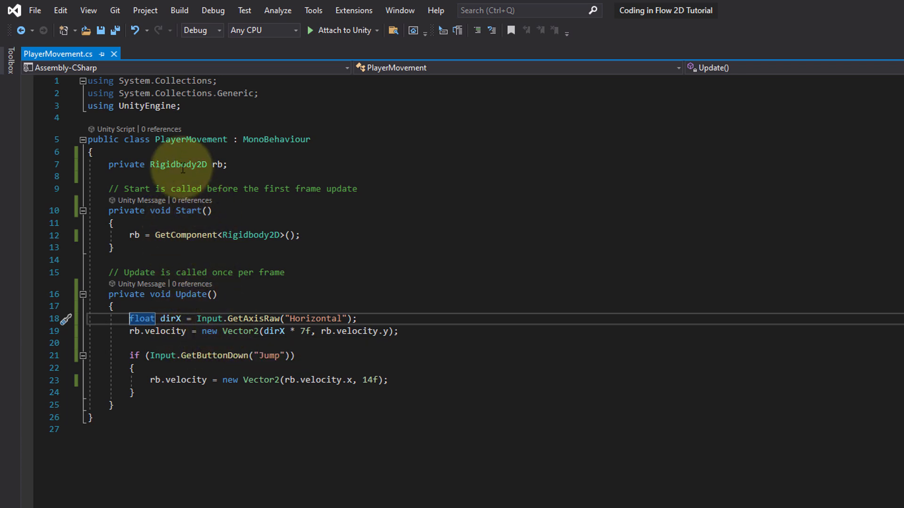
mouse_move(319, 245)
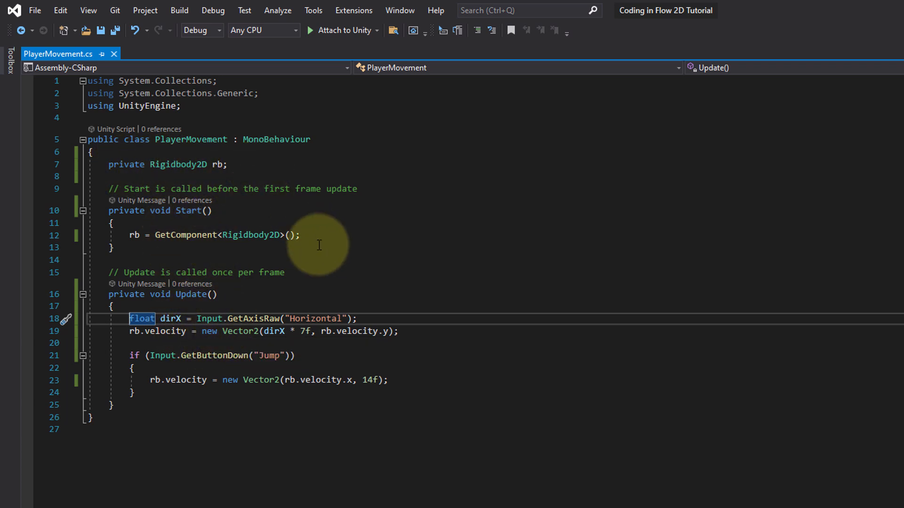
mouse_move(172, 185)
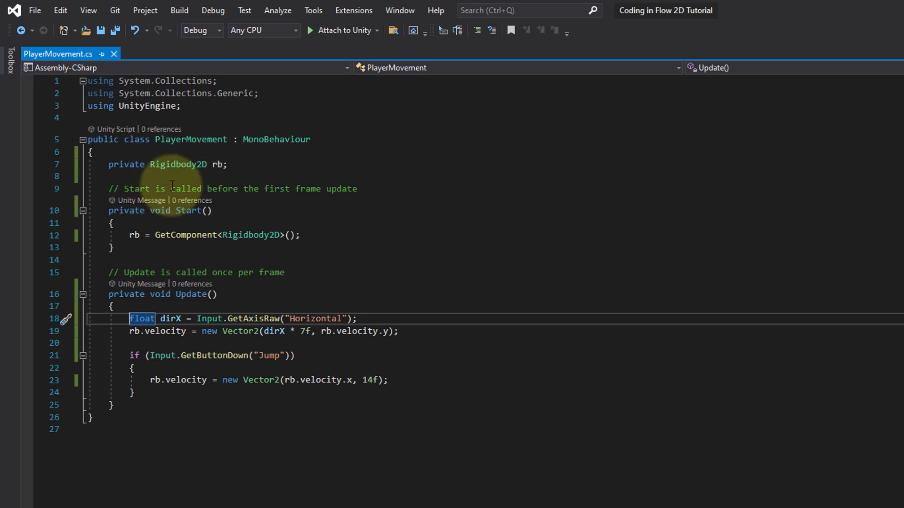
mouse_move(356, 422)
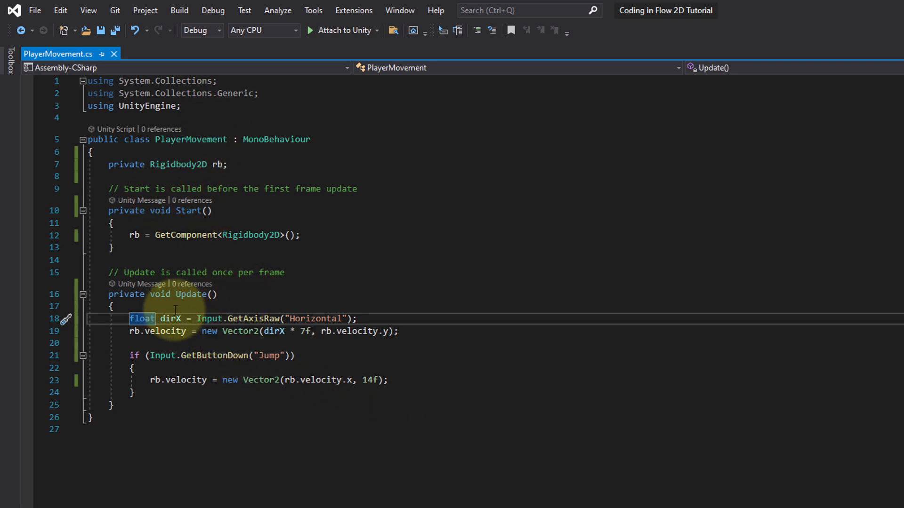
mouse_move(229, 330)
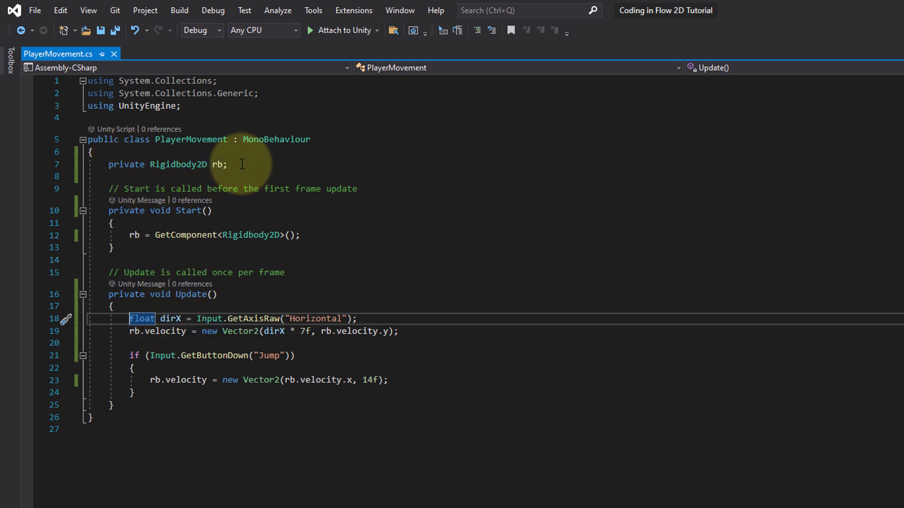
mouse_move(252, 275)
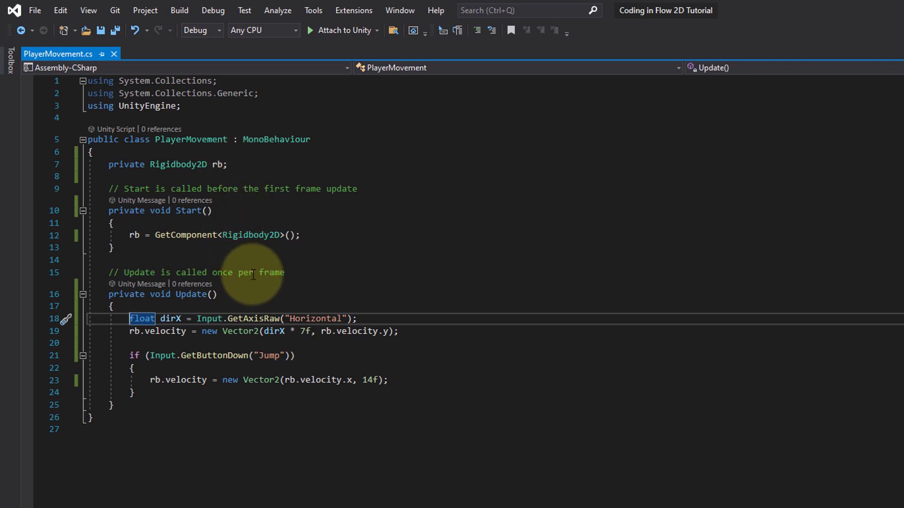
mouse_move(193, 222)
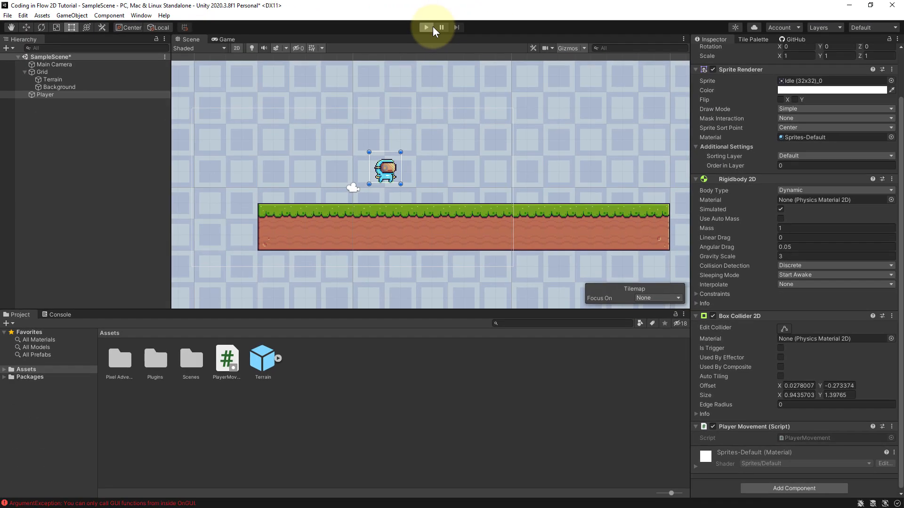
mouse_move(452, 138)
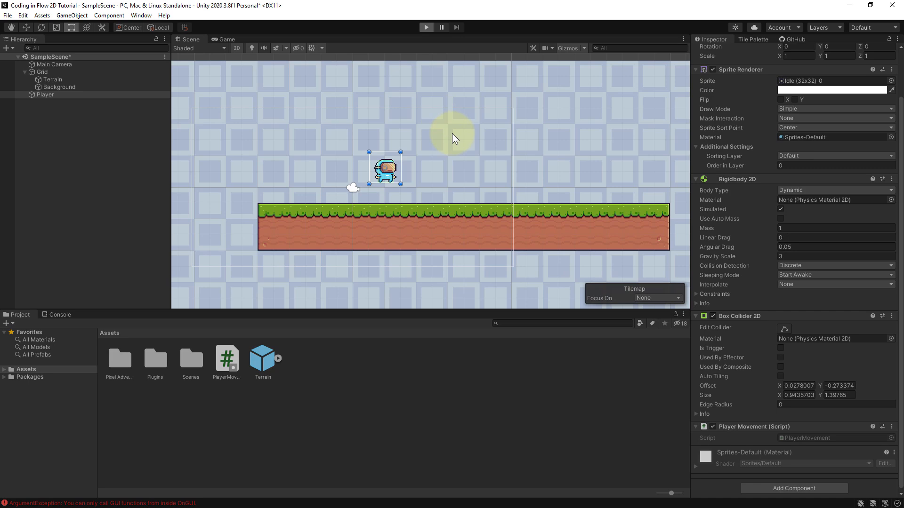
- Start and stop a playtest of the player's movement
left_click(426, 27)
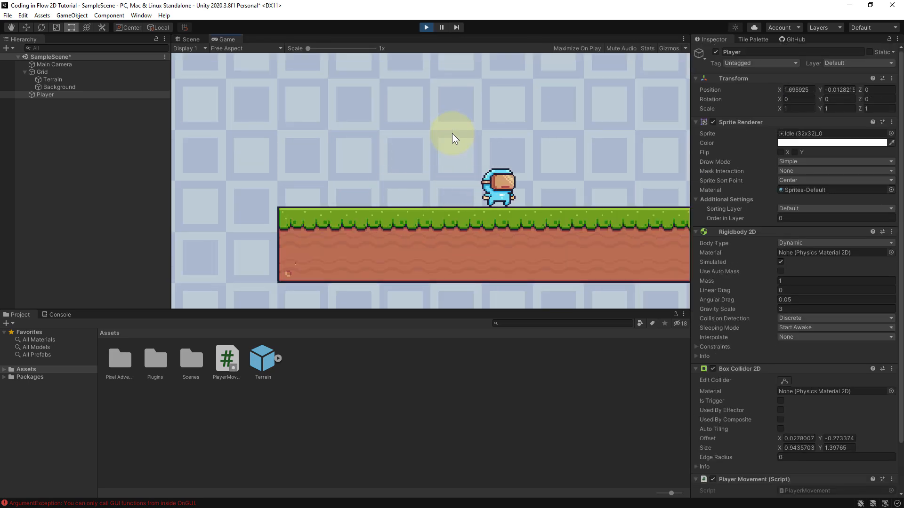
left_click(425, 27)
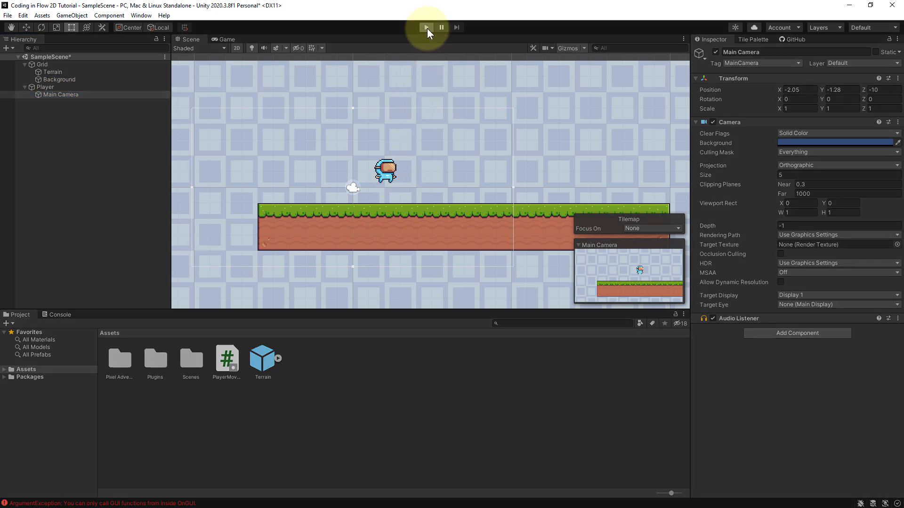
mouse_move(497, 135)
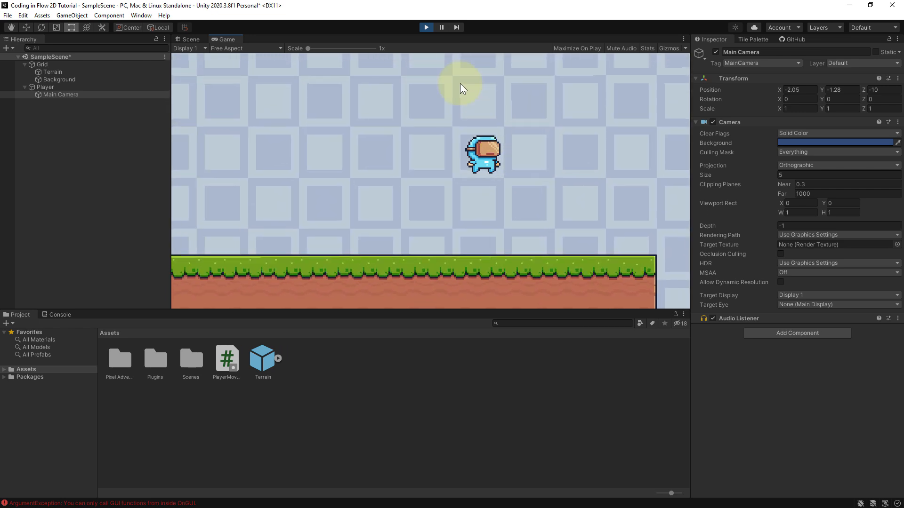
- Exit play mode and select Main Camera under Player to edit its Transform position
left_click(188, 39)
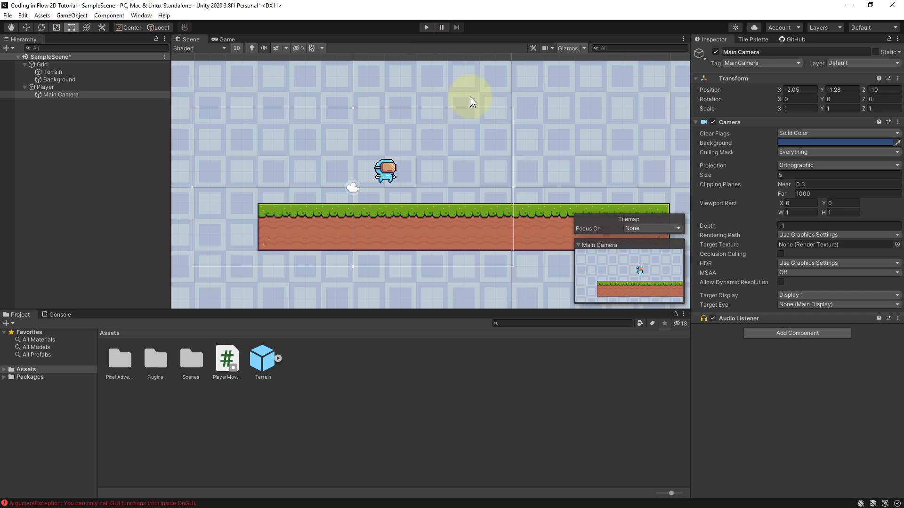
left_click(62, 95)
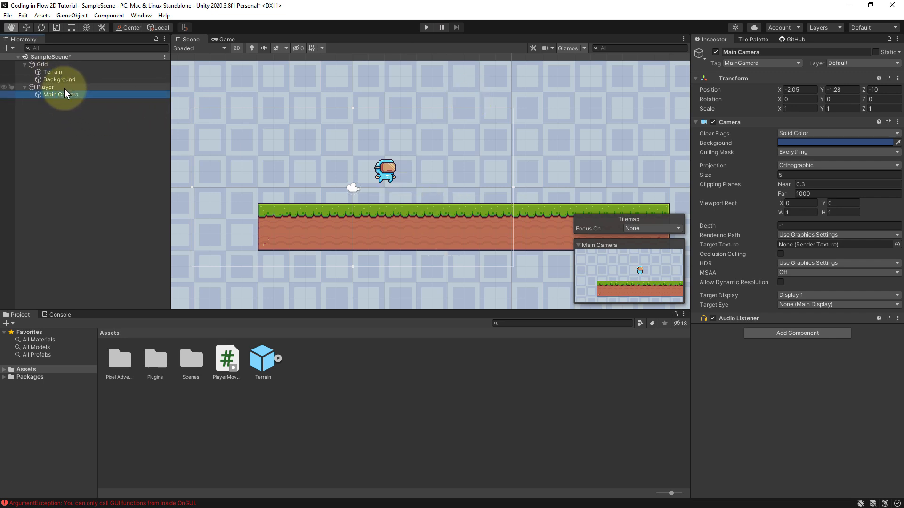
mouse_move(721, 92)
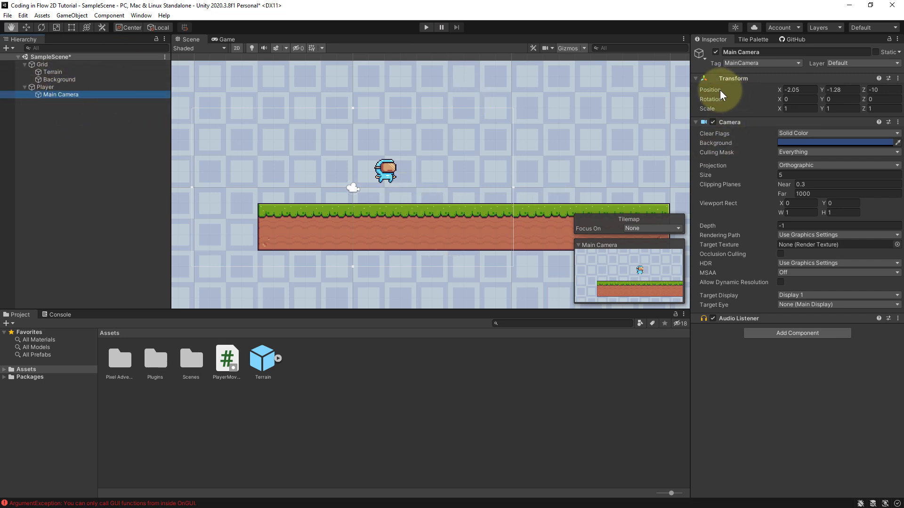
left_click(796, 89)
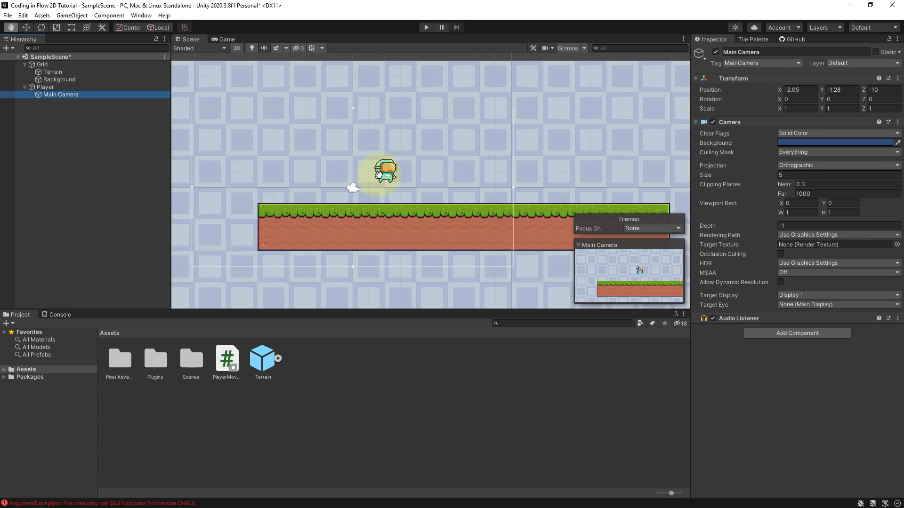
mouse_move(782, 93)
type("0")
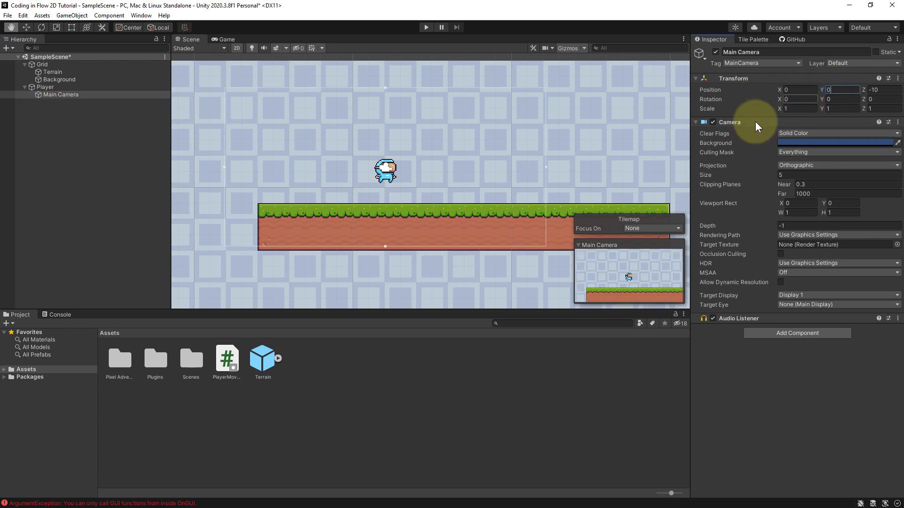
mouse_move(596, 207)
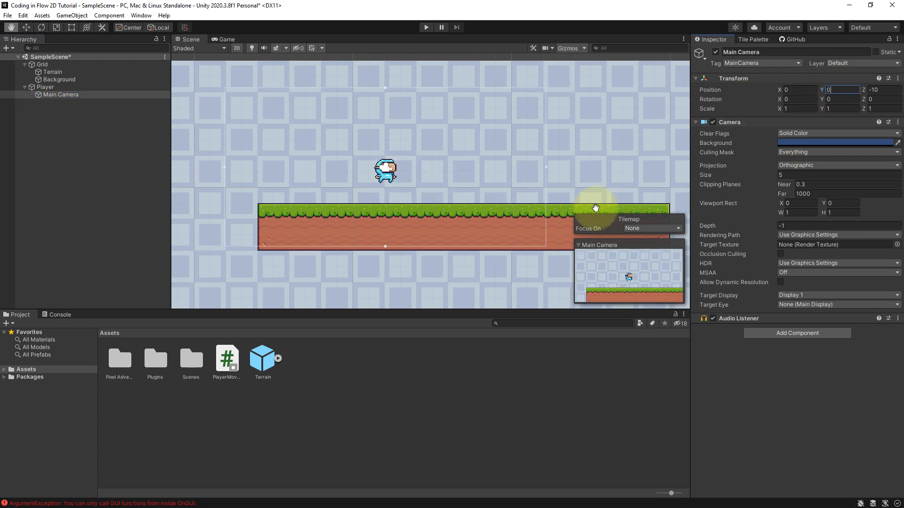
mouse_move(515, 175)
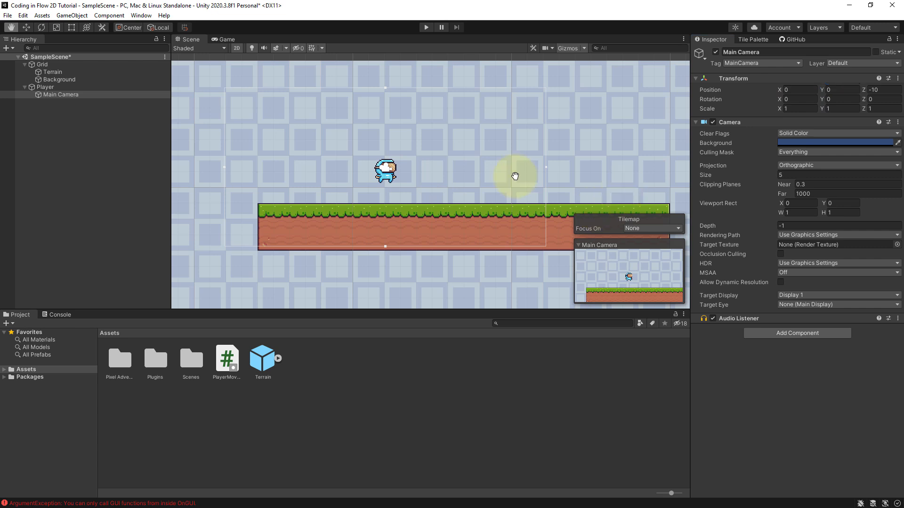
mouse_move(859, 135)
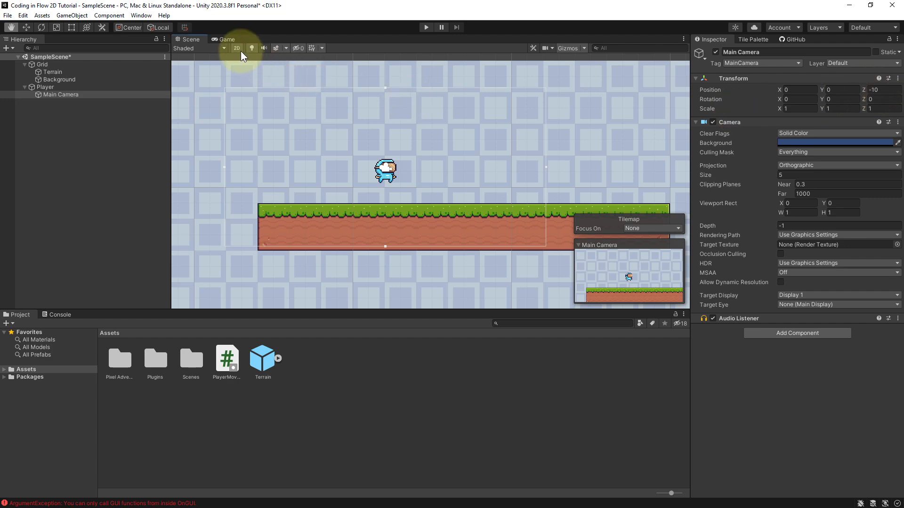
- Playtest the game with the Main Camera at Z 0, then switch the Scene view to 3D
left_click(237, 48)
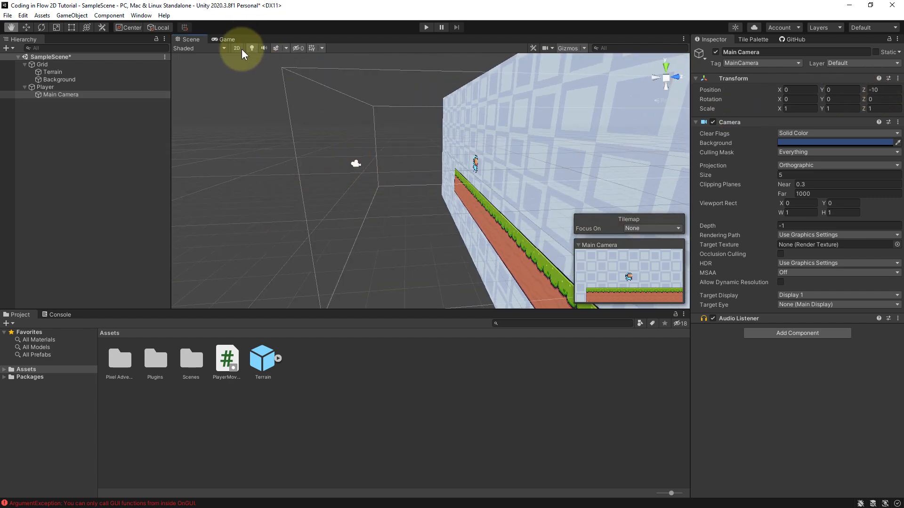
left_click(236, 48)
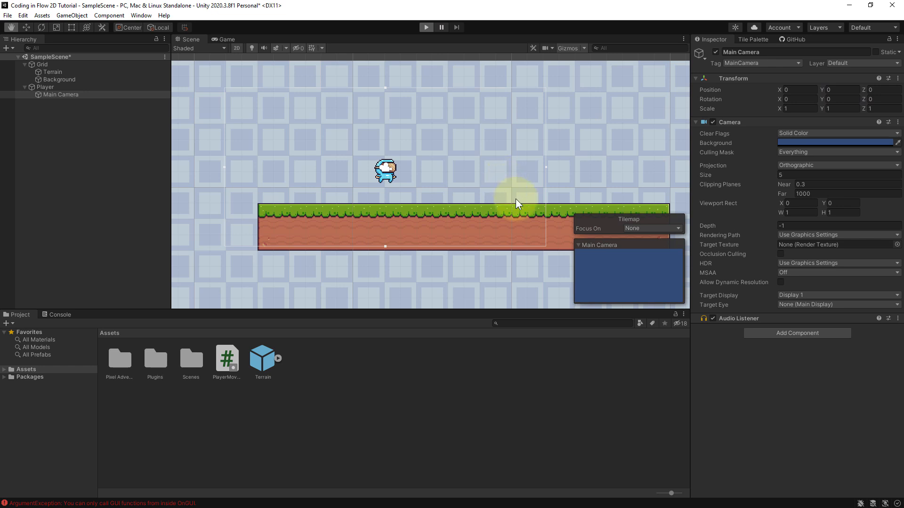
left_click(426, 27)
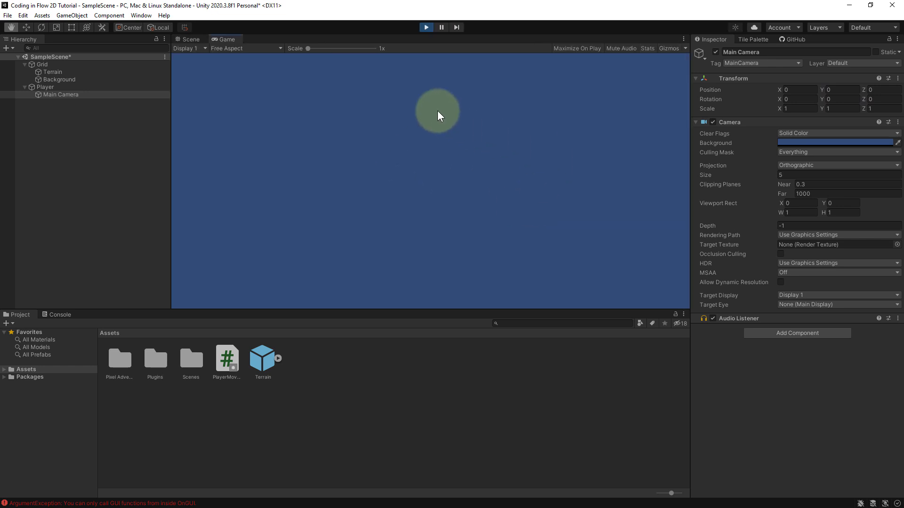
left_click(187, 39)
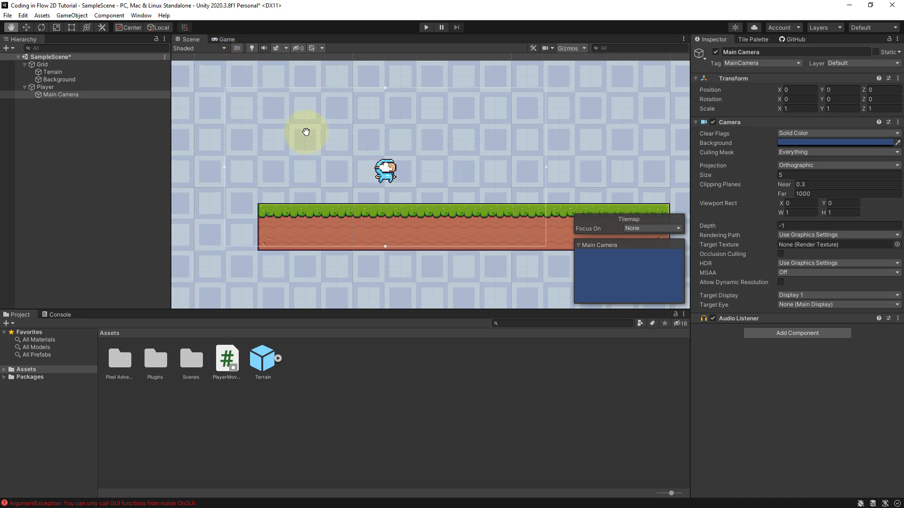
left_click(236, 48)
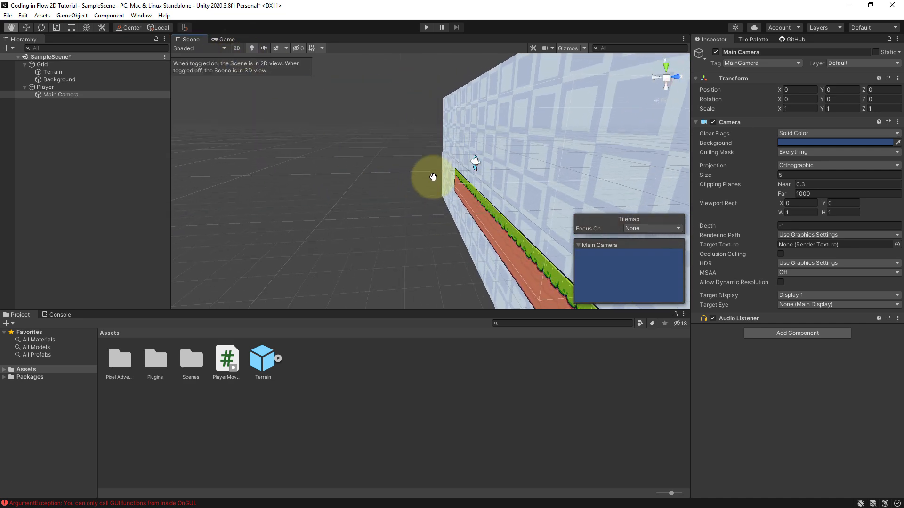
mouse_move(460, 189)
type("-10")
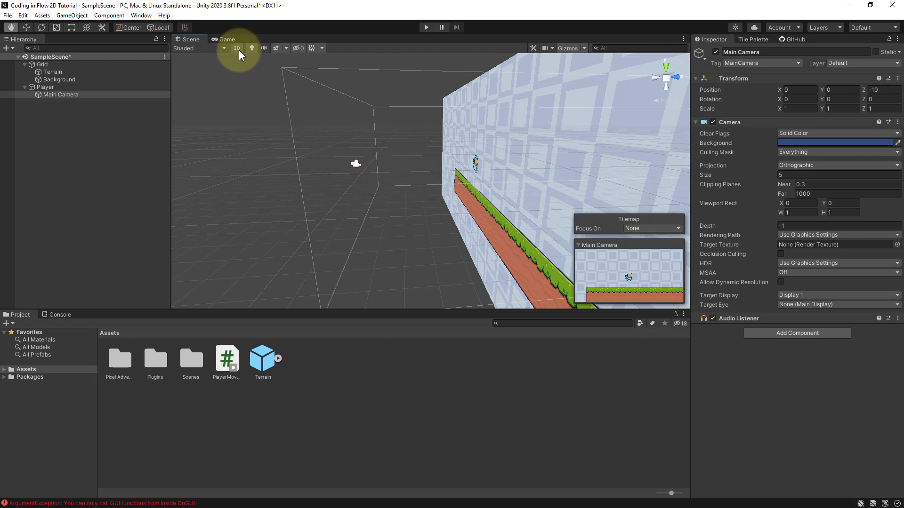
- In the 2D Scene view, set the Terrain's Position Z to -20
left_click(236, 48)
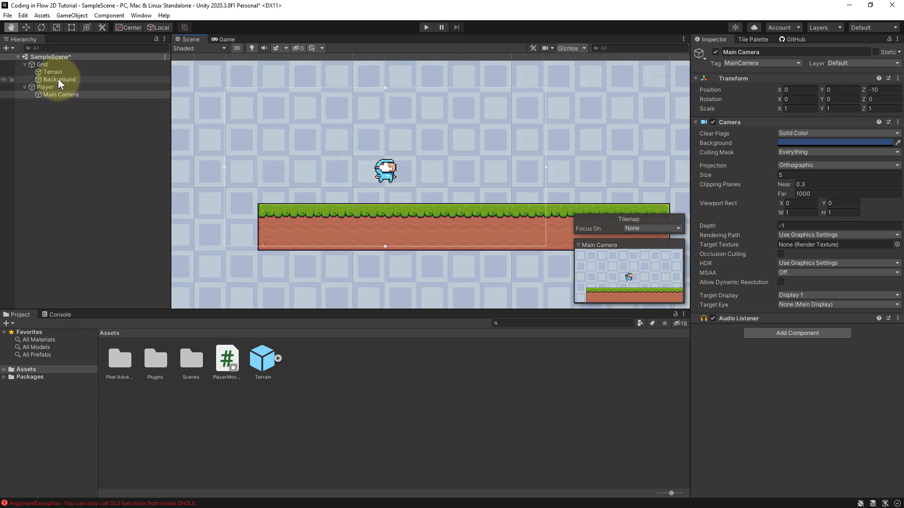
left_click(51, 71)
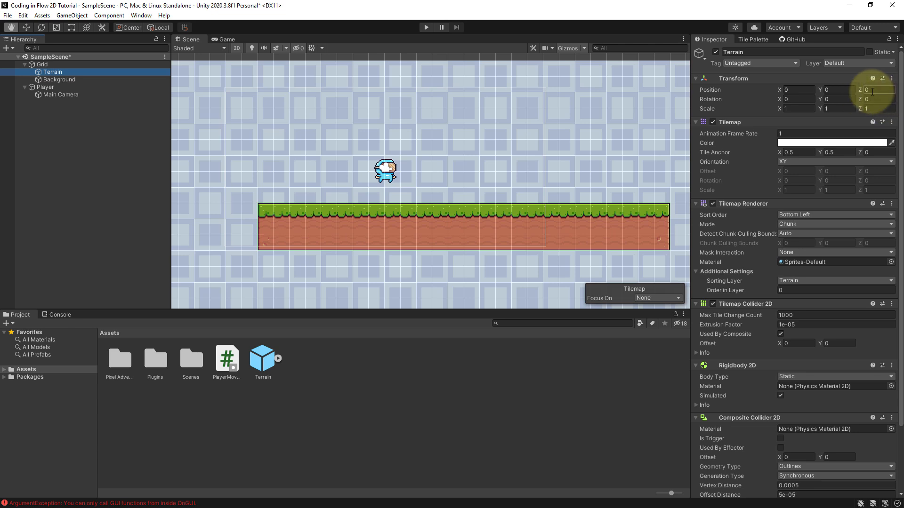
left_click(876, 89)
type("-20")
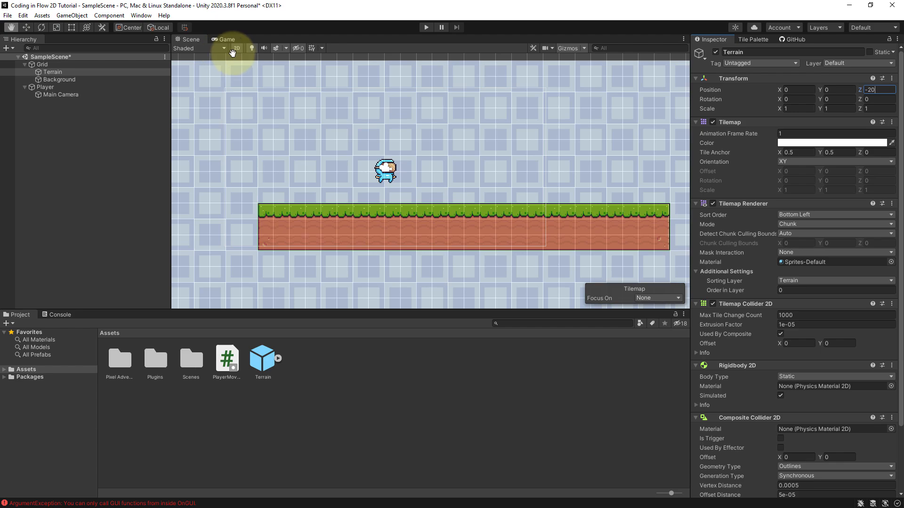
- Switch the Scene view to 3D and playtest the game with the Terrain at Z -20
left_click(236, 48)
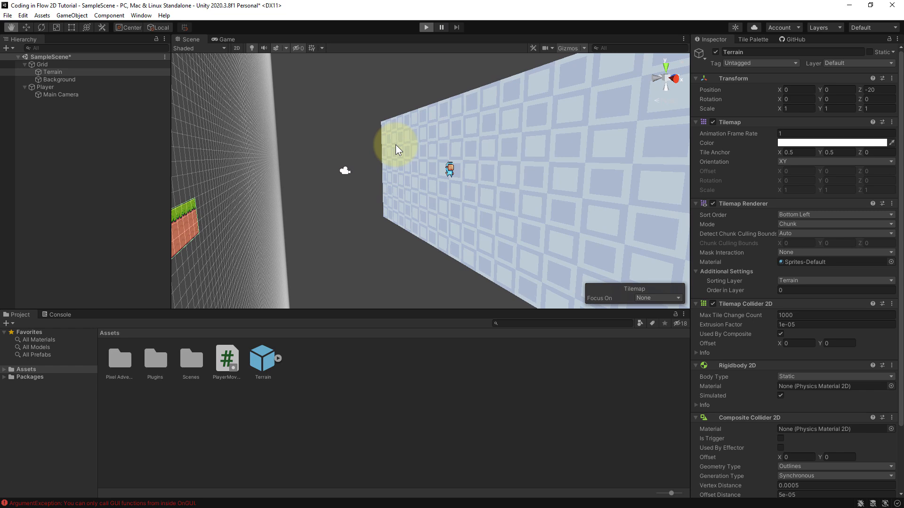
left_click(425, 27)
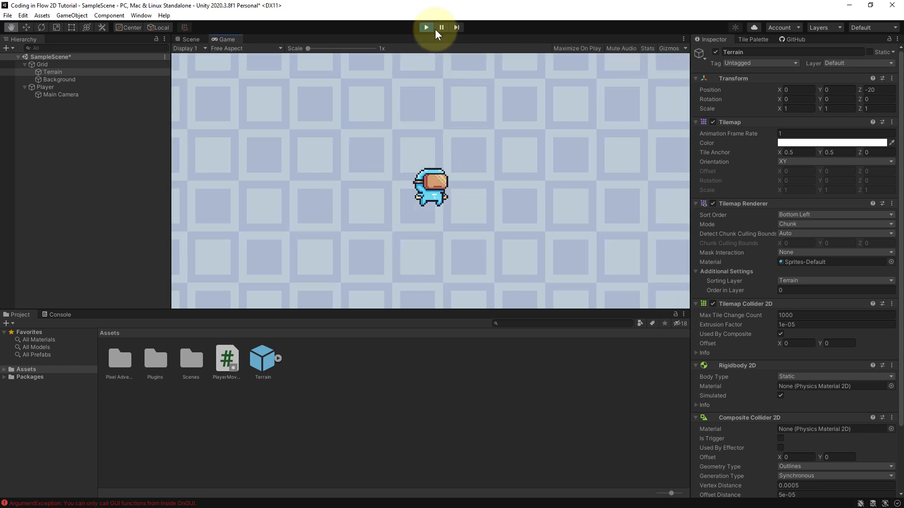
left_click(187, 39)
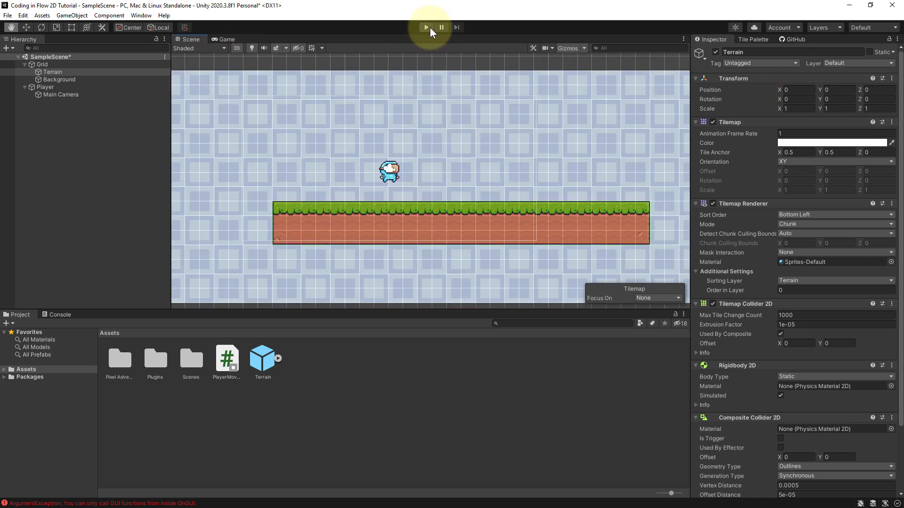
mouse_move(568, 154)
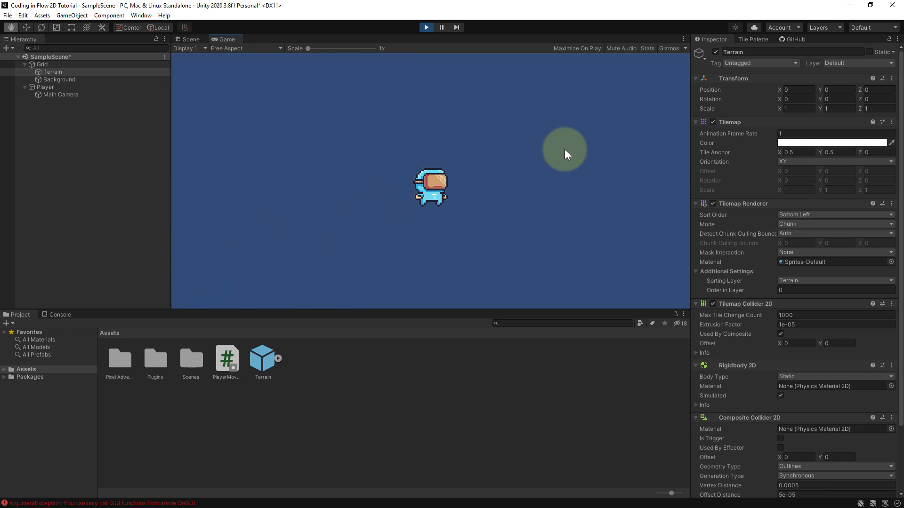
left_click(187, 39)
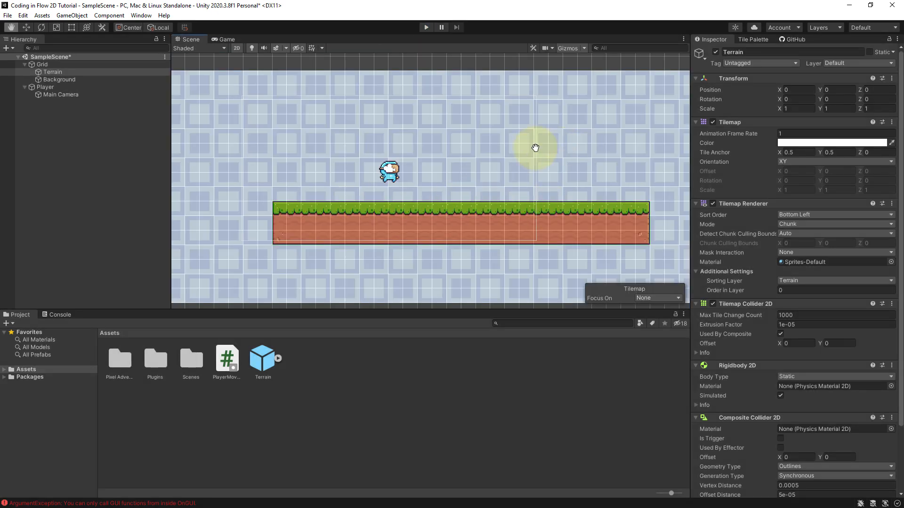
mouse_move(66, 87)
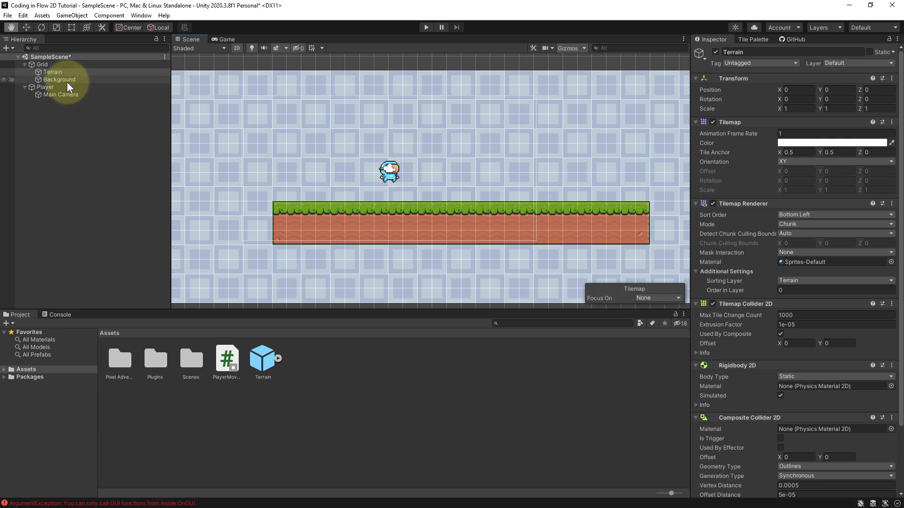
- Check Freeze Rotation Z in the Player's Rigidbody 2D constraints
left_click(45, 86)
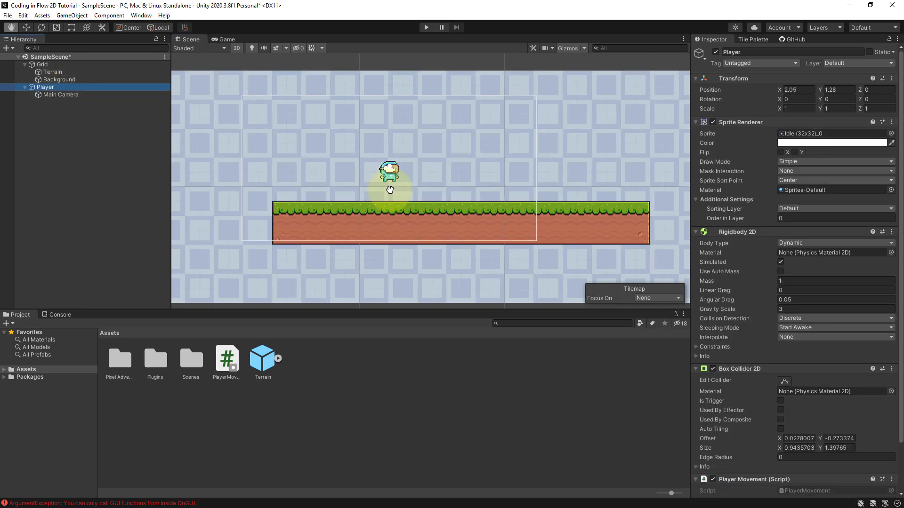
mouse_move(435, 202)
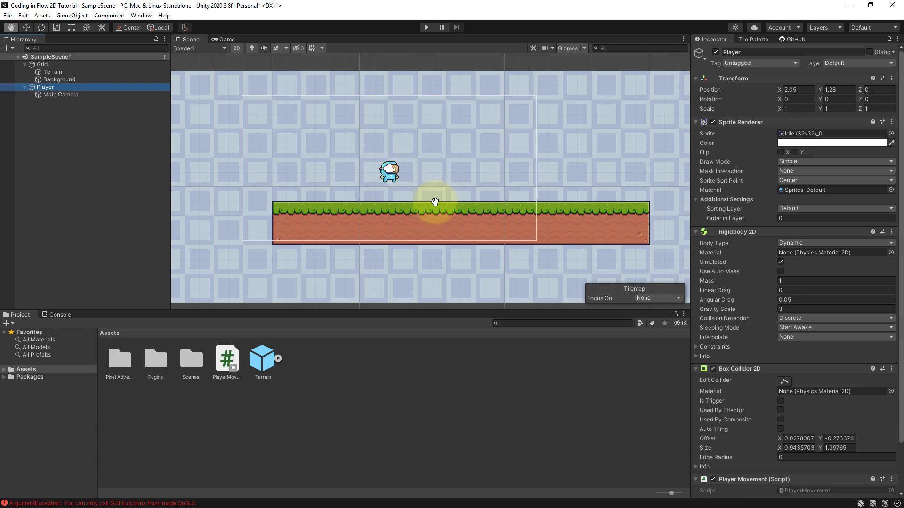
mouse_move(56, 94)
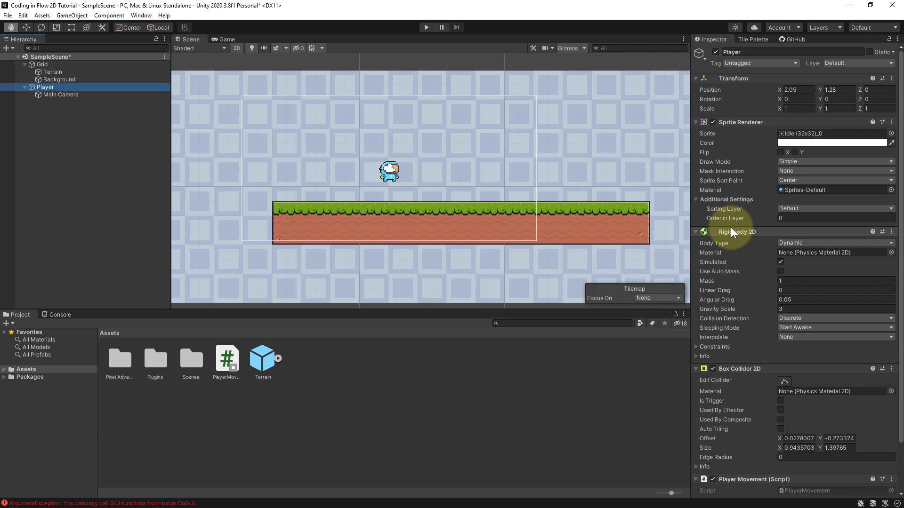
left_click(698, 346)
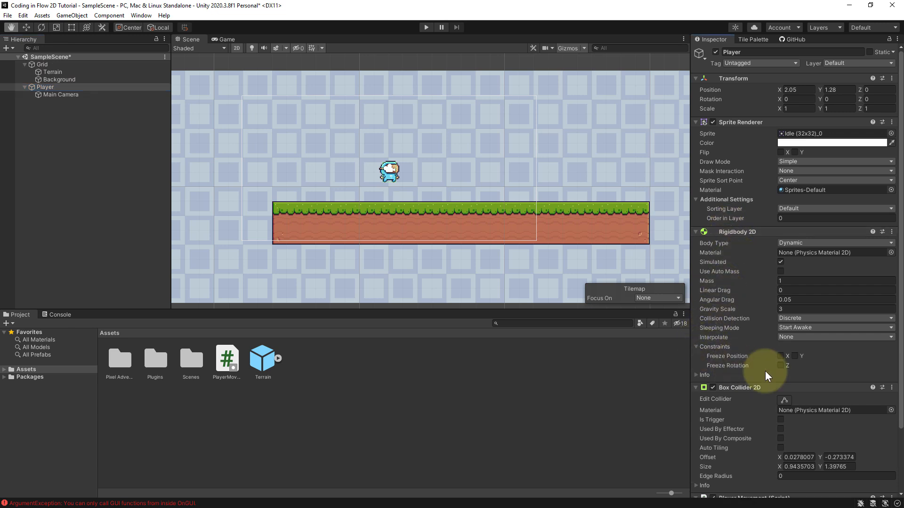
left_click(781, 365)
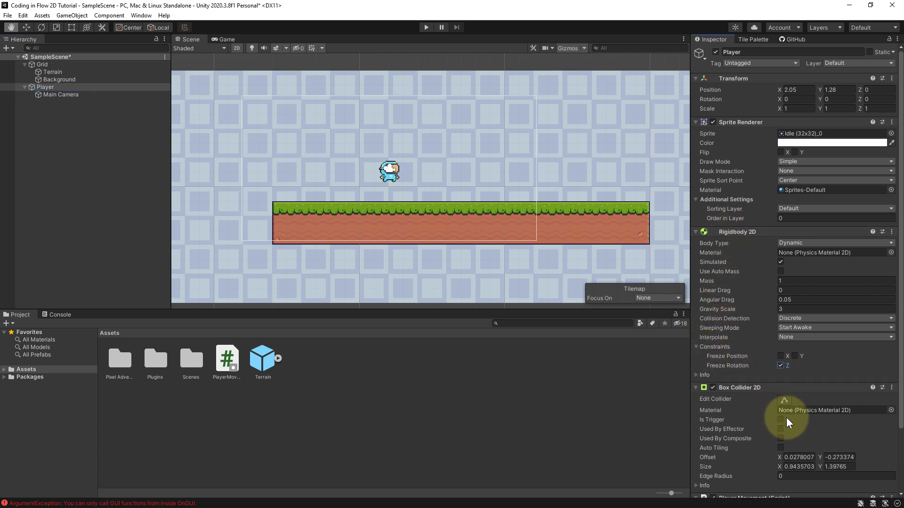
- Playtest the game with the Player's Z rotation frozen, then stop
left_click(425, 27)
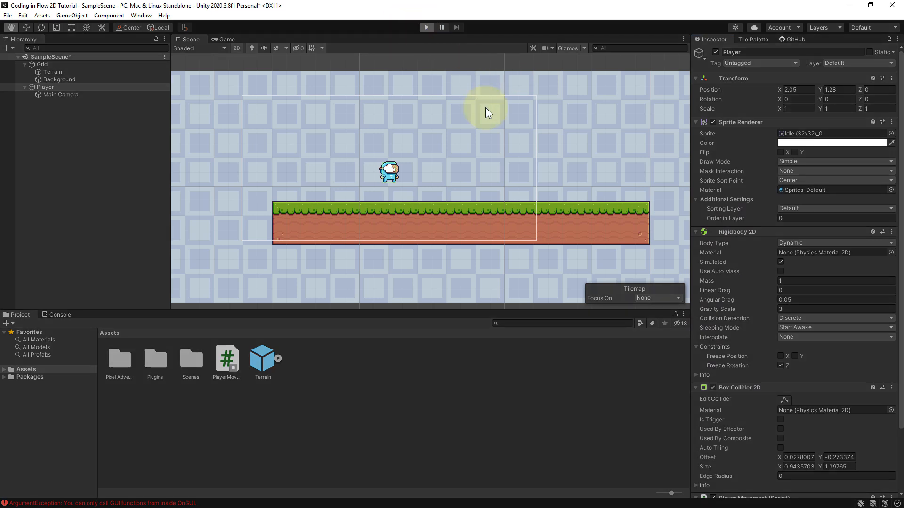
left_click(426, 27)
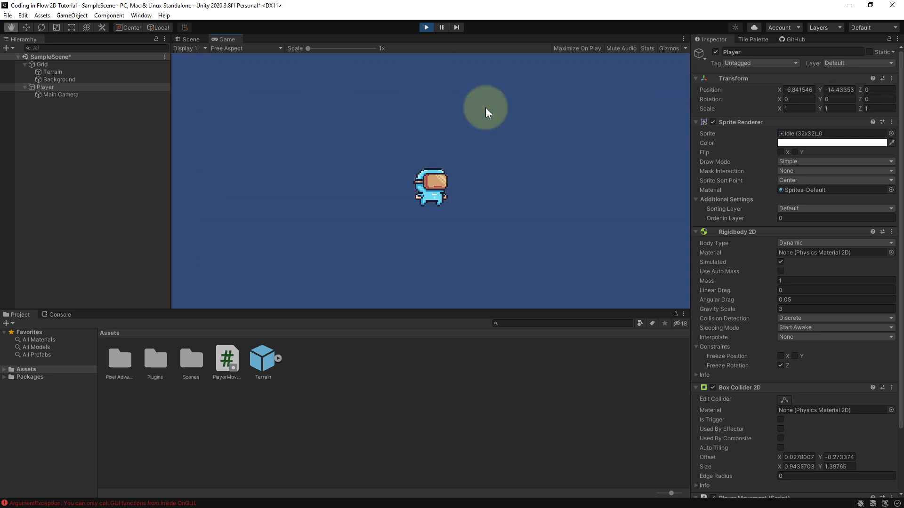
left_click(187, 39)
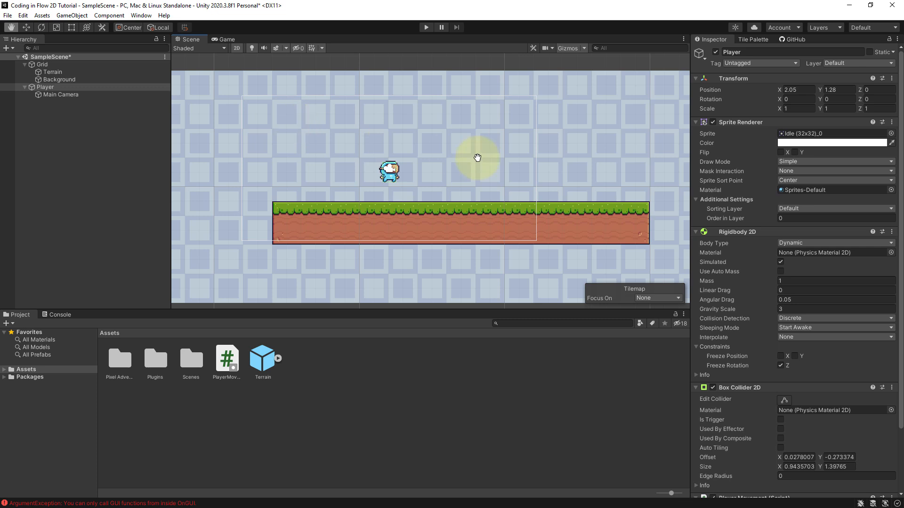
mouse_move(518, 169)
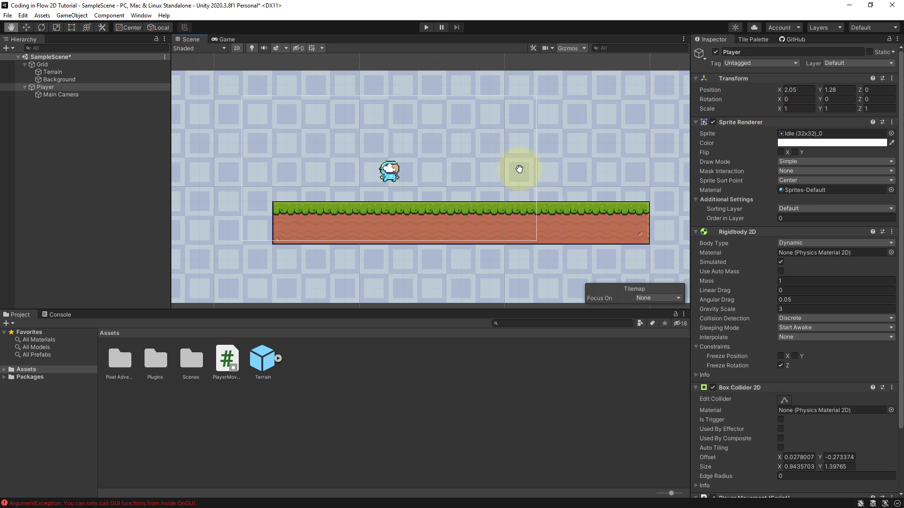